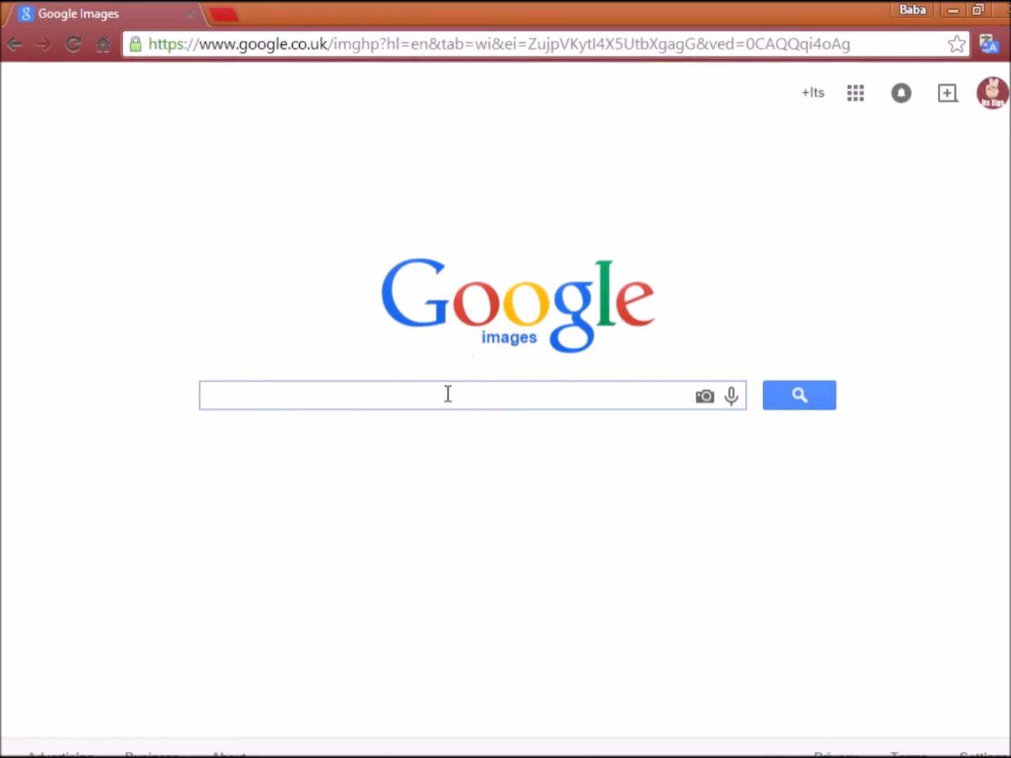
- Go to the Google homepage and switch to Google Images
click(449, 395)
text(go)
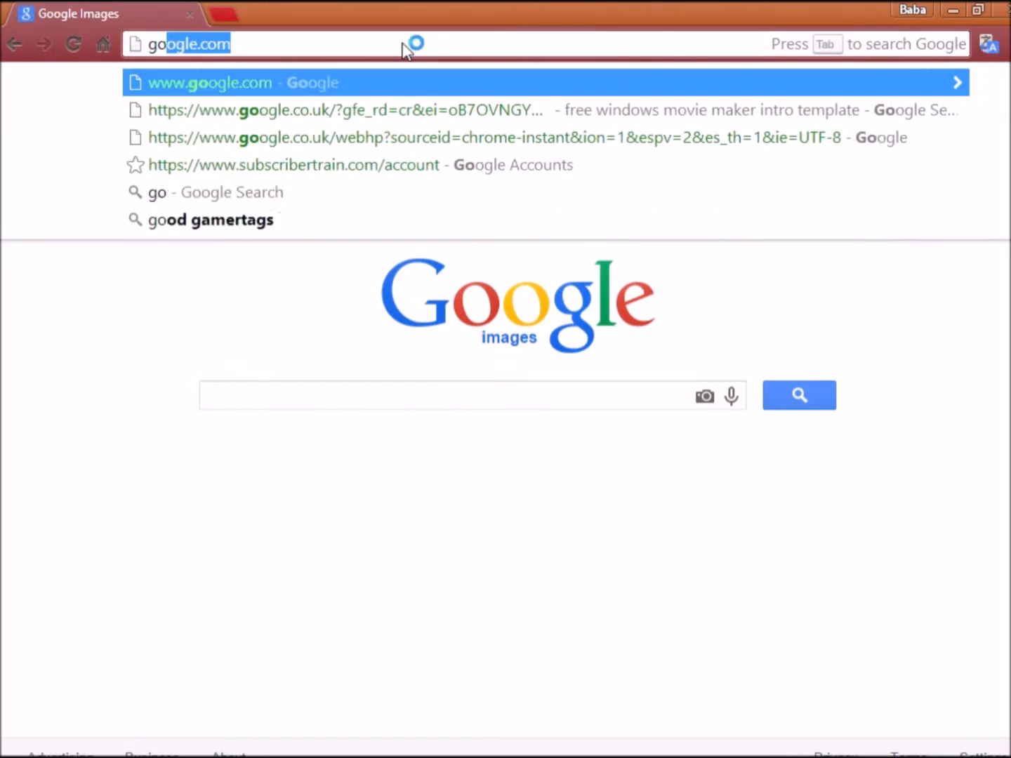
click(239, 83)
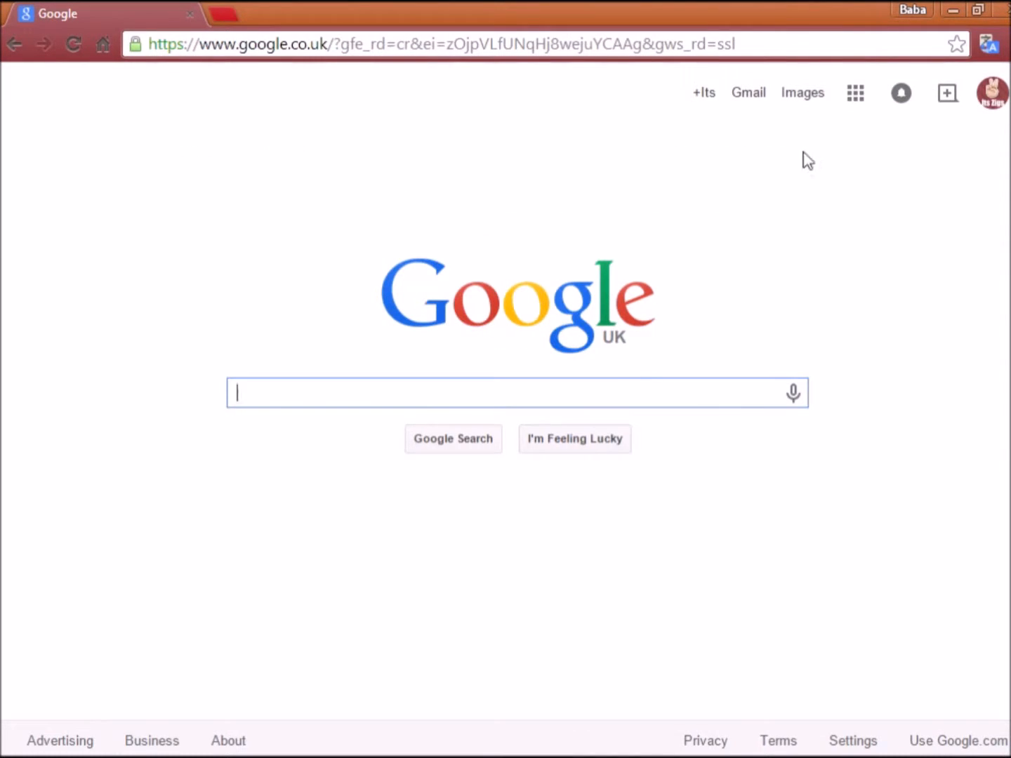
click(802, 92)
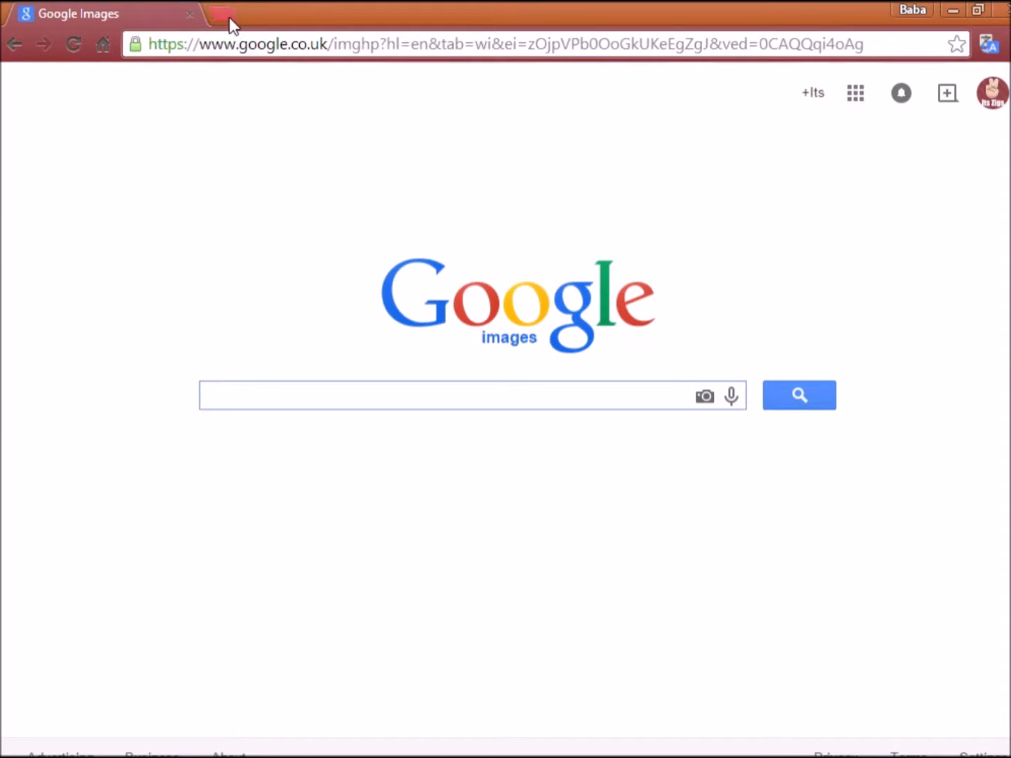
- In a new tab, go to pixlr.com and launch the Pixlr Editor web app
click(224, 13)
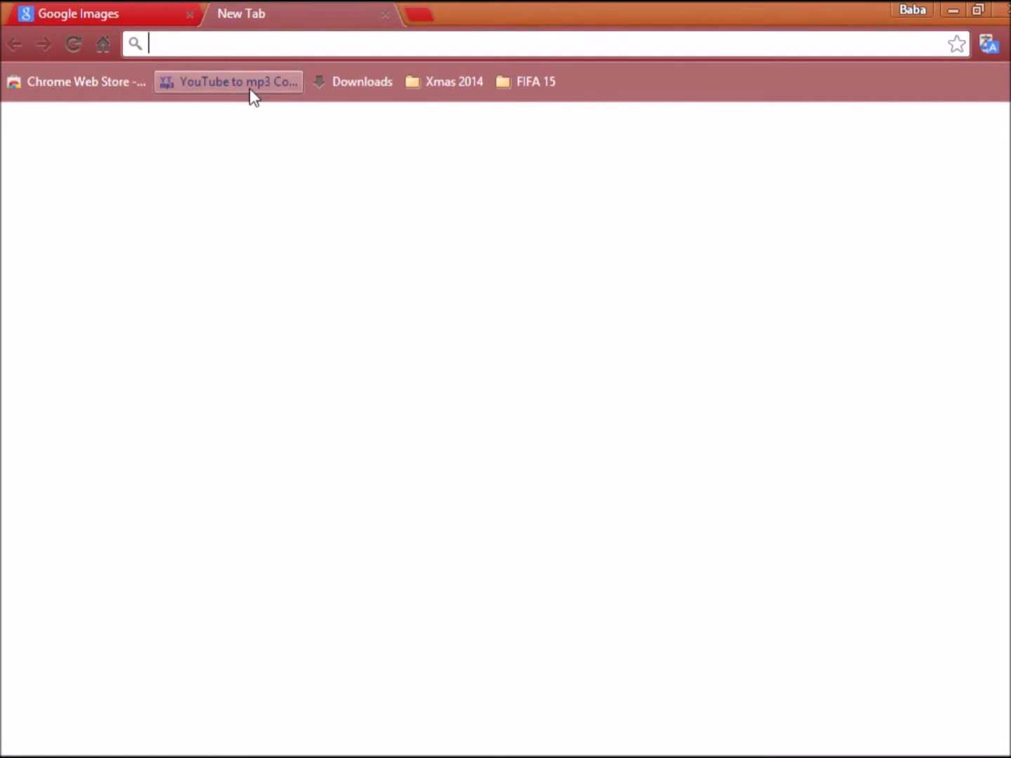
text(pixlr.com)
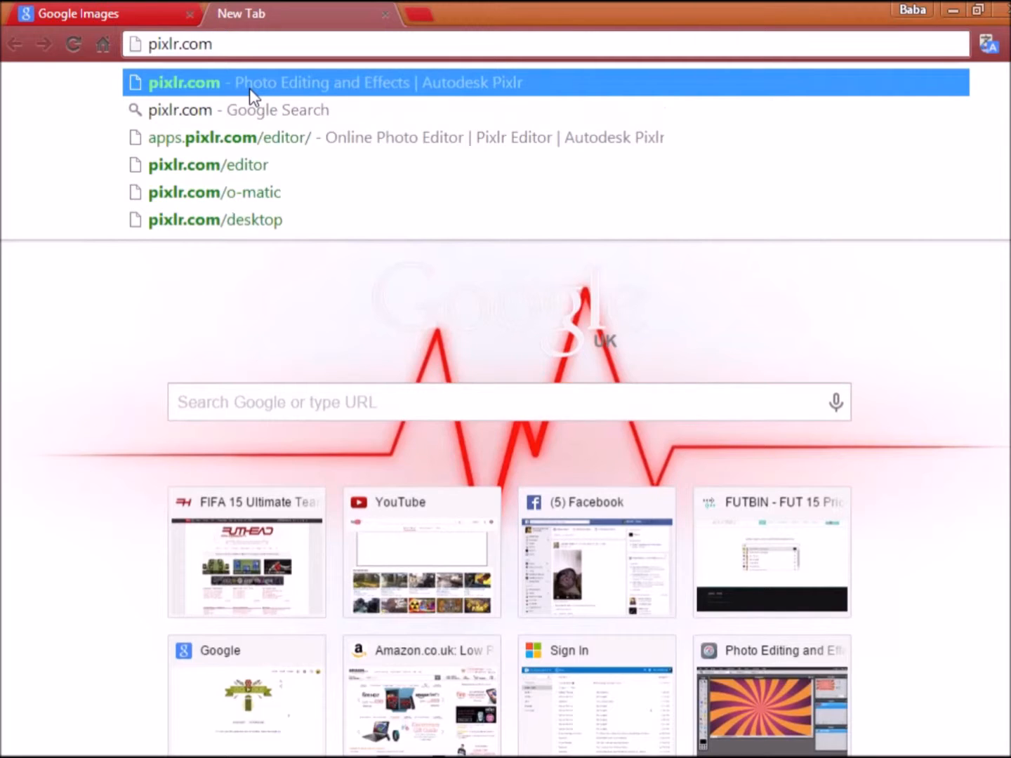
click(184, 82)
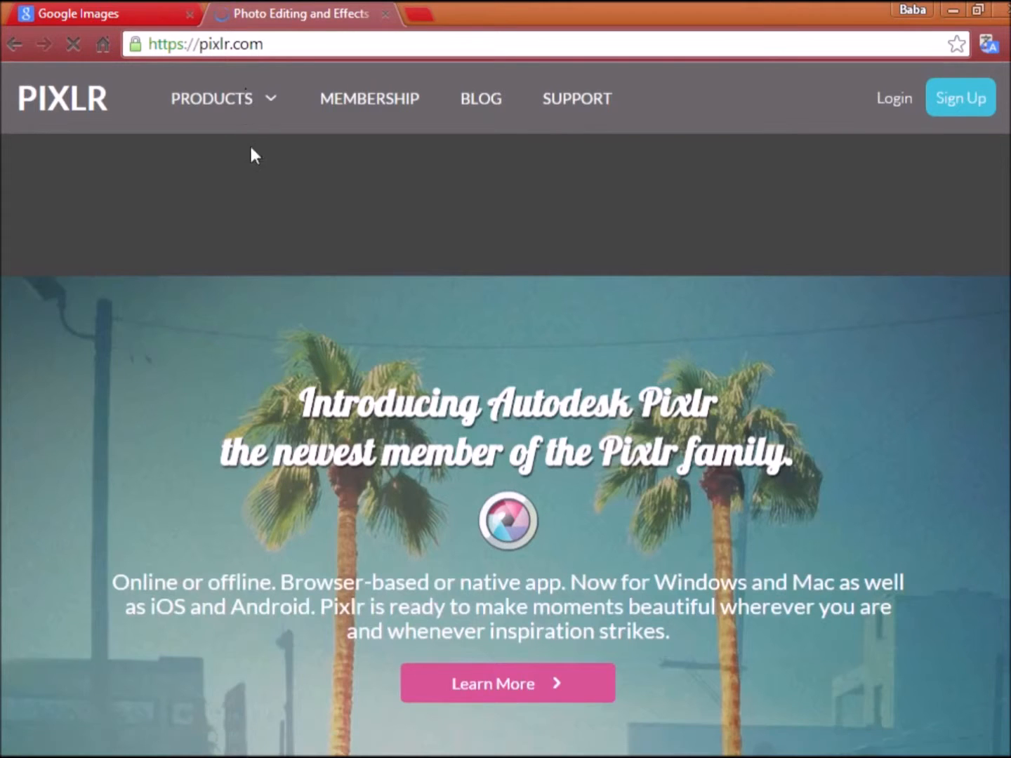
scroll(down, 3)
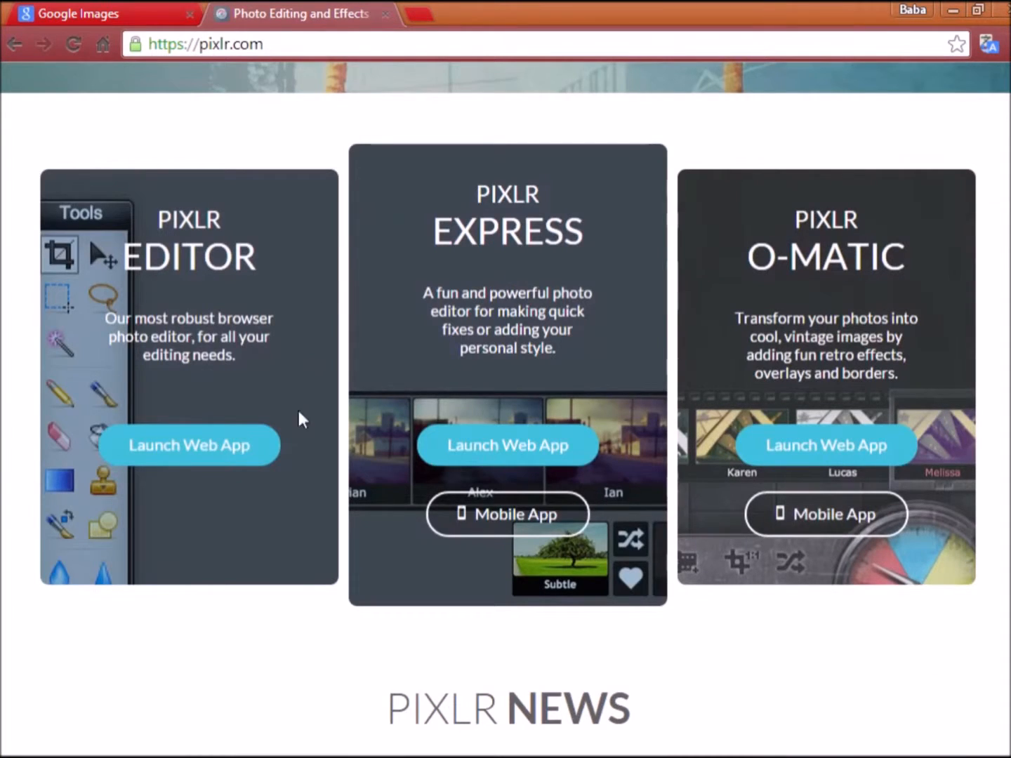
click(189, 444)
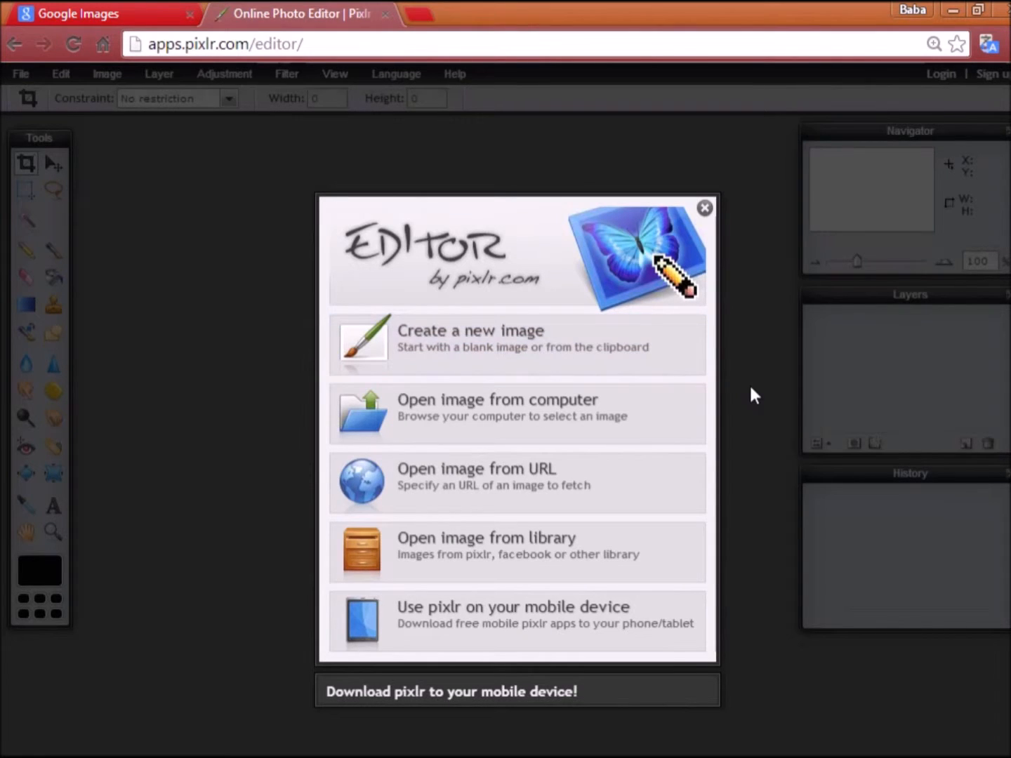
mouse_move(470, 316)
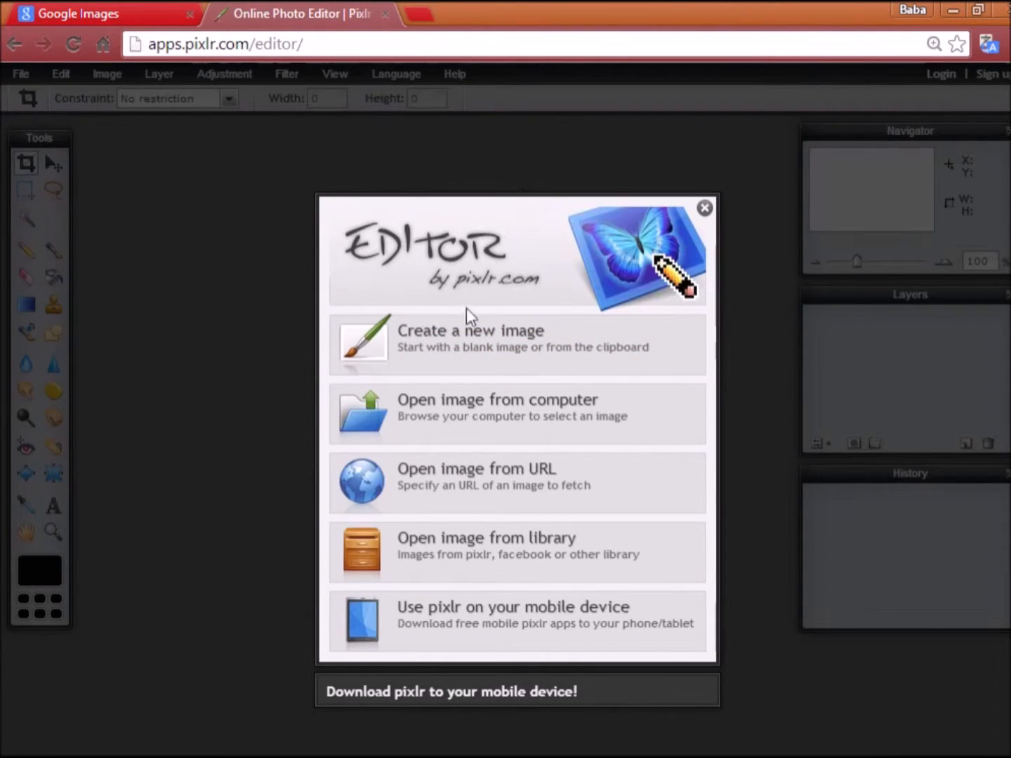
mouse_move(677, 407)
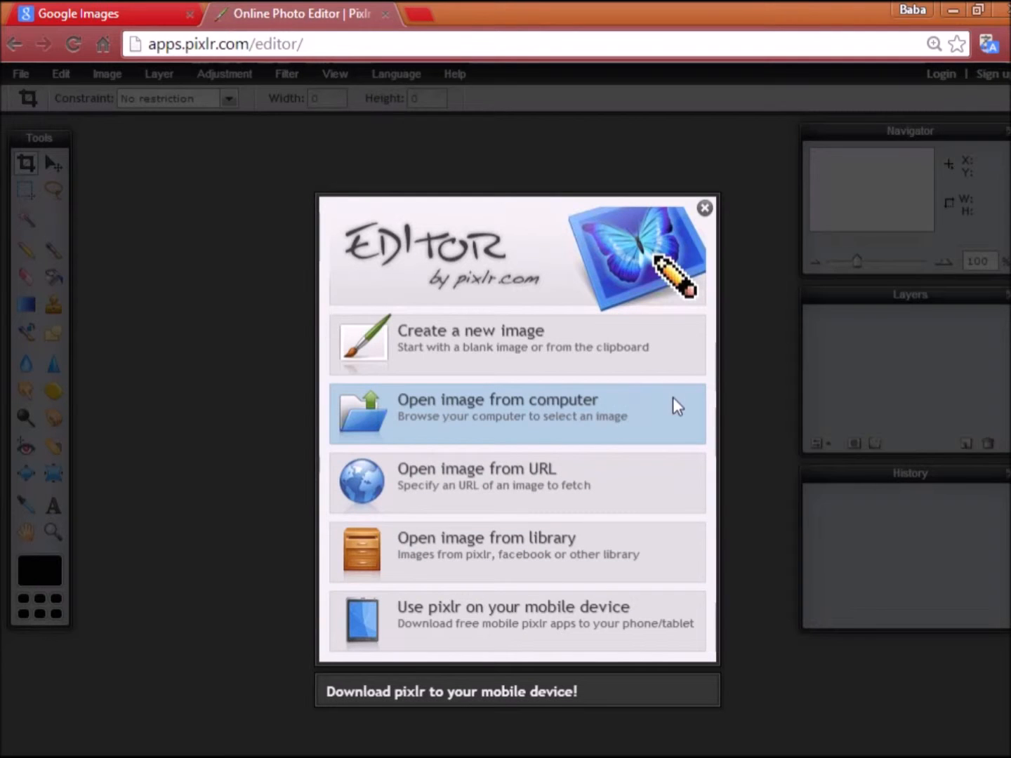
- Return to Google Images and scroll through the radial gradient background results
click(80, 13)
text(radial gradinet background)
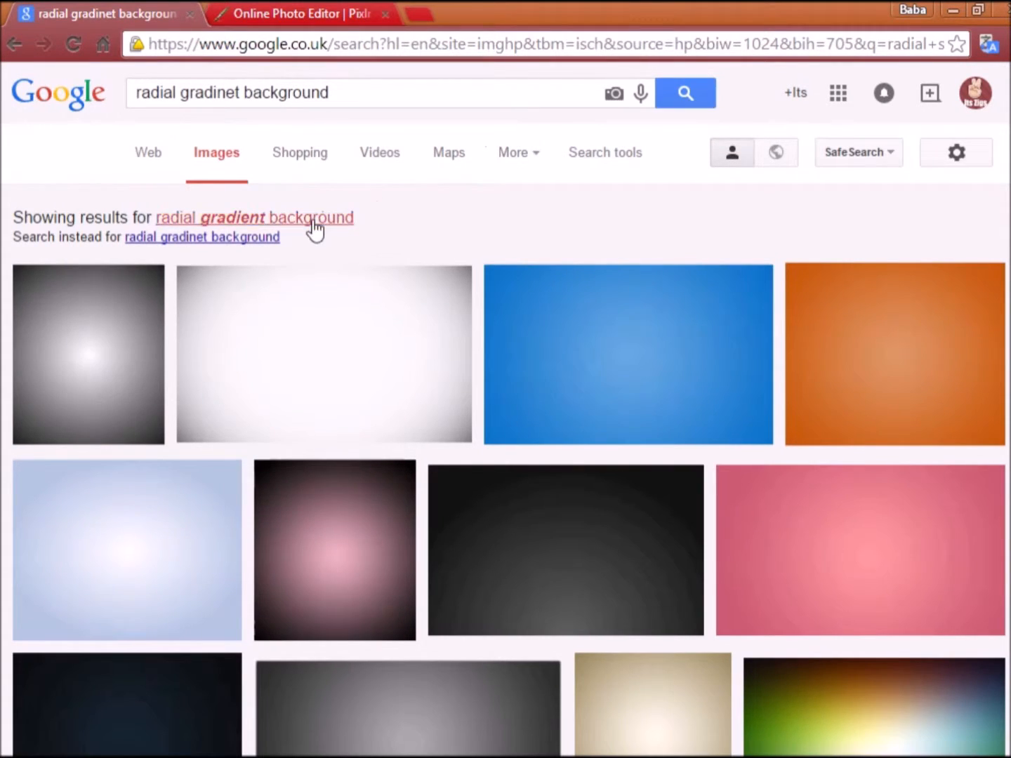
scroll(down, 3)
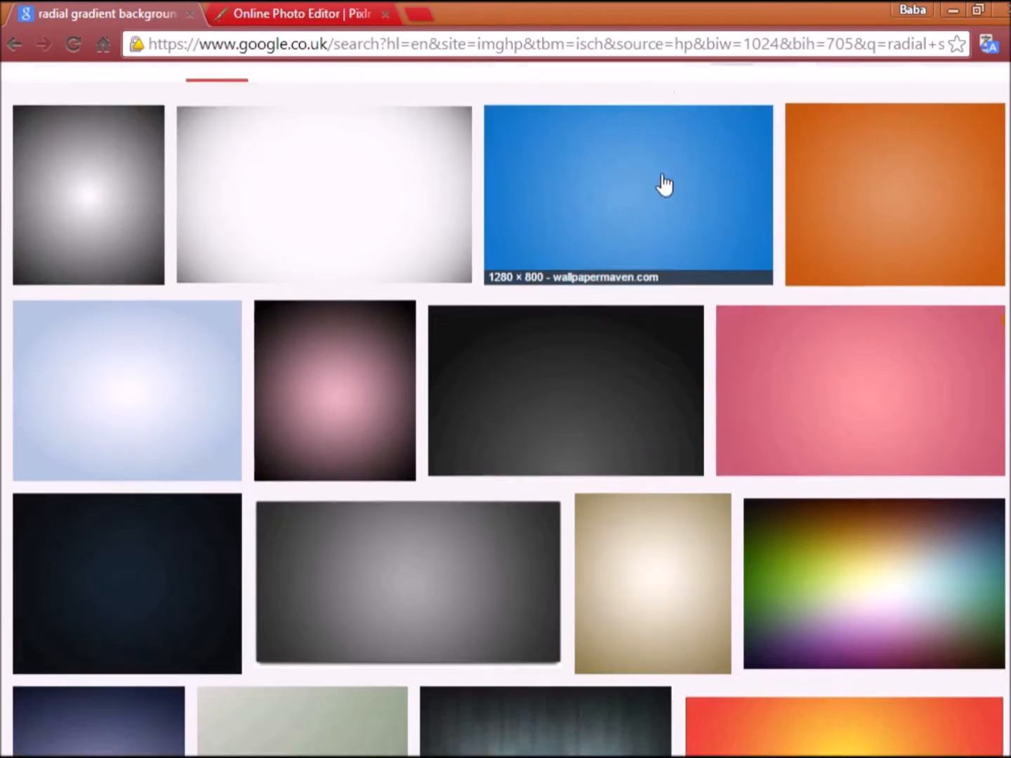
scroll(down, 3)
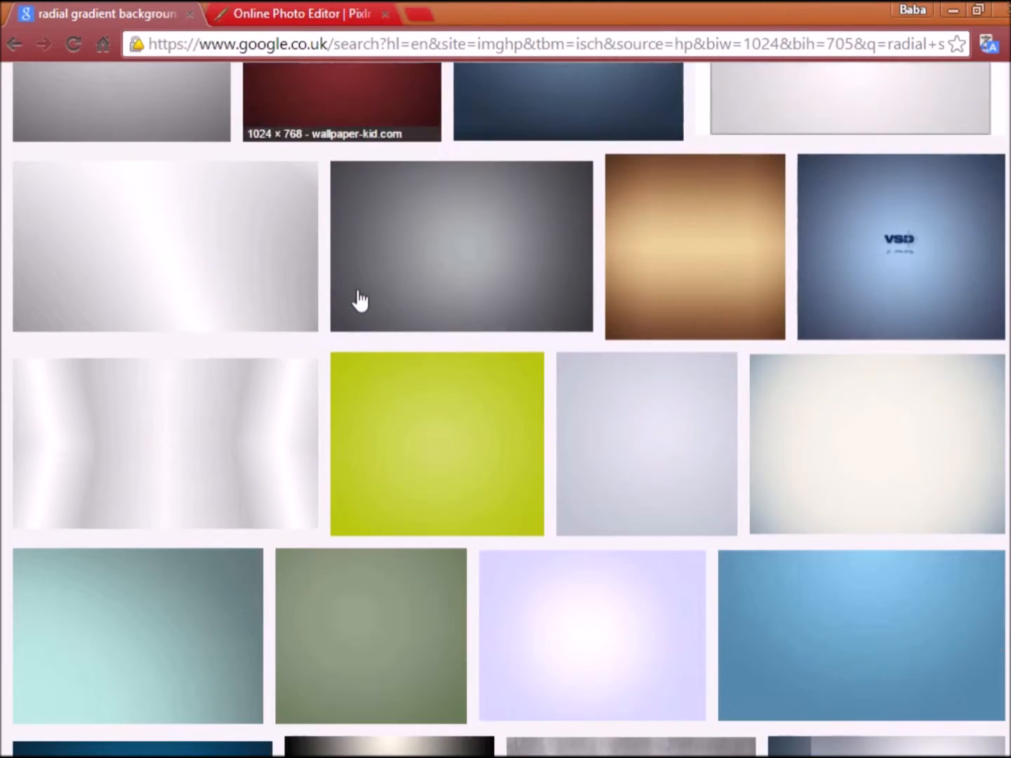
right_click(437, 444)
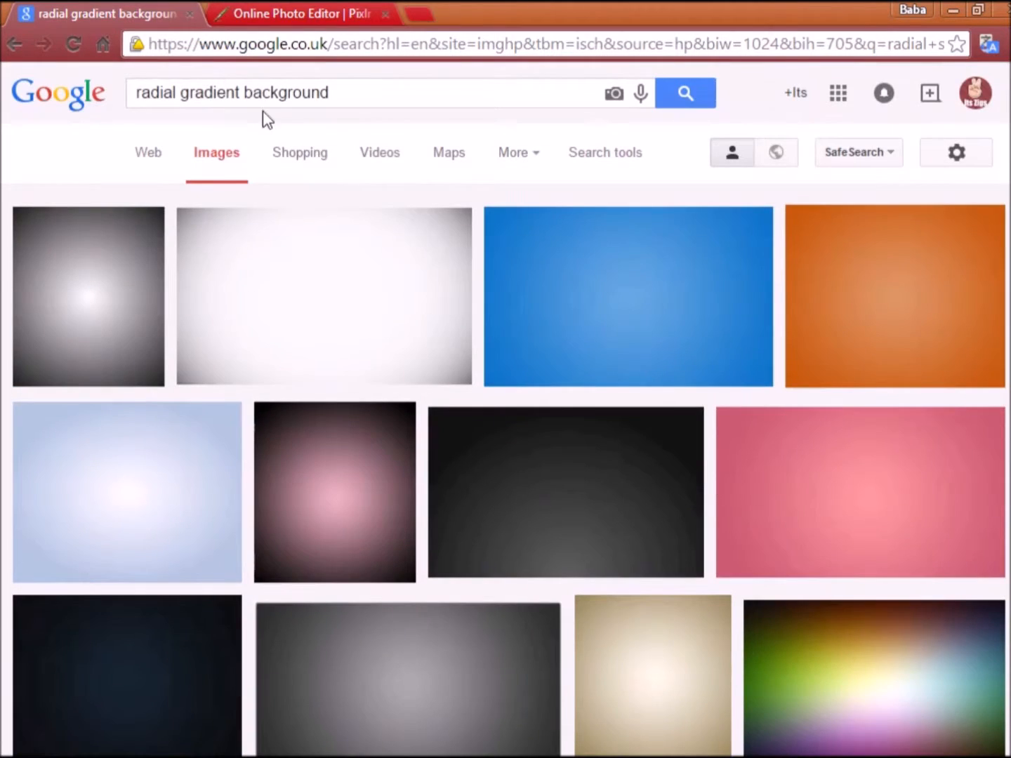
- Replace the search with 'radial stripes background' and scroll through the results
double_click(209, 92)
text(stripes)
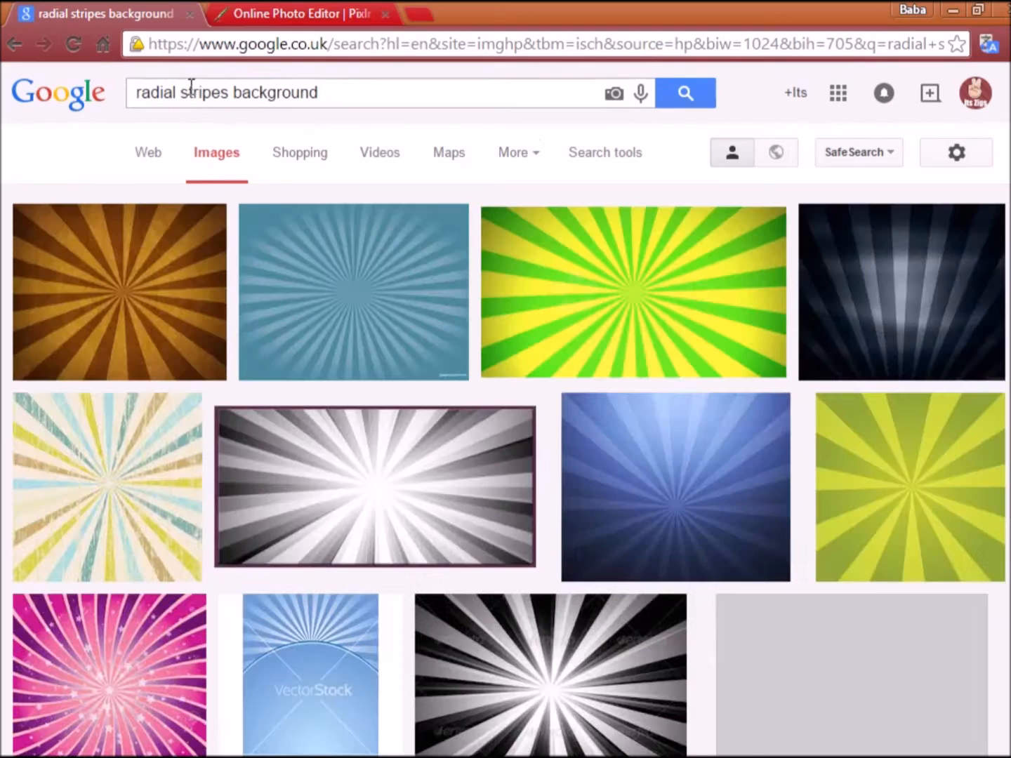
scroll(down, 3)
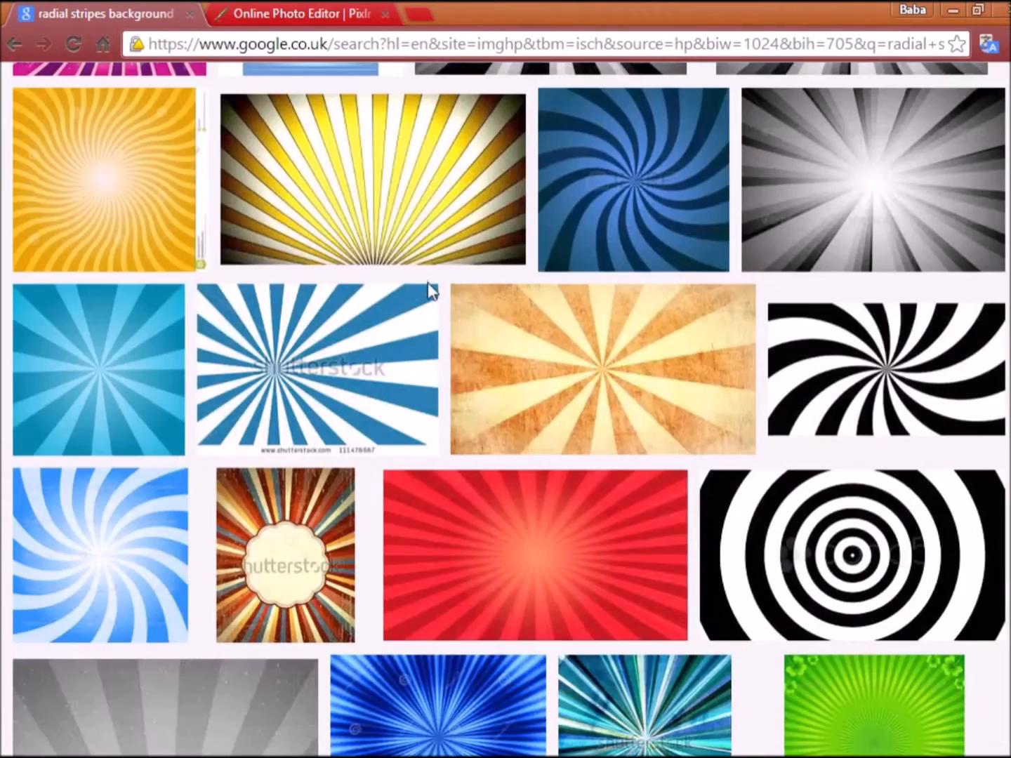
scroll(down, 3)
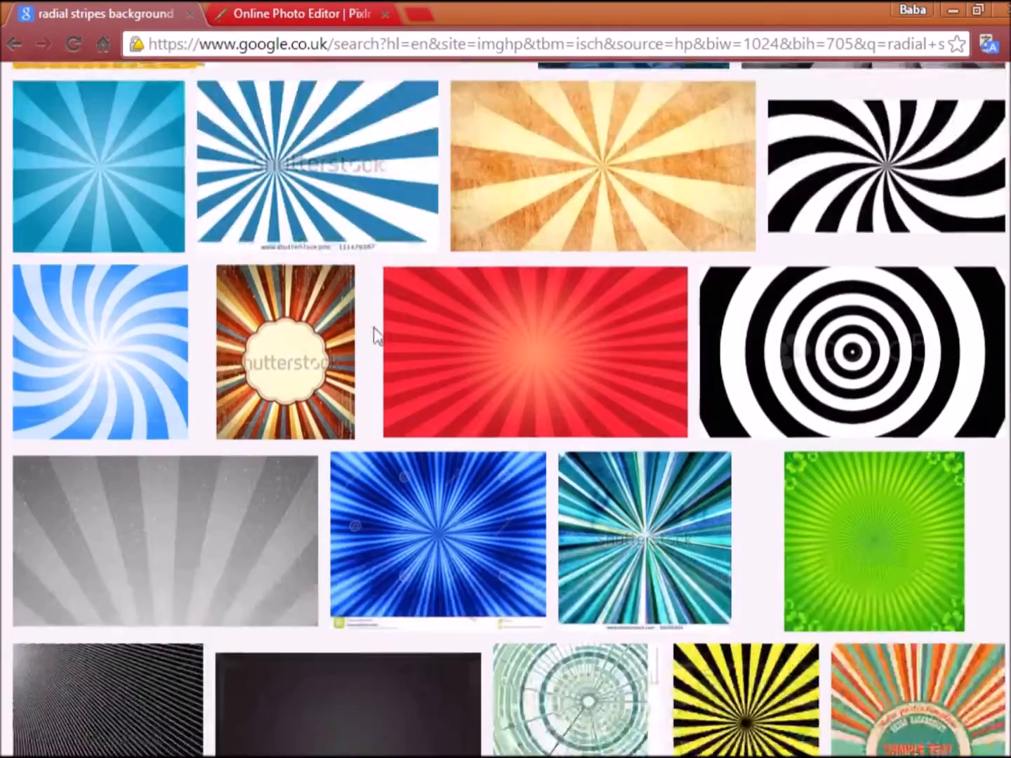
scroll(down, 3)
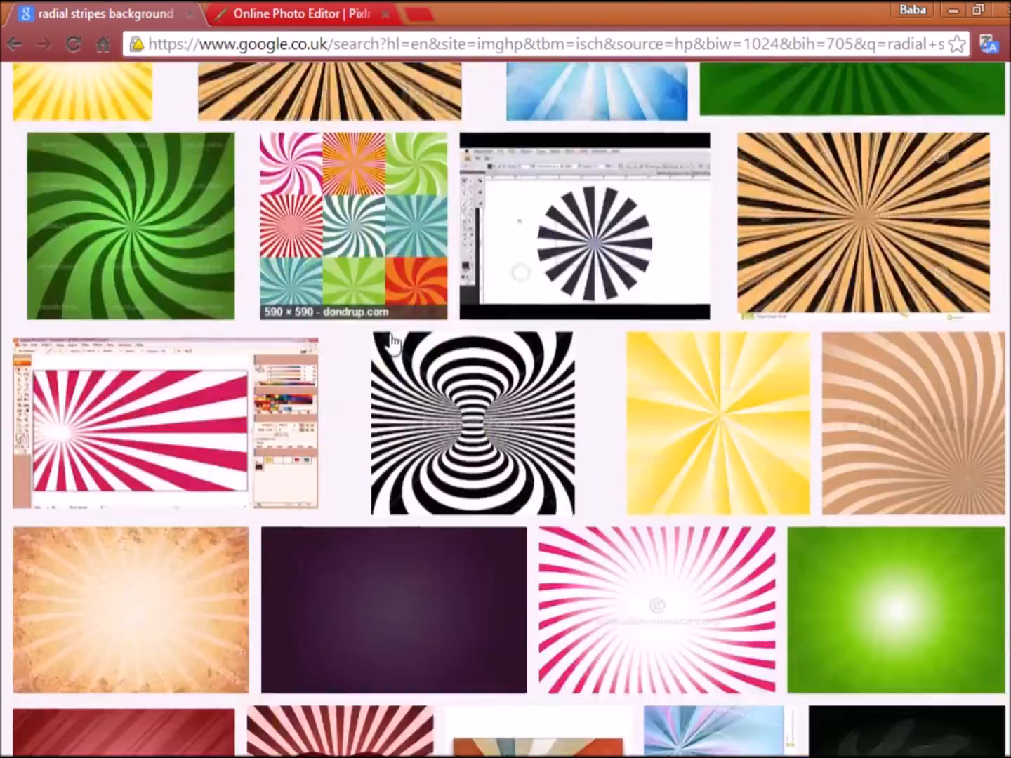
scroll(down, 3)
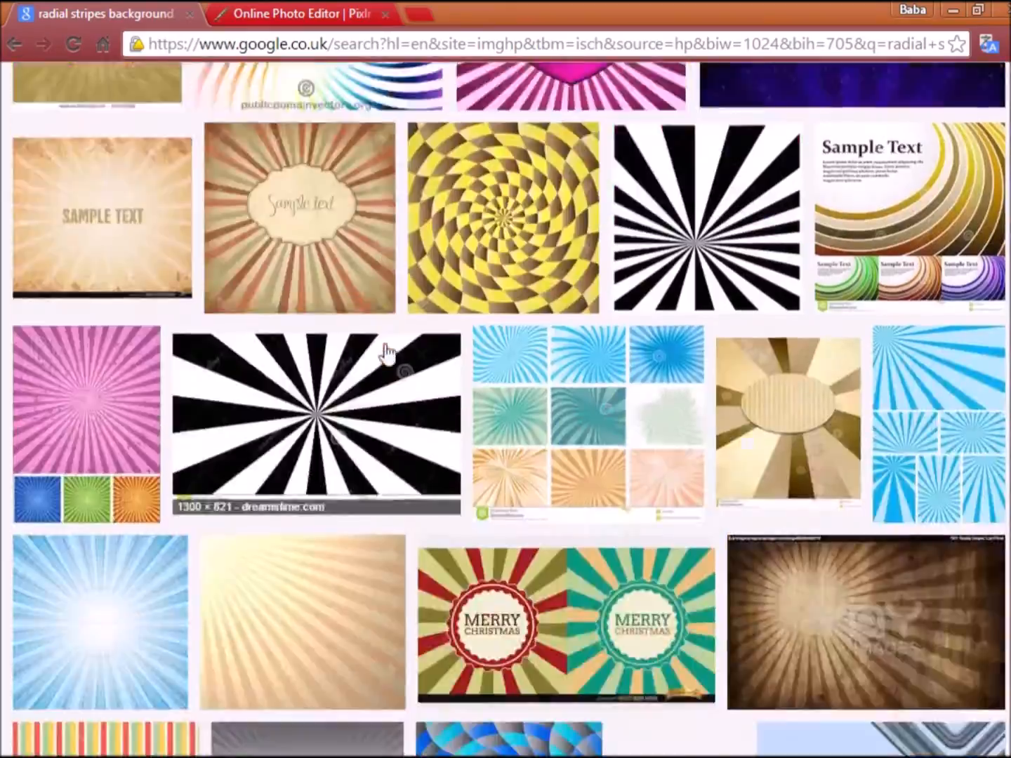
scroll(down, 3)
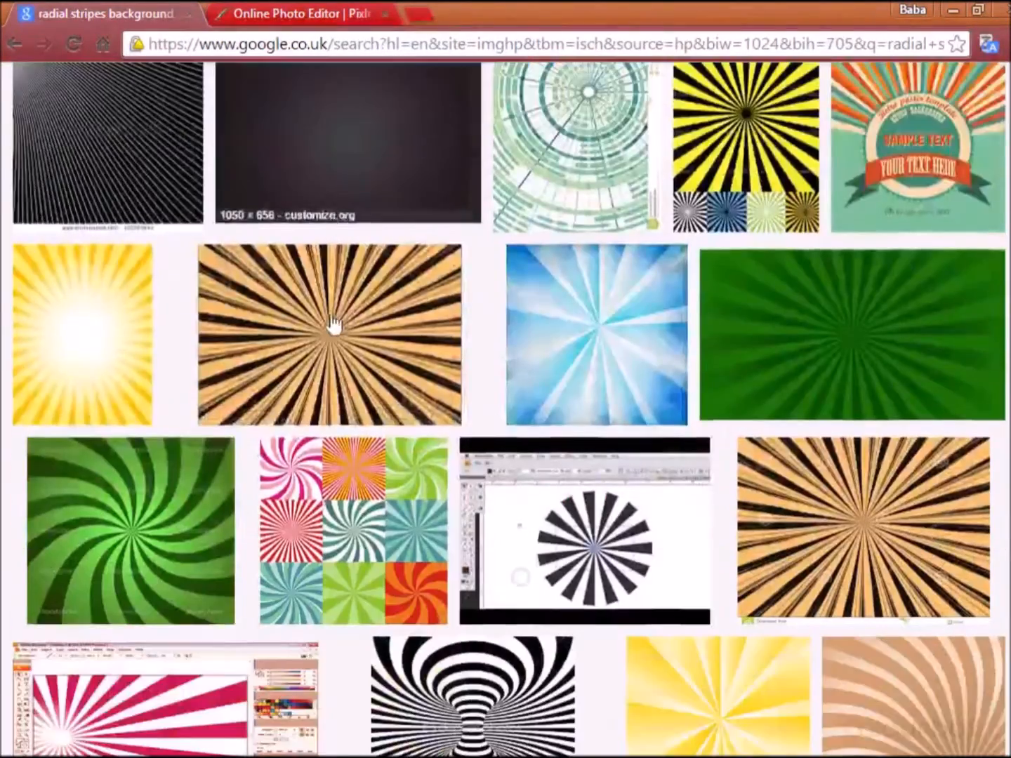
scroll(down, 3)
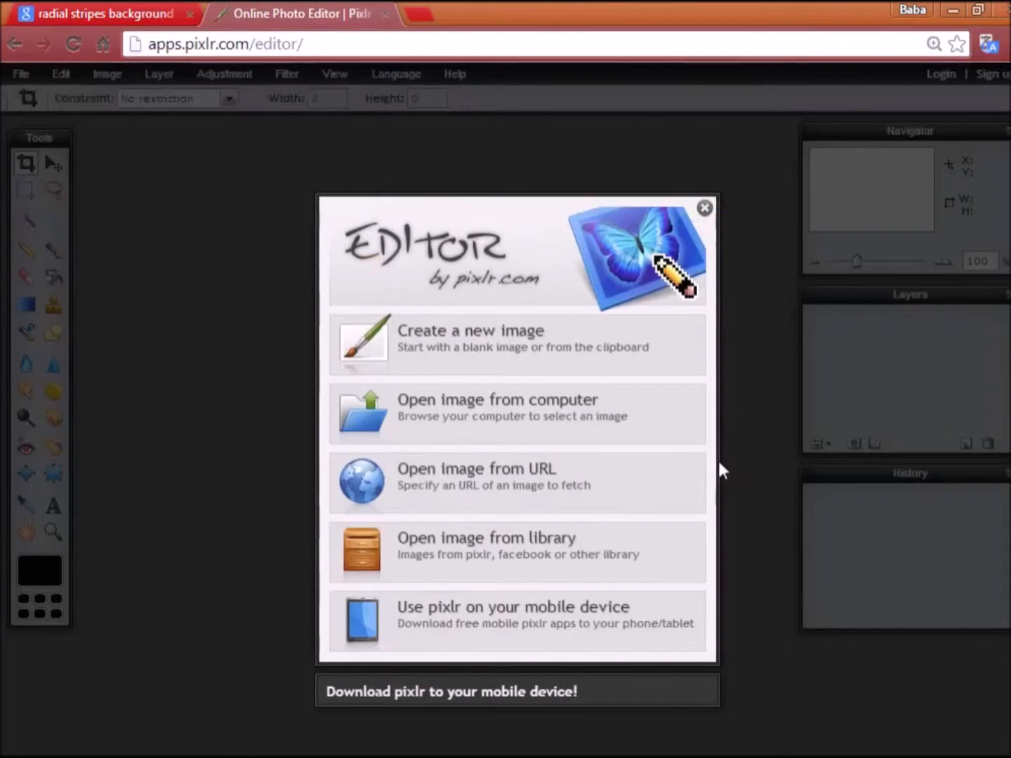
- Open the 1280×720 'template' swirl image from the thumbnails folder on the computer
click(516, 414)
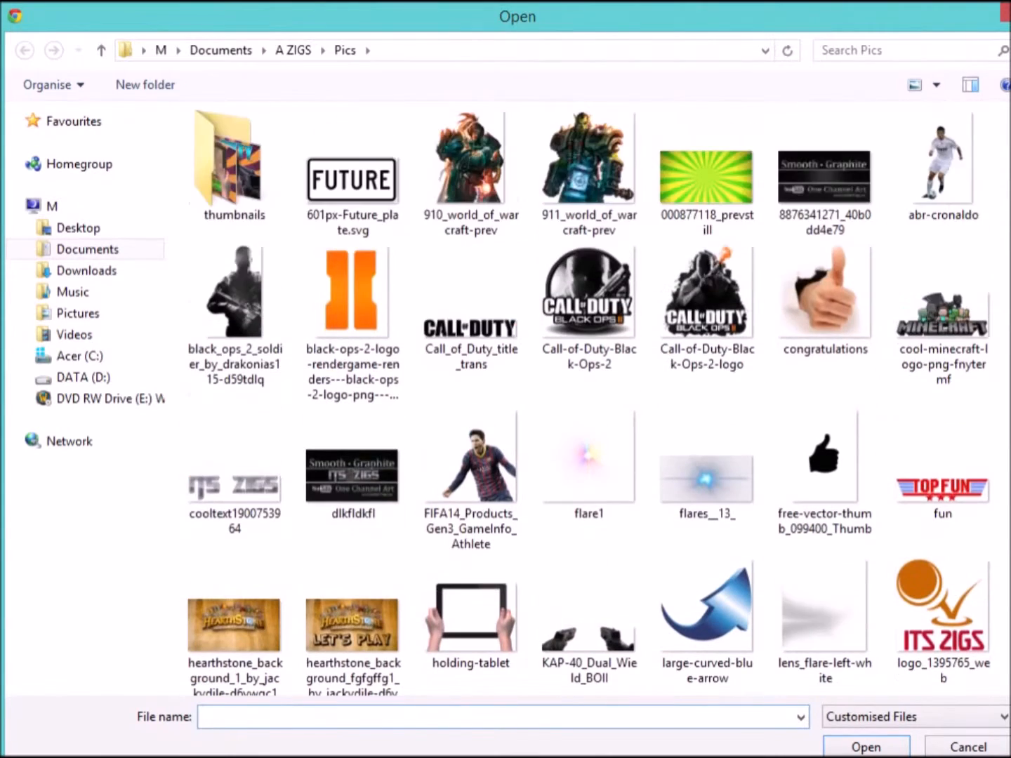
double_click(234, 159)
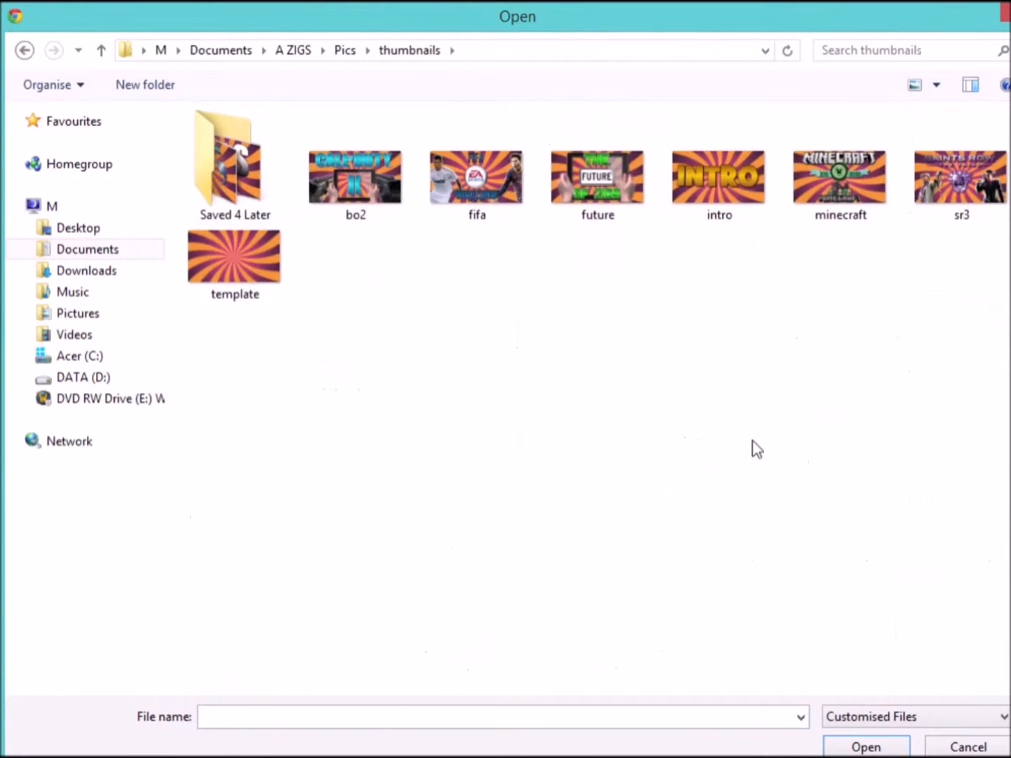
click(234, 256)
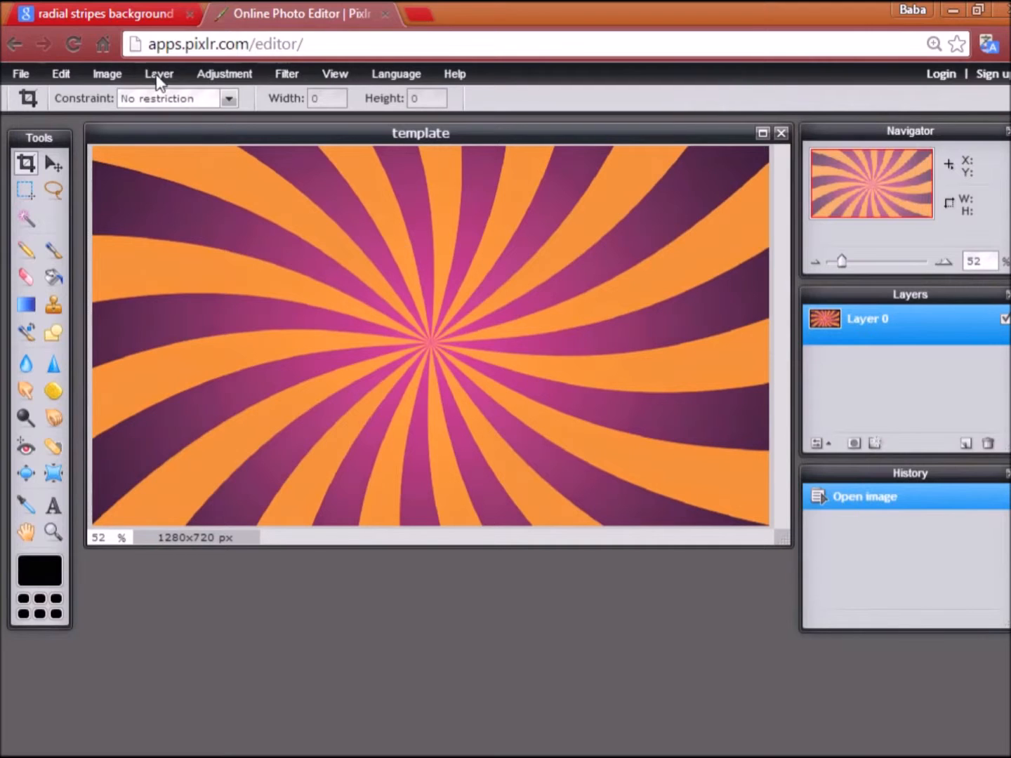
click(159, 73)
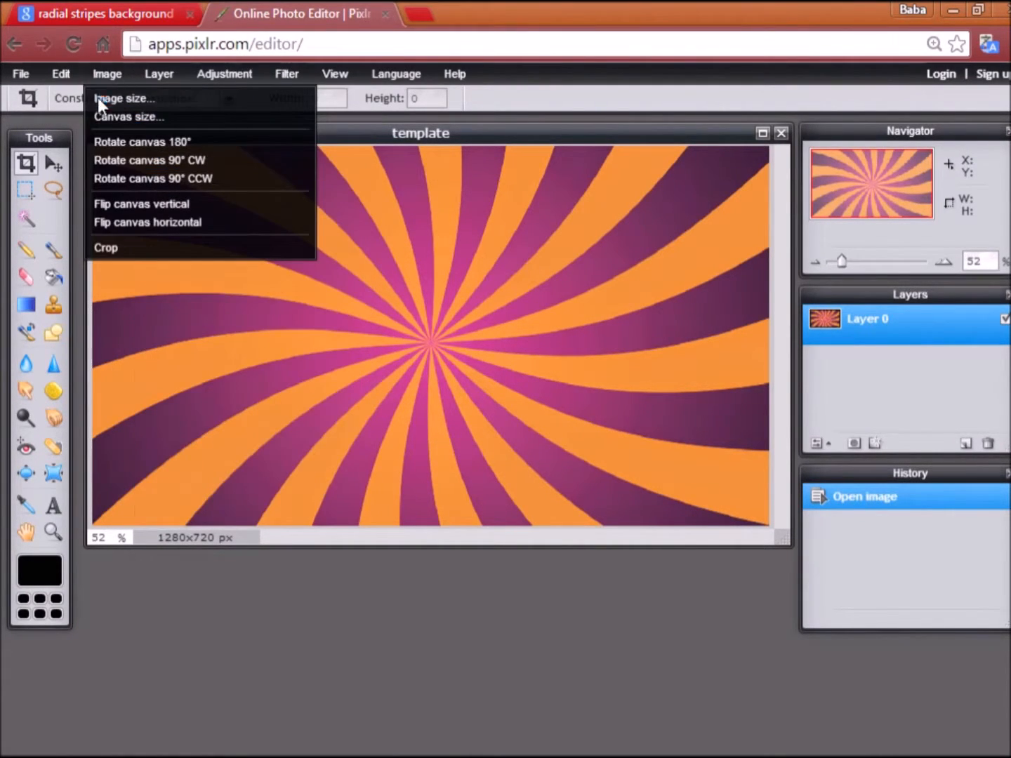
click(124, 98)
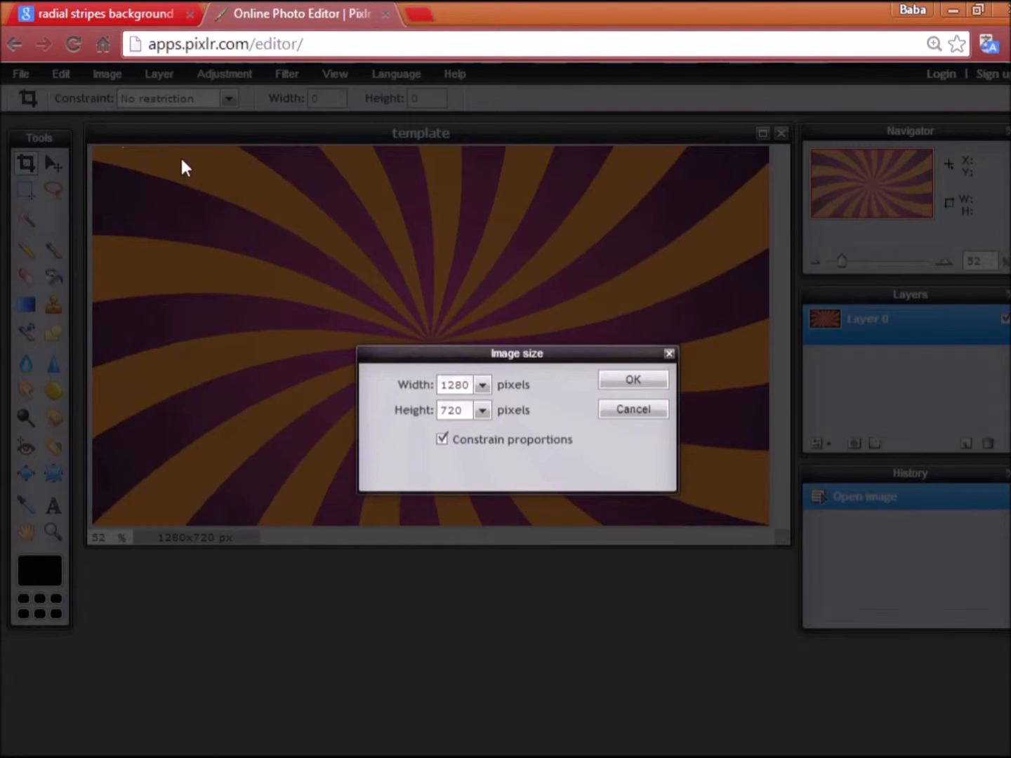
click(455, 410)
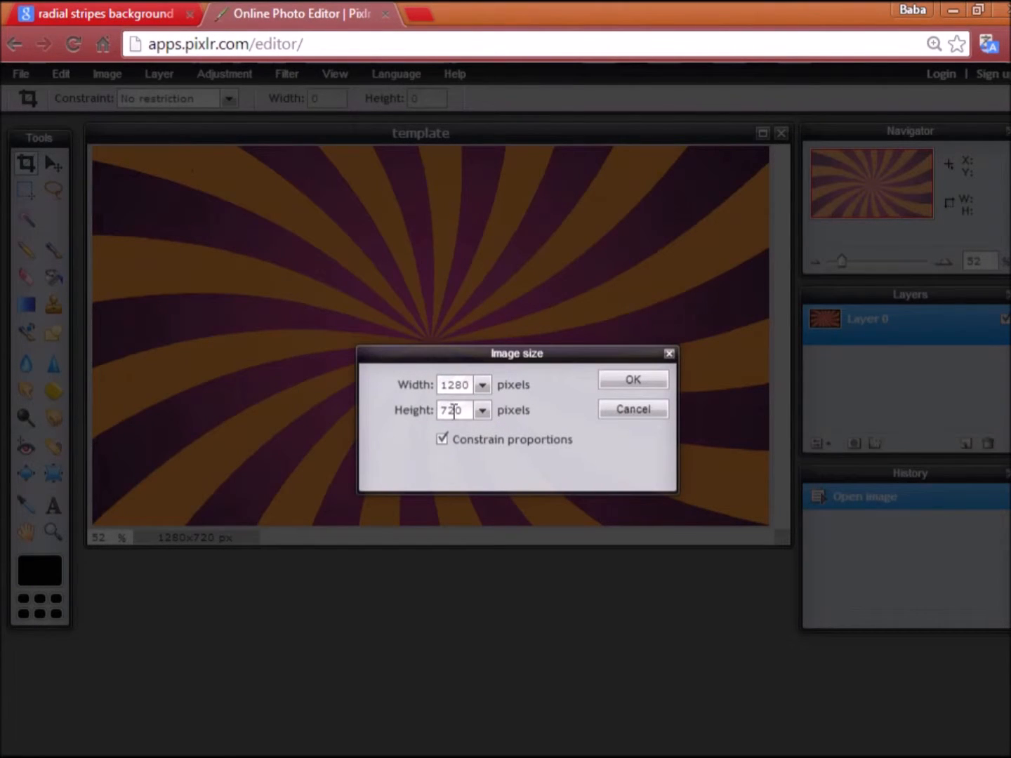
click(442, 439)
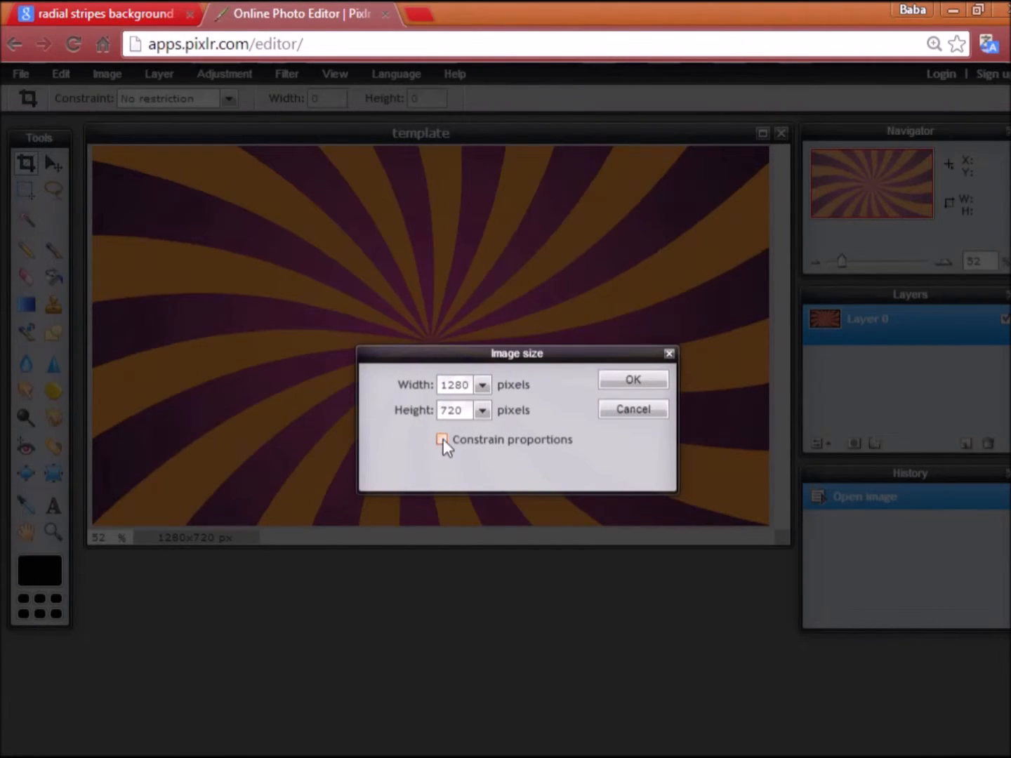
click(442, 439)
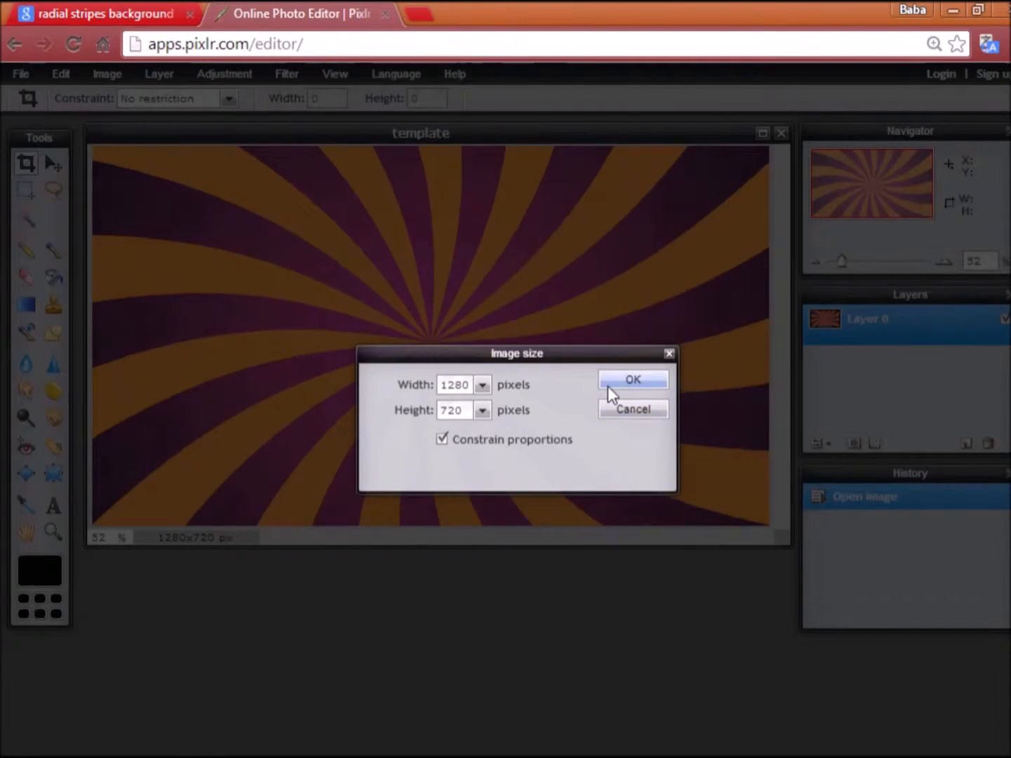
click(632, 380)
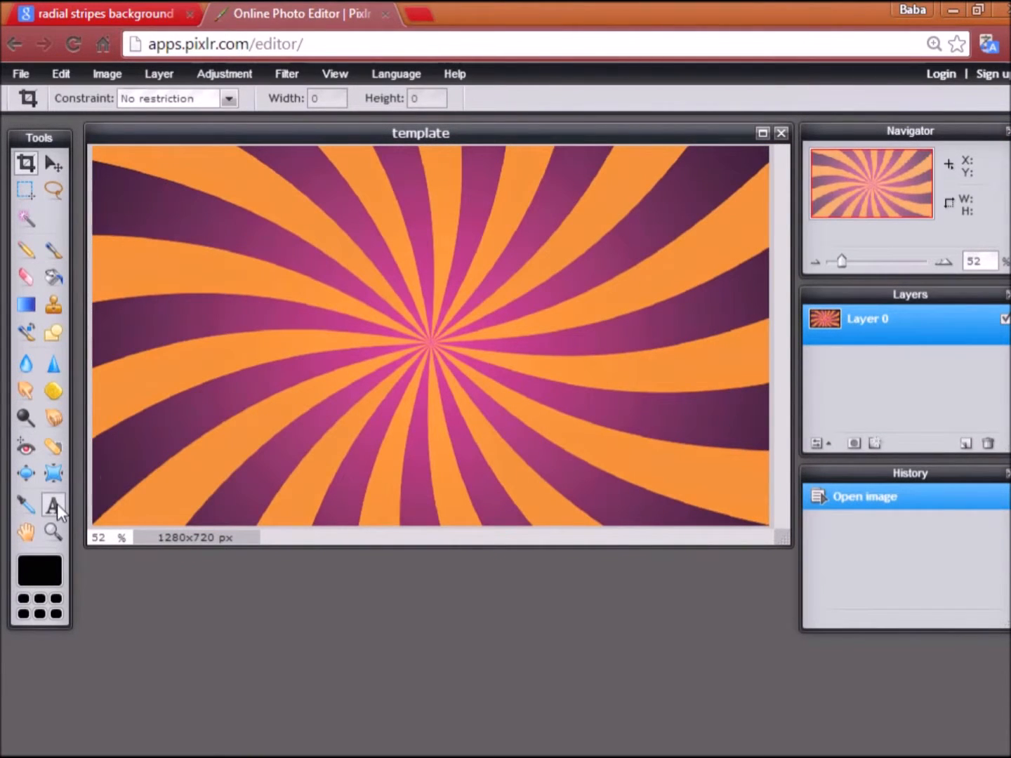
- Add white 'HOW TO:' text and drag it into the upper part of the canvas
click(388, 377)
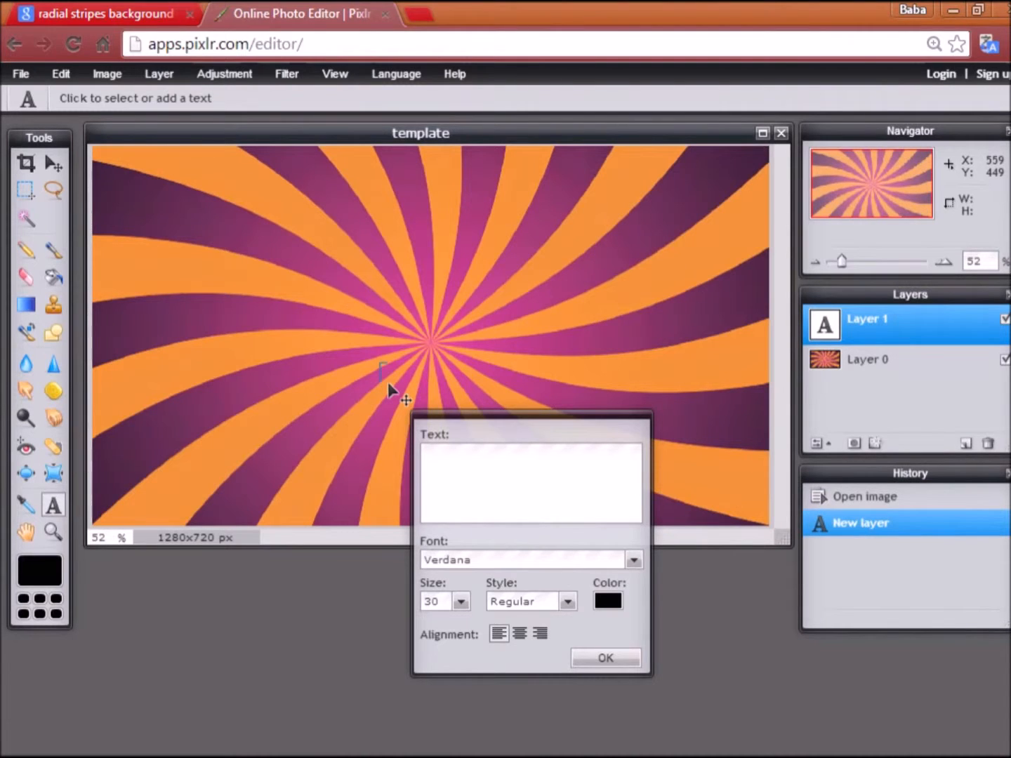
text(HOW TO)
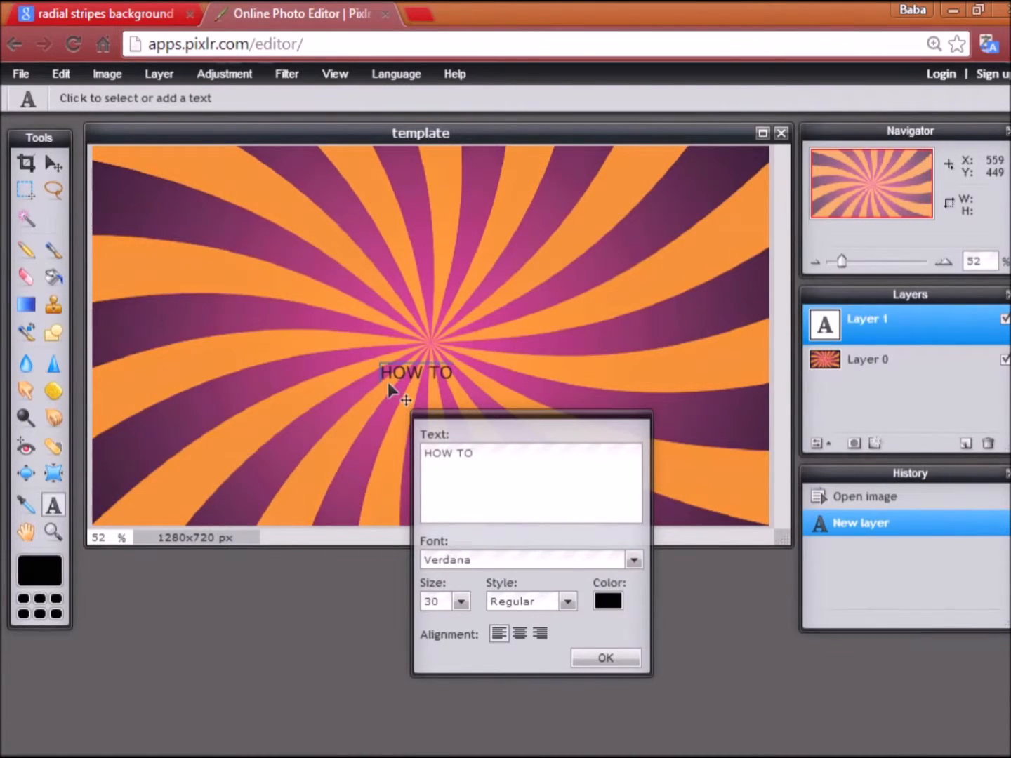
text(:)
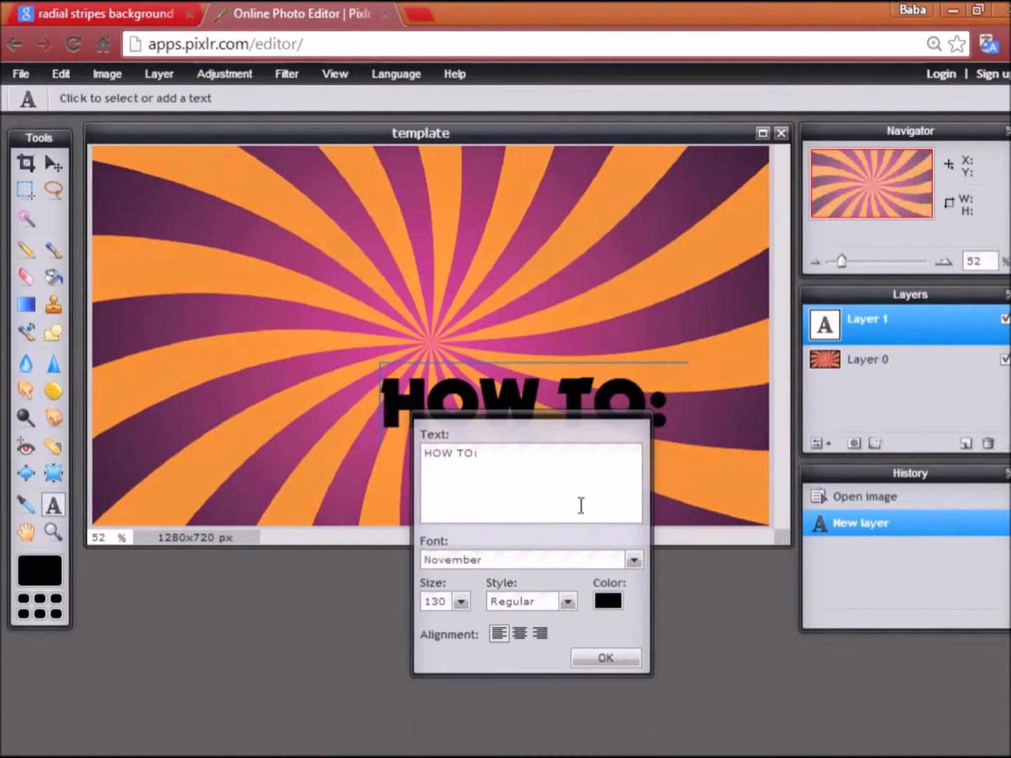
click(606, 600)
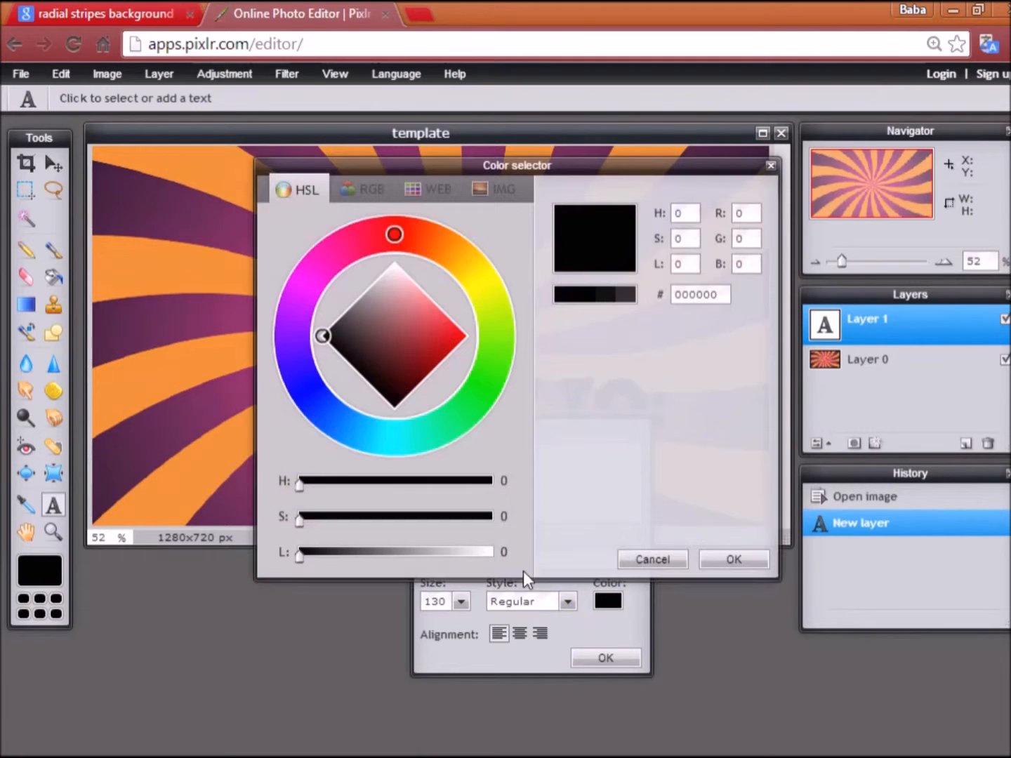
click(733, 559)
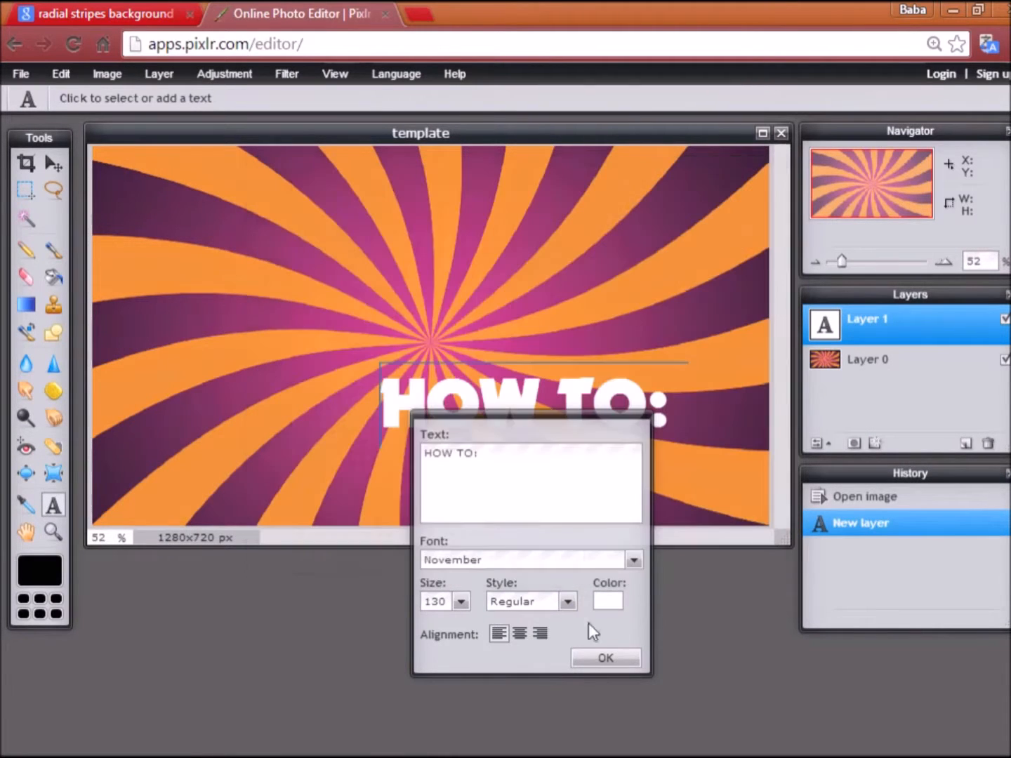
click(605, 658)
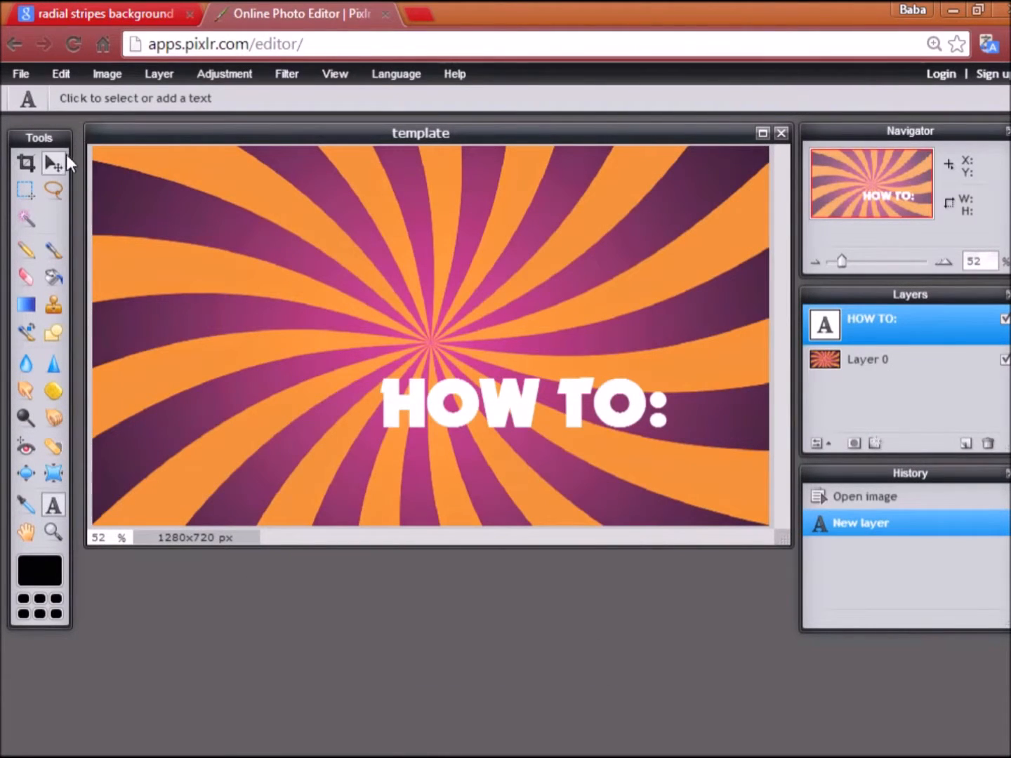
drag(520, 404, 432, 235)
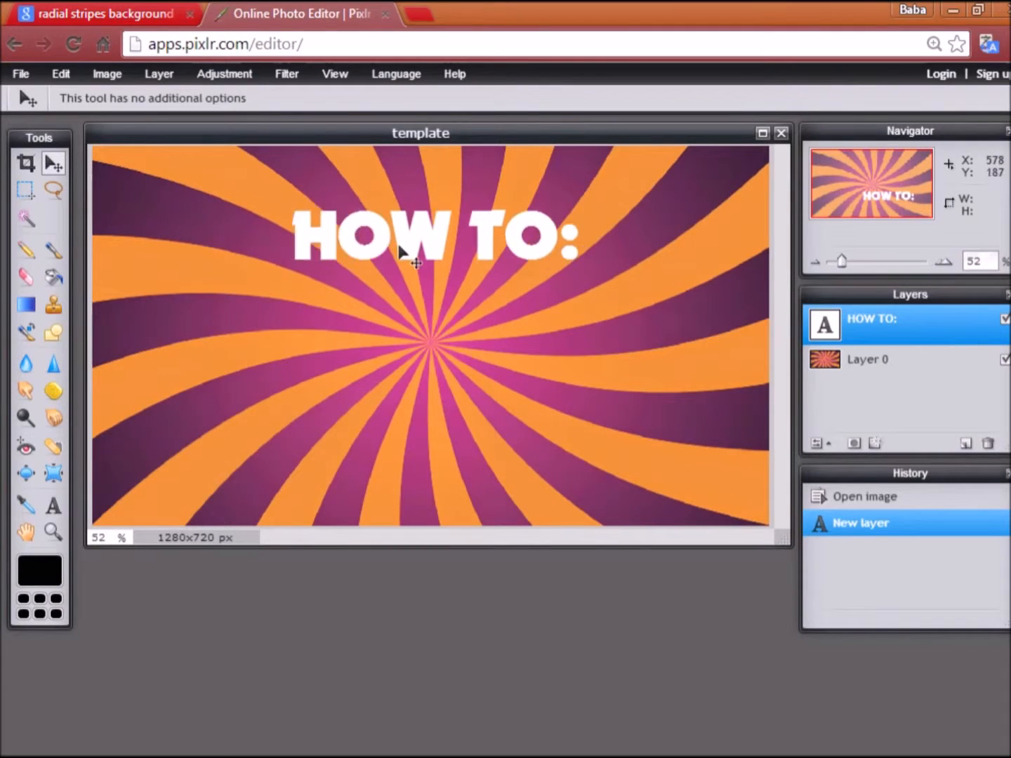
drag(418, 253, 400, 221)
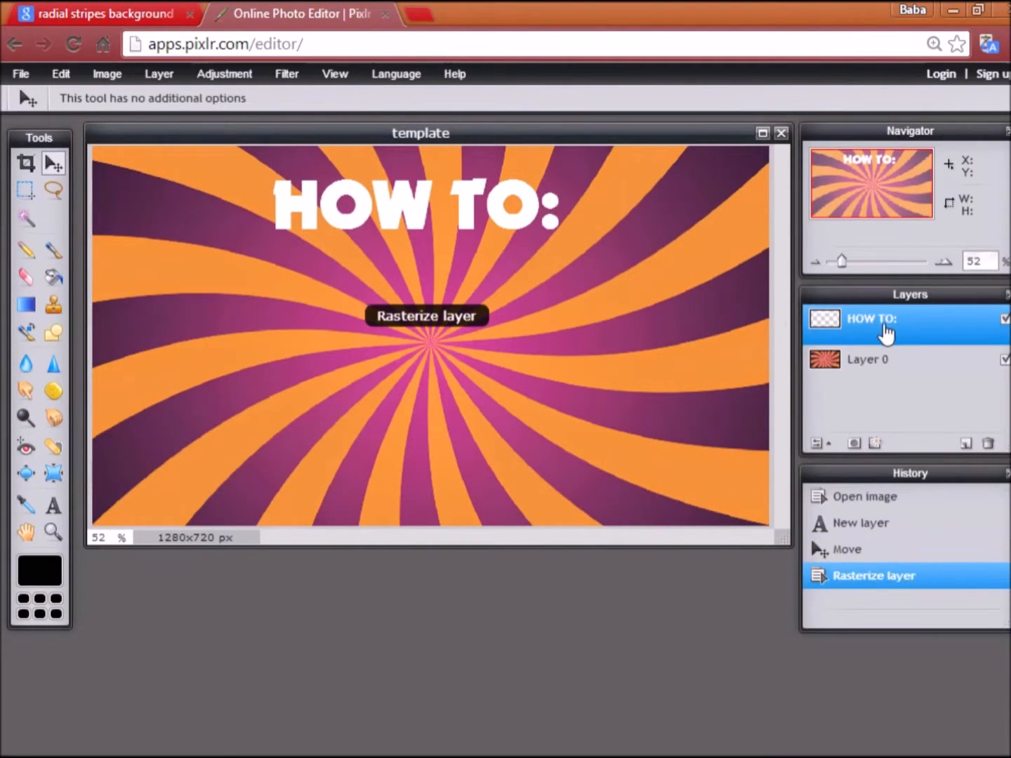
- Rasterize the HOW TO: text and Magic Wand-select all its letters at tolerance 150
right_click(871, 319)
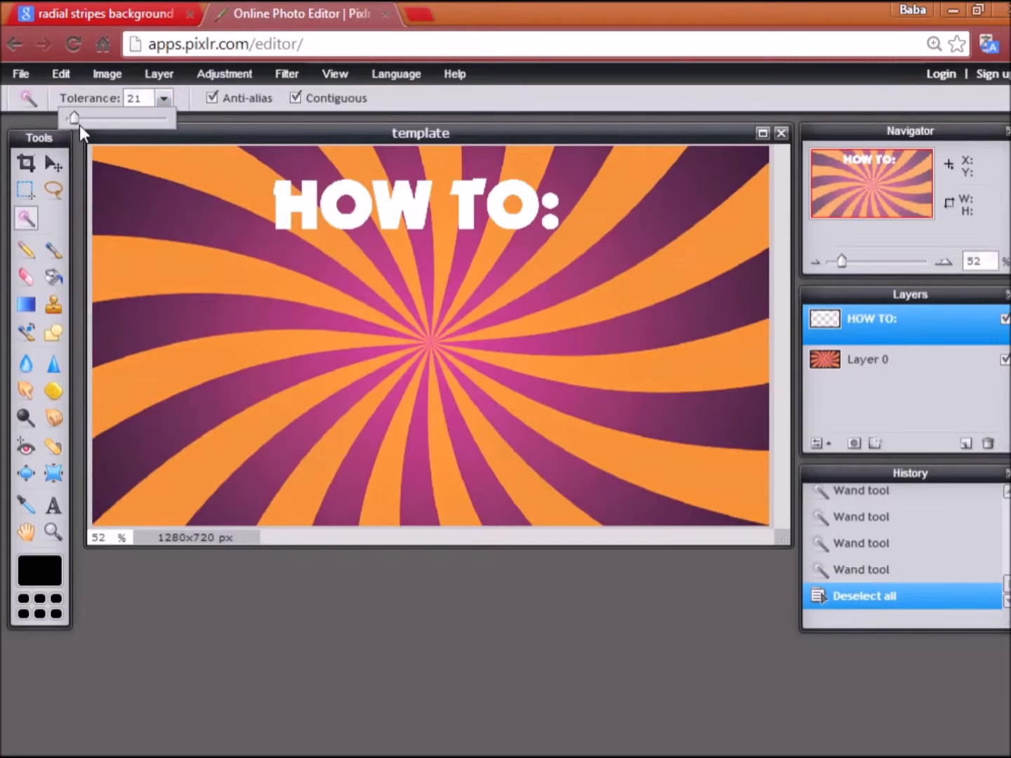
drag(74, 117, 121, 118)
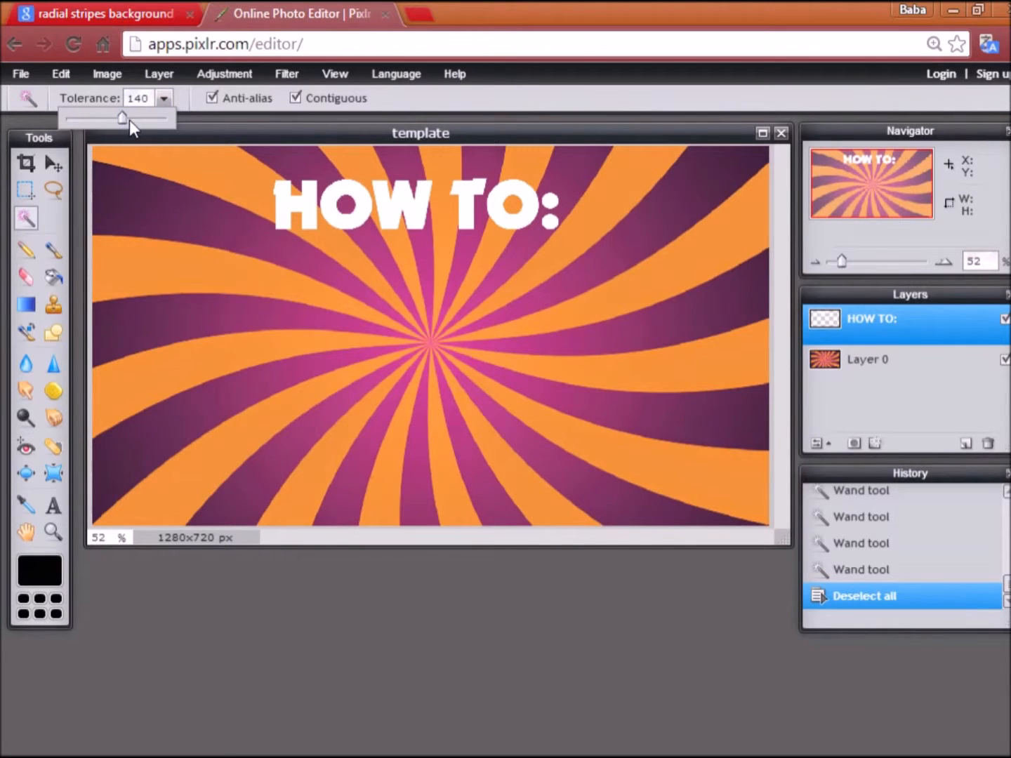
drag(121, 116, 126, 117)
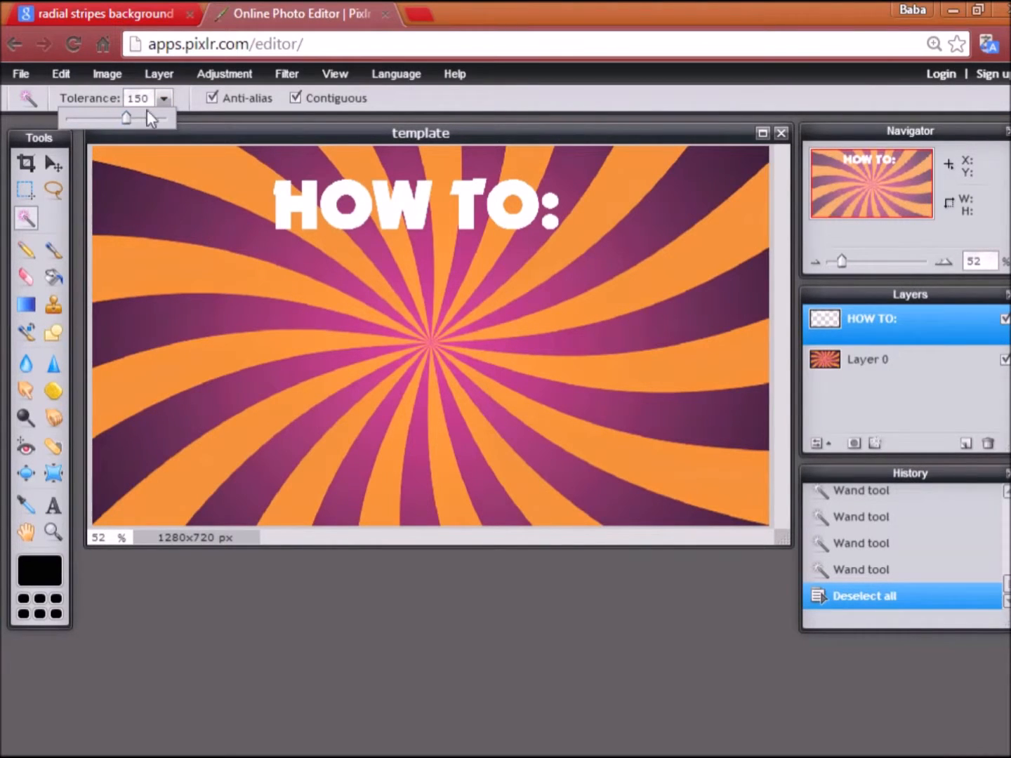
mouse_move(125, 94)
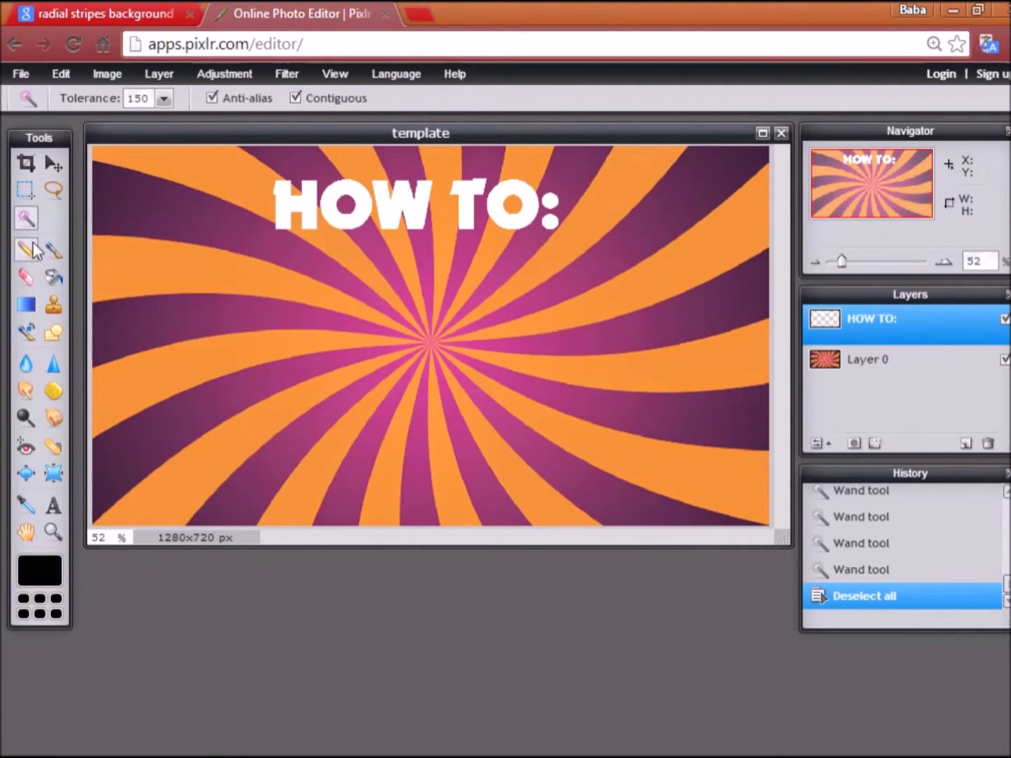
click(295, 207)
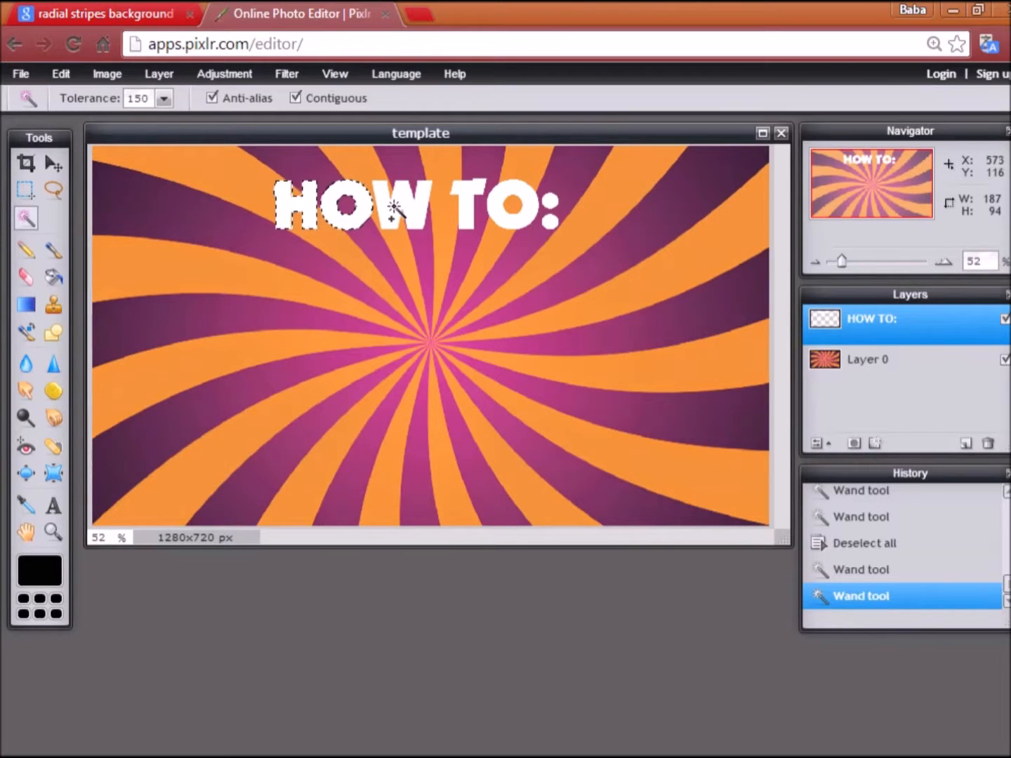
click(516, 205)
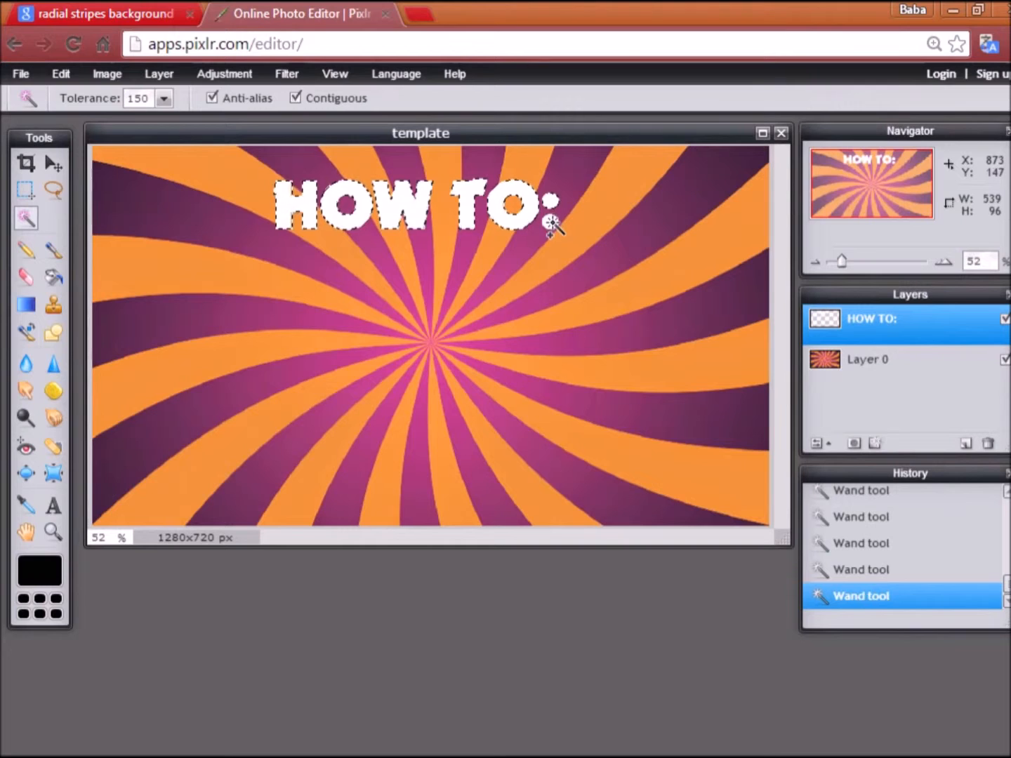
click(26, 303)
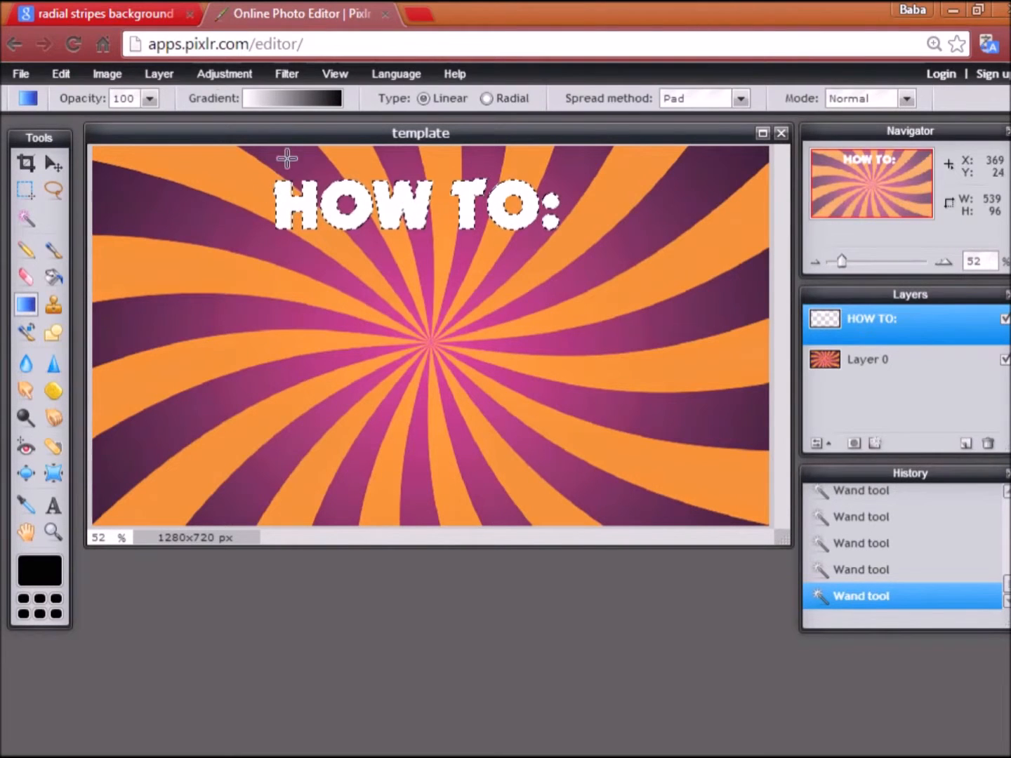
click(292, 98)
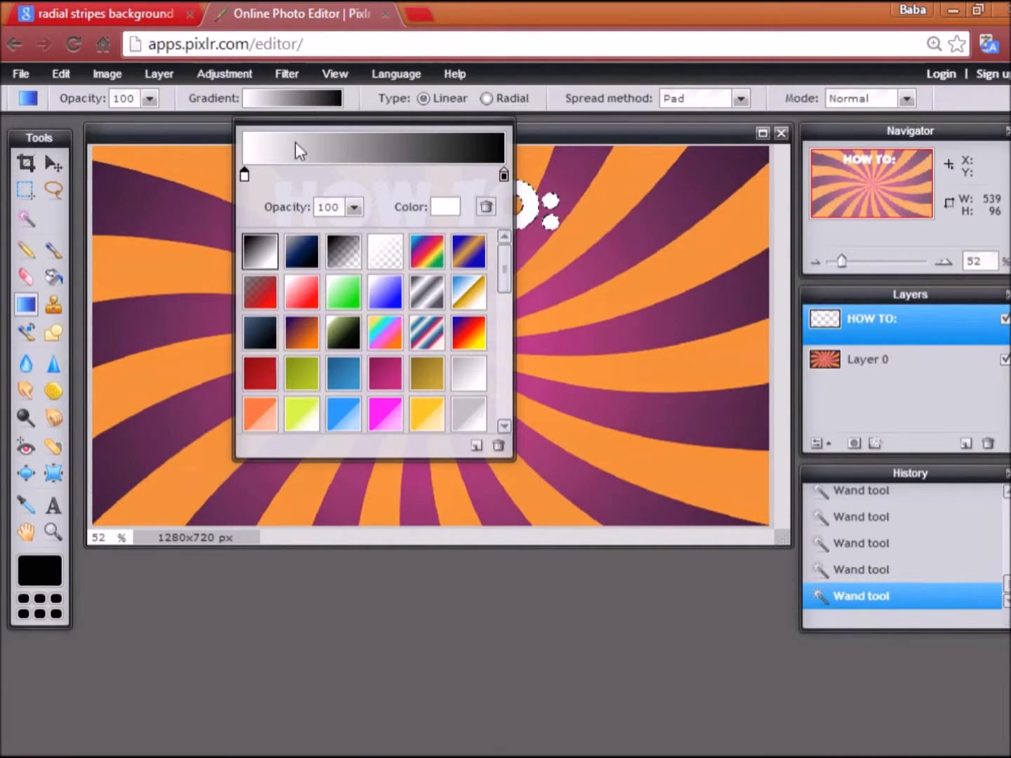
- Set the gradient's right end stop to deep magenta #910057
scroll(down, 3)
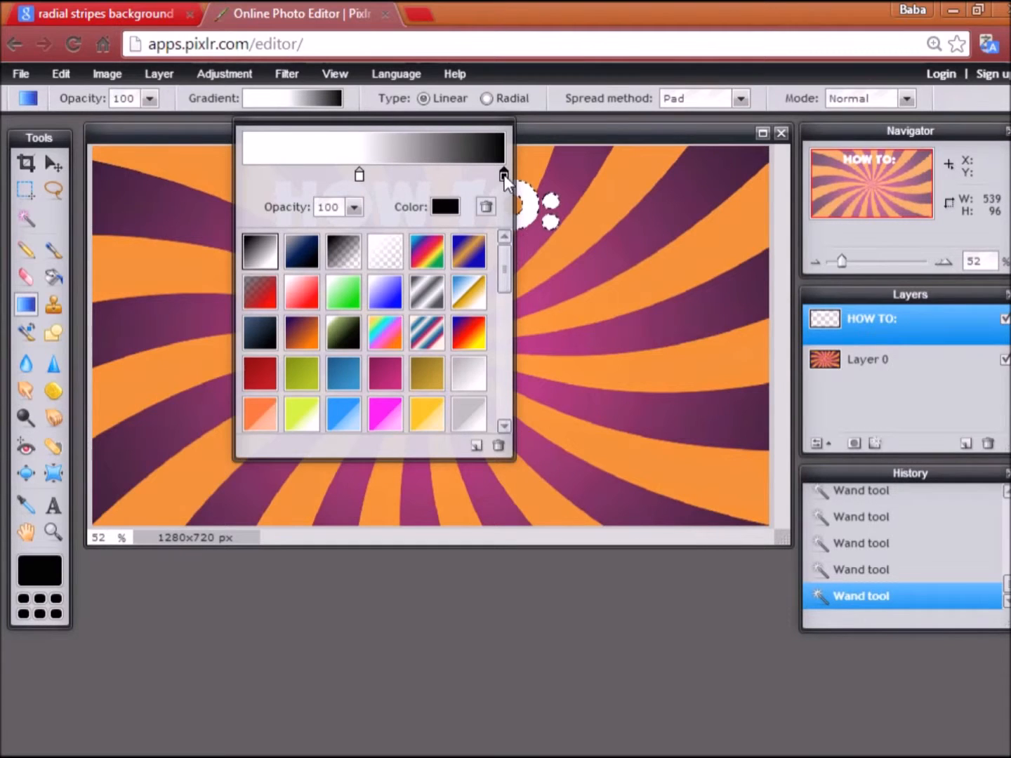
click(445, 206)
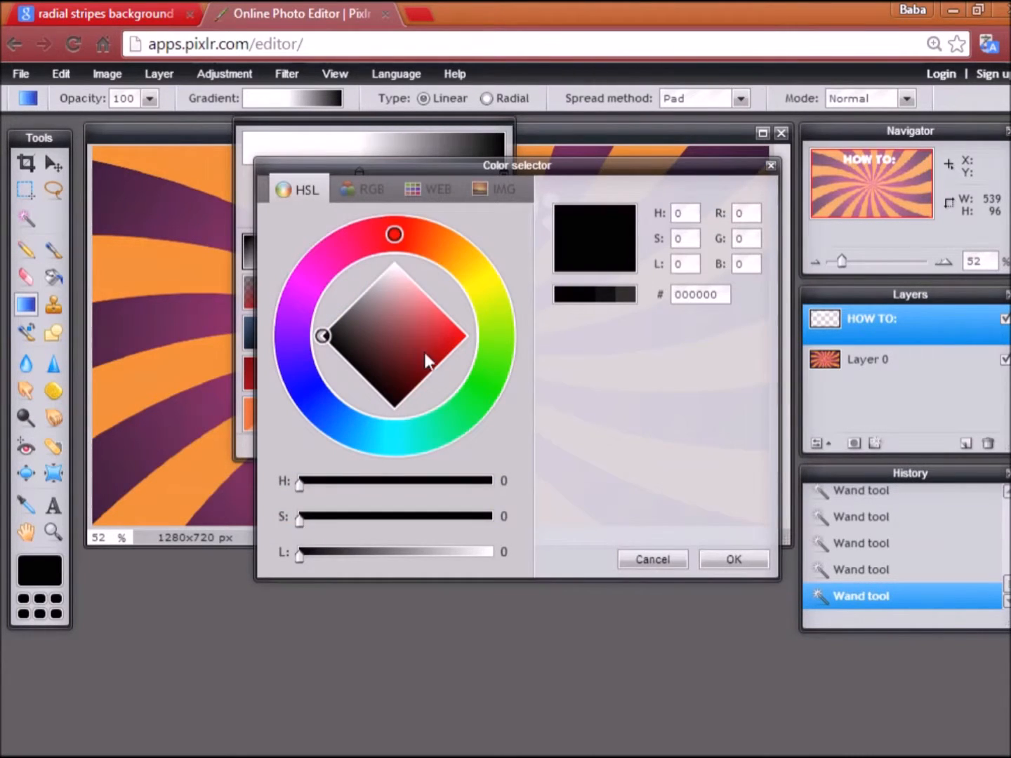
mouse_move(481, 291)
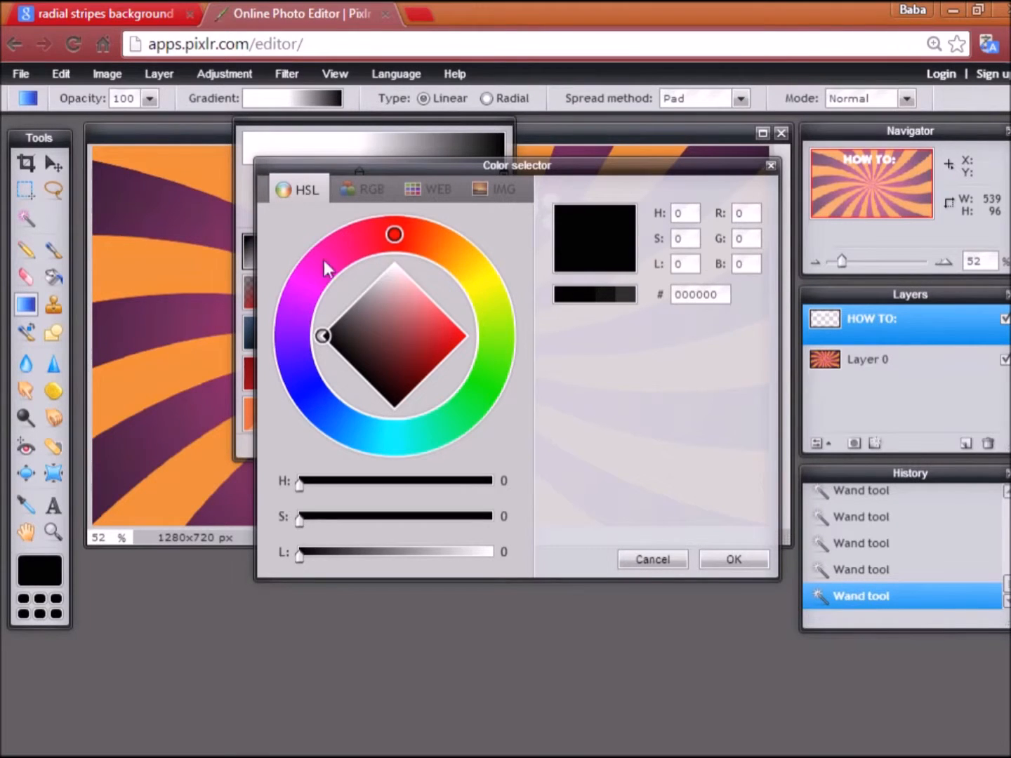
mouse_move(303, 335)
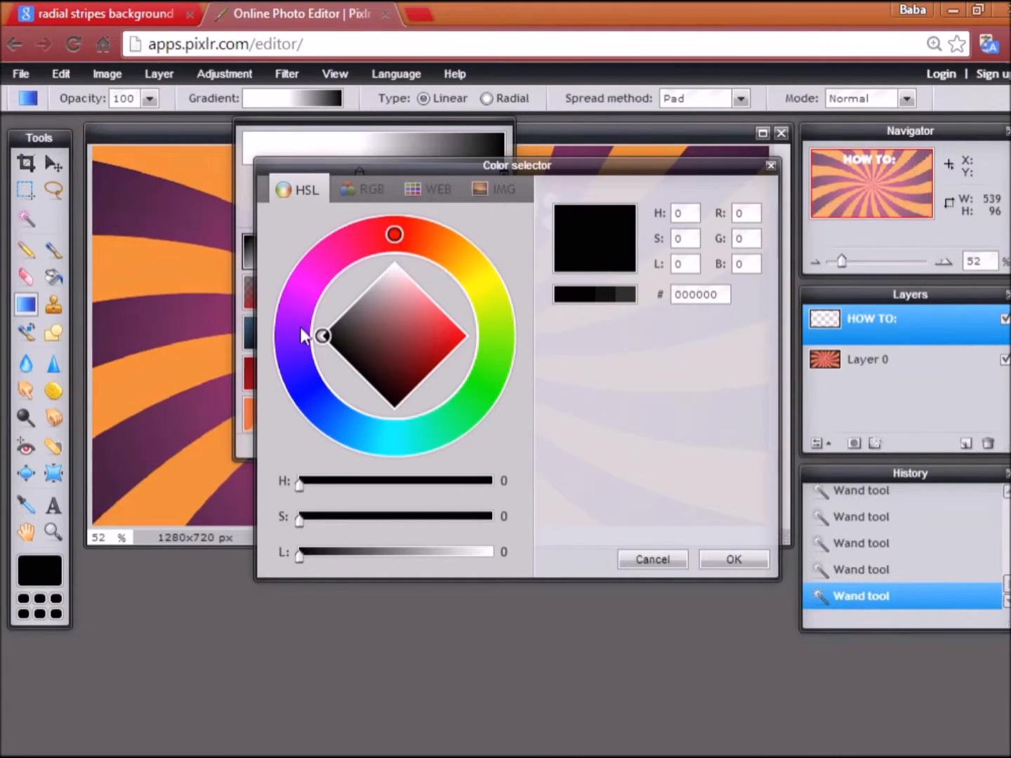
click(337, 255)
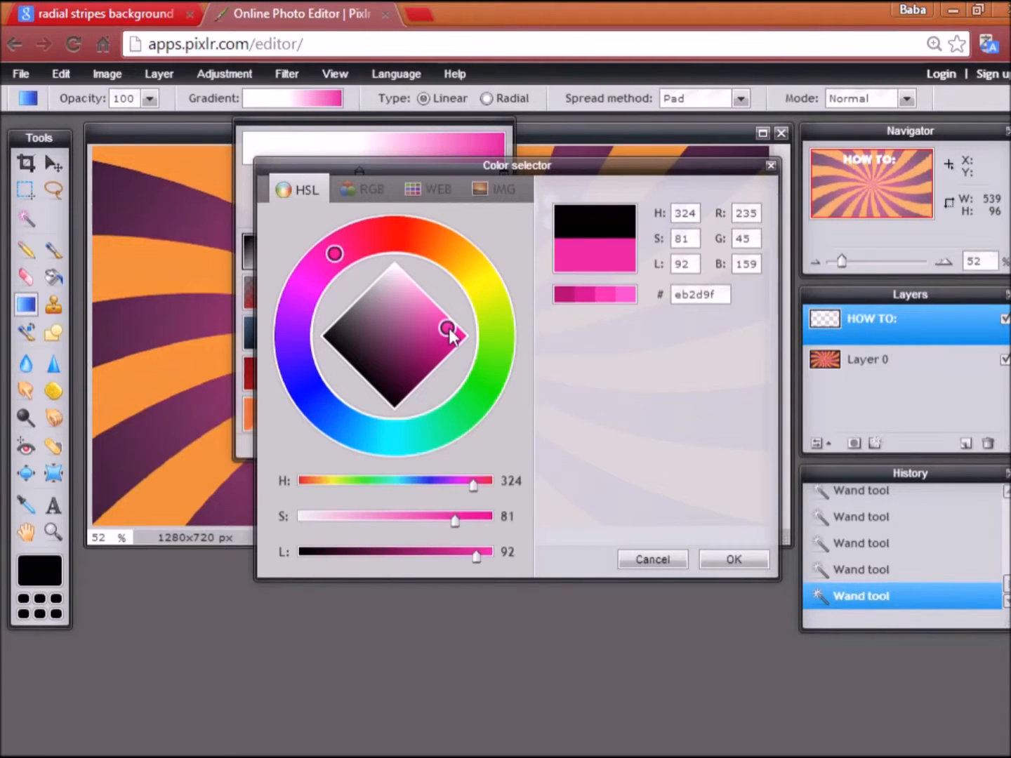
drag(449, 330, 435, 367)
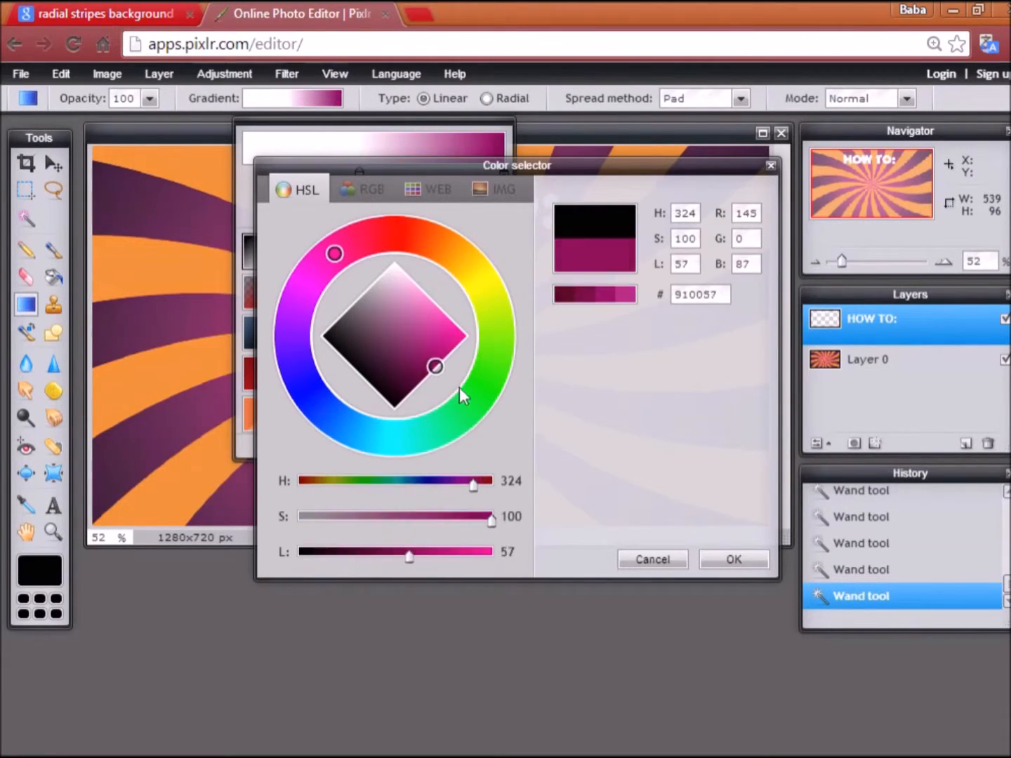
drag(409, 557, 414, 557)
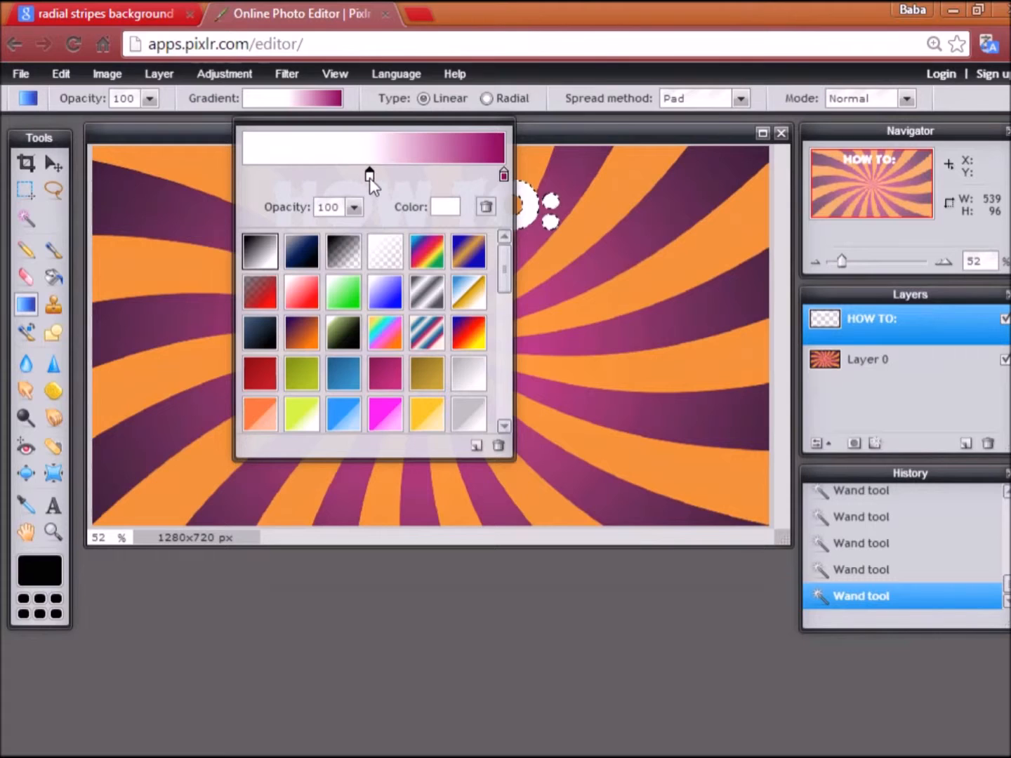
- Set the middle stop to vivid pink #ff00a2 and the left end to deep magenta #910057
click(445, 207)
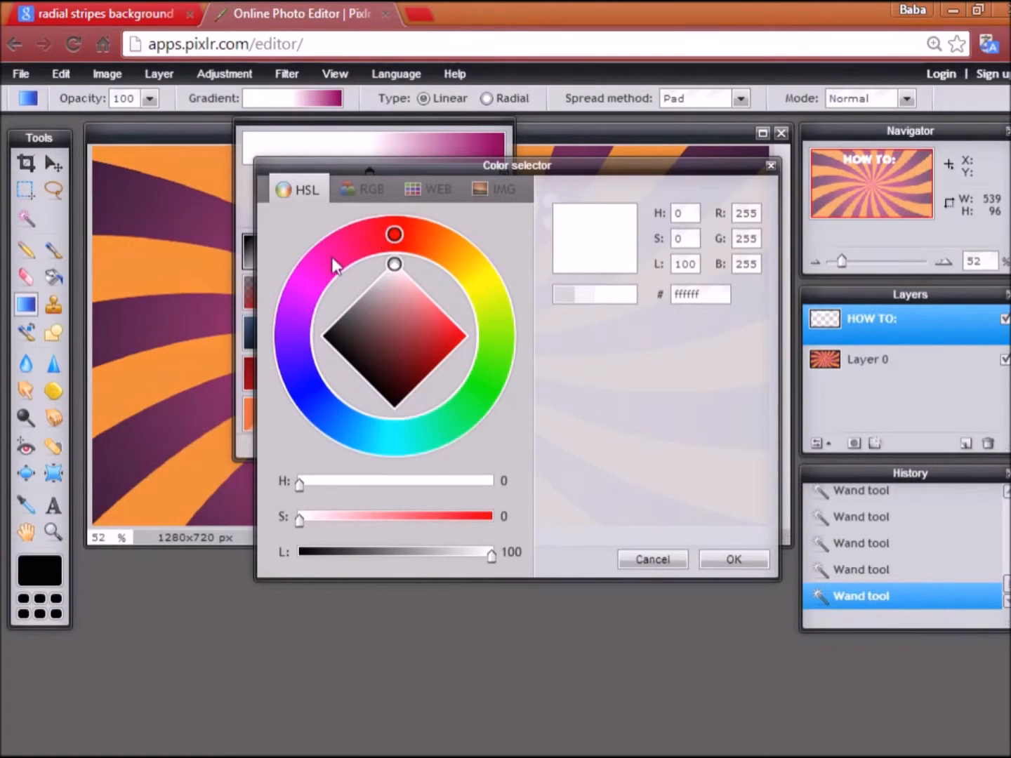
click(455, 344)
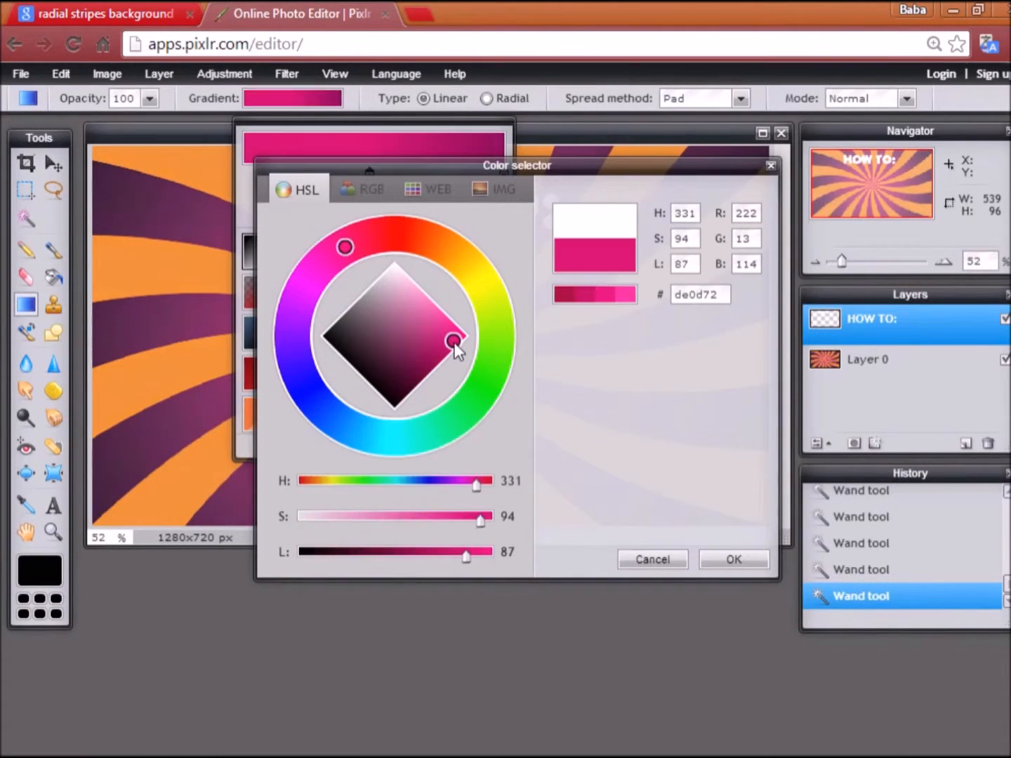
drag(455, 344, 465, 335)
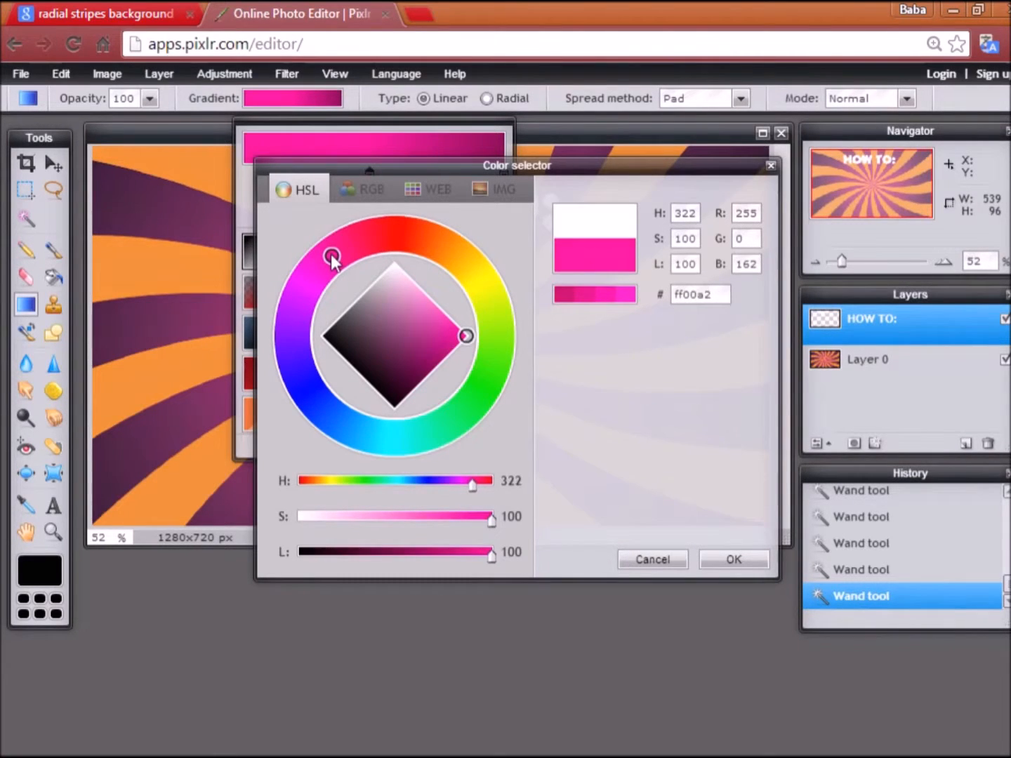
click(733, 559)
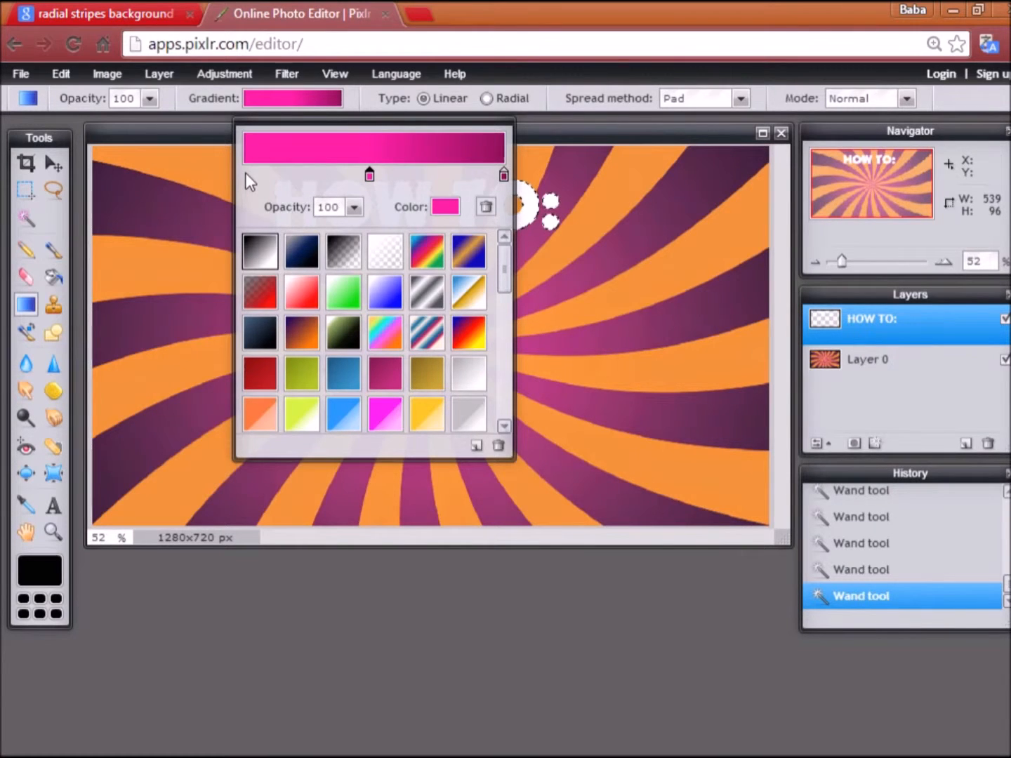
click(445, 206)
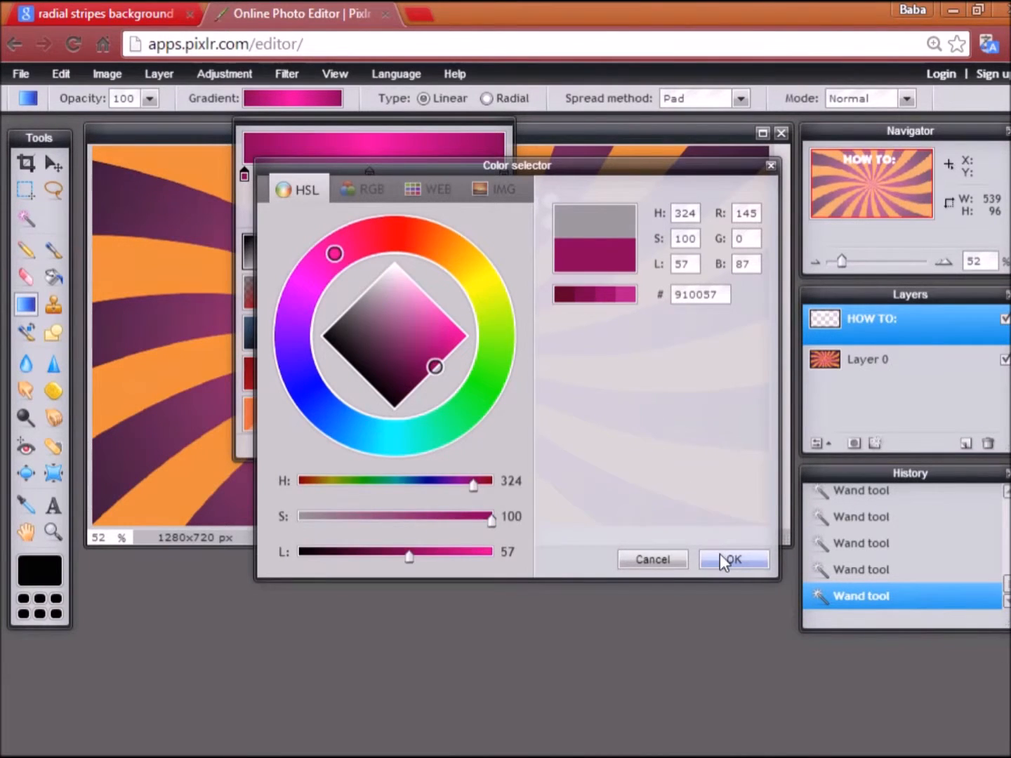
click(733, 559)
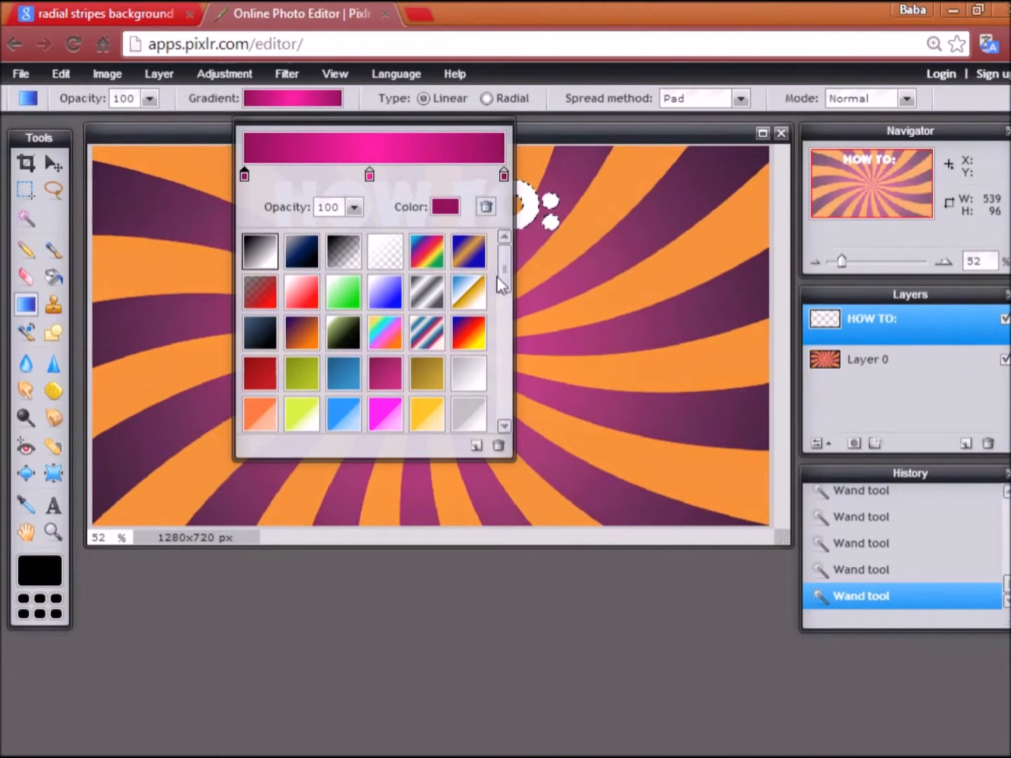
click(780, 134)
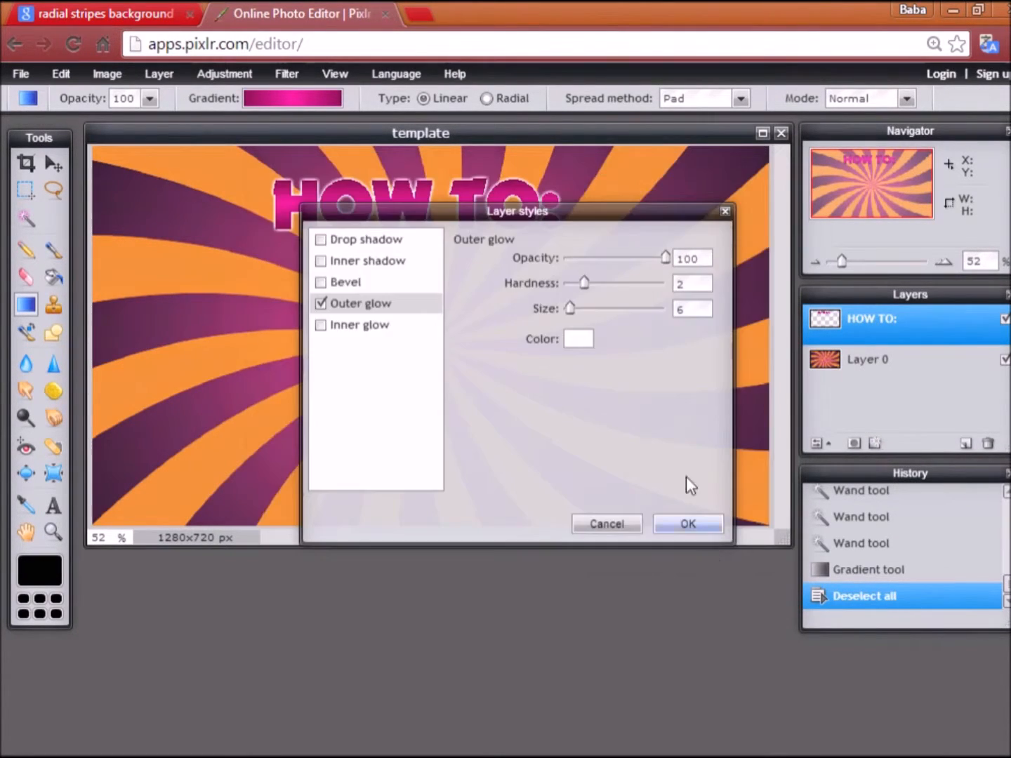
- Make the white outer glow around the HOW TO: letters fully hard and slightly larger
drag(584, 282, 656, 282)
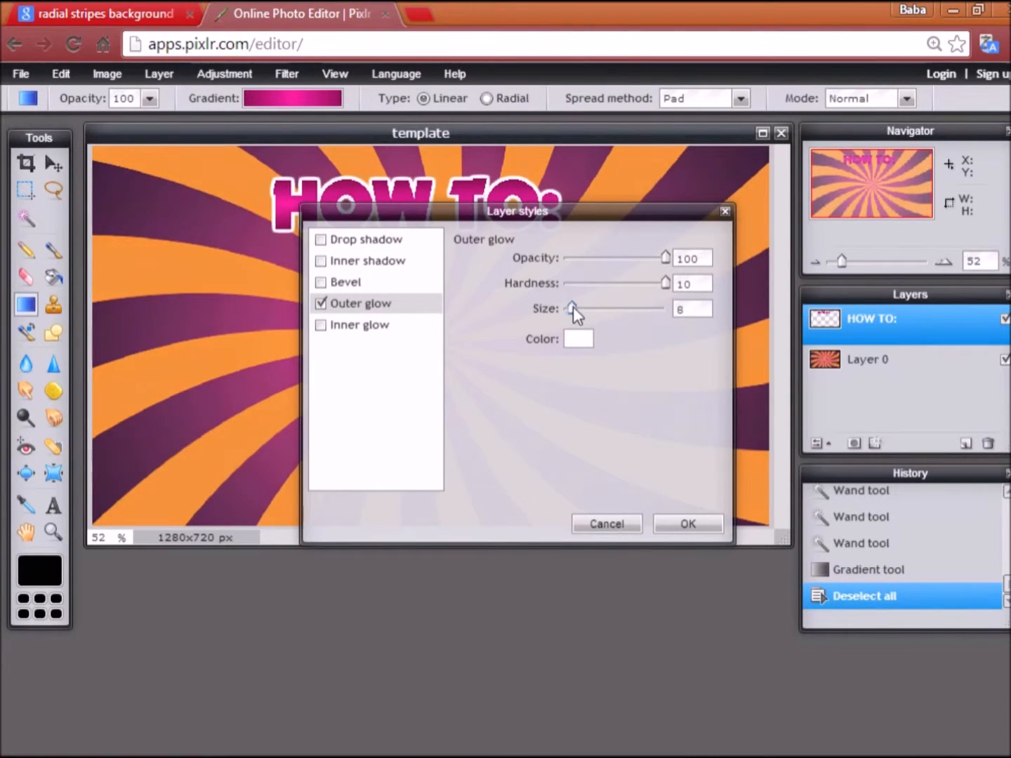
click(320, 239)
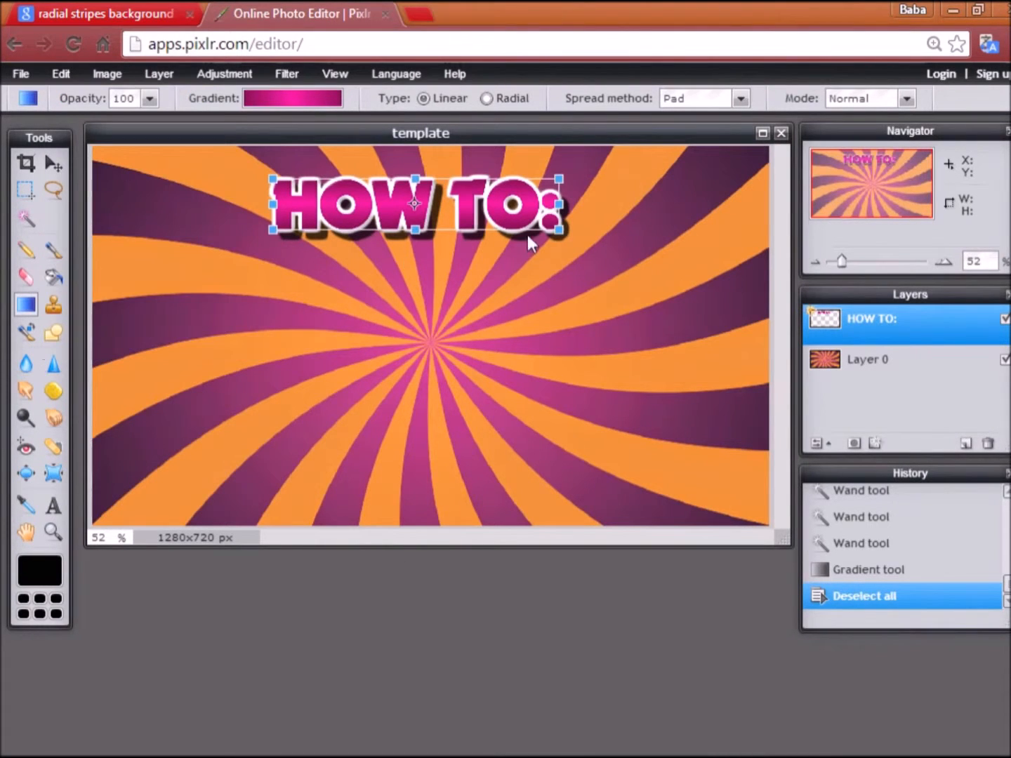
- Enlarge the HOW TO: title and adjust its position
drag(557, 239, 602, 258)
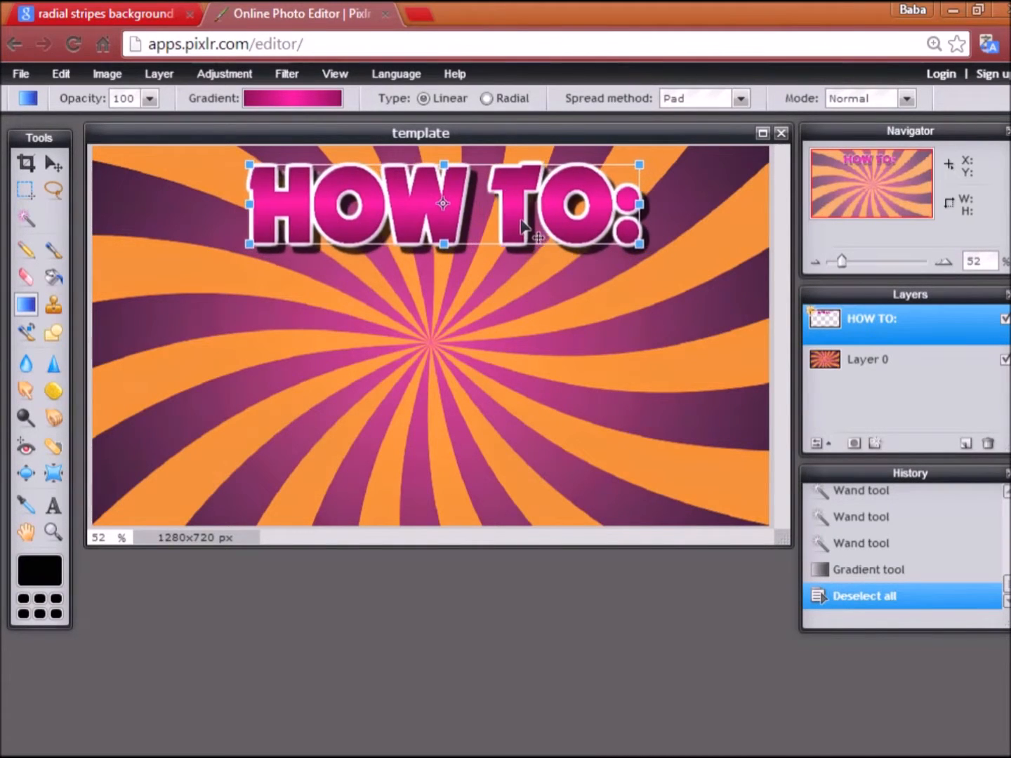
drag(444, 211, 444, 200)
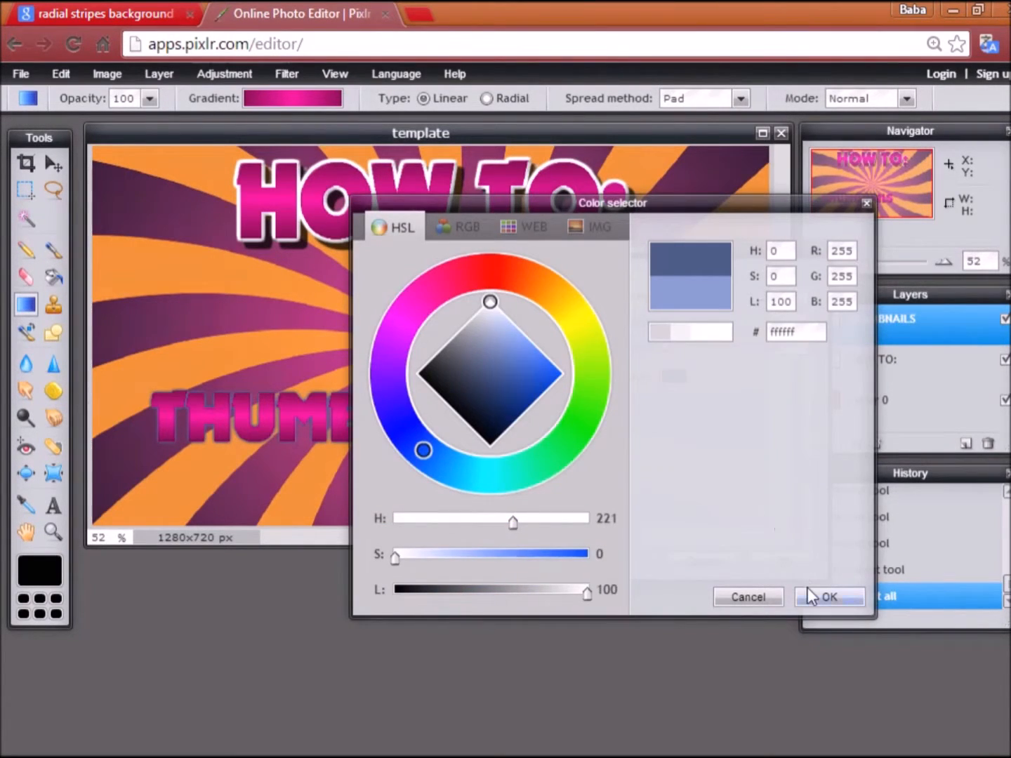
- Apply a white outer glow to THUMBNAILS and free-transform it wide across the bottom
click(829, 597)
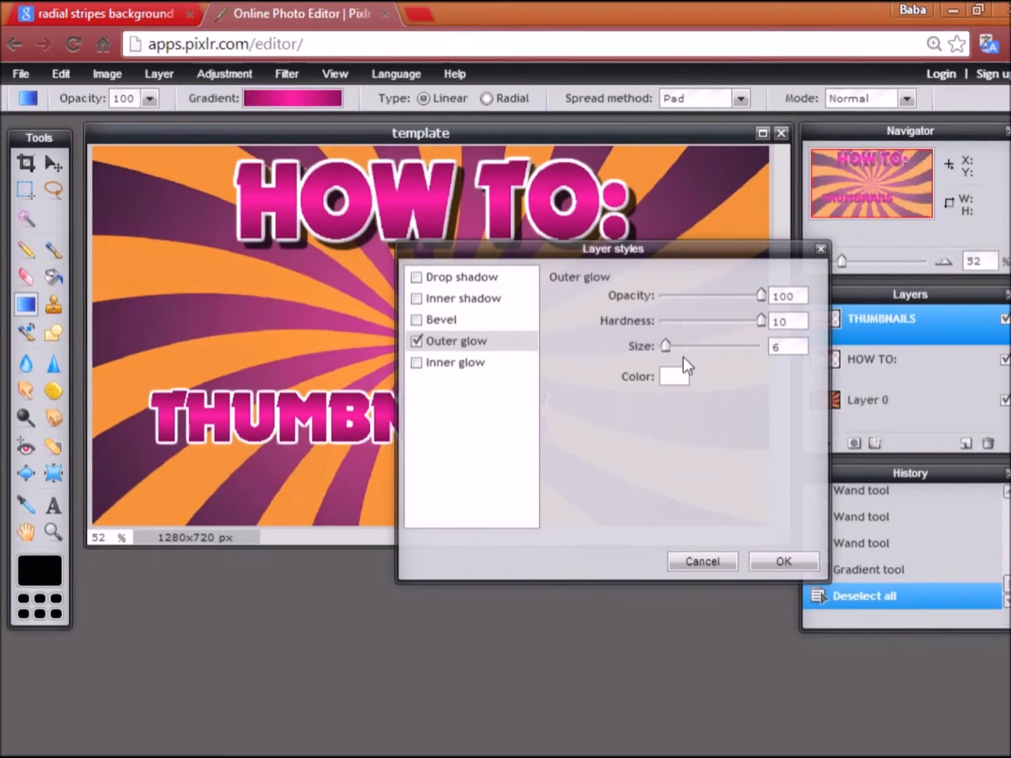
drag(666, 346, 669, 346)
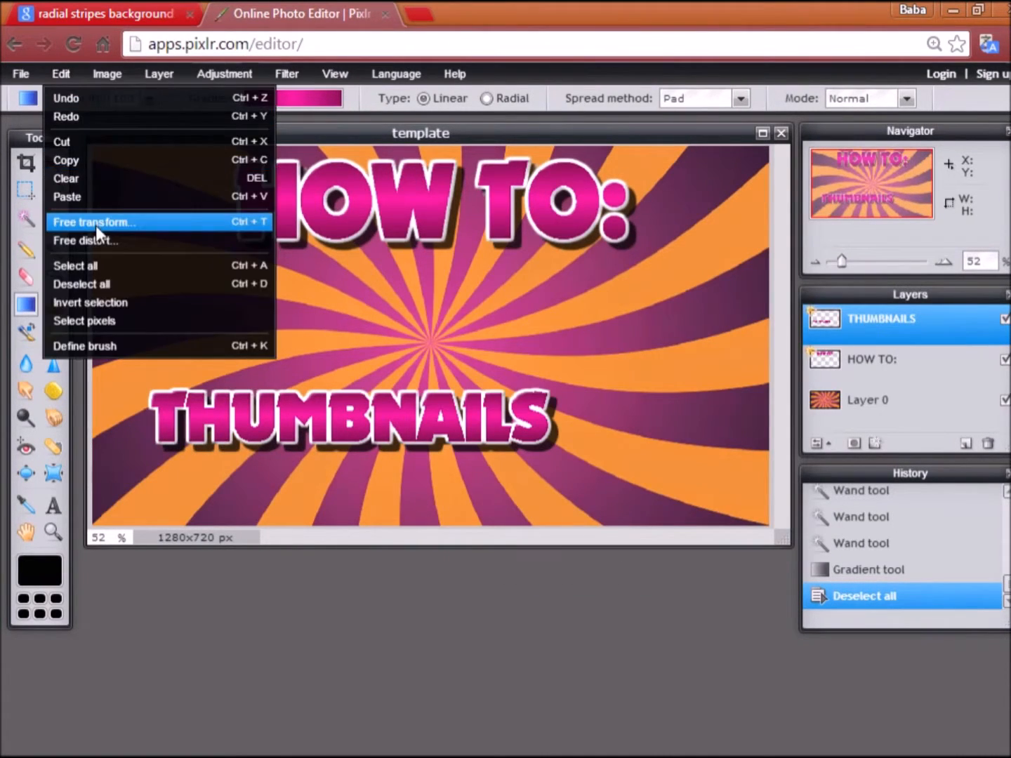
click(93, 221)
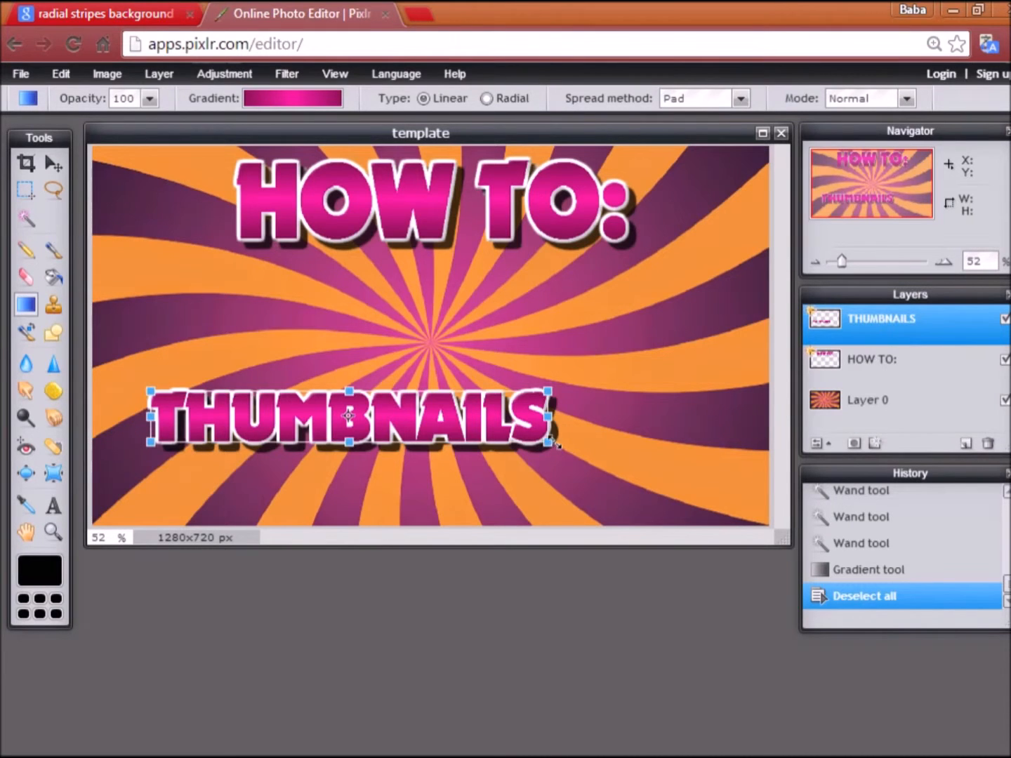
drag(558, 444, 632, 471)
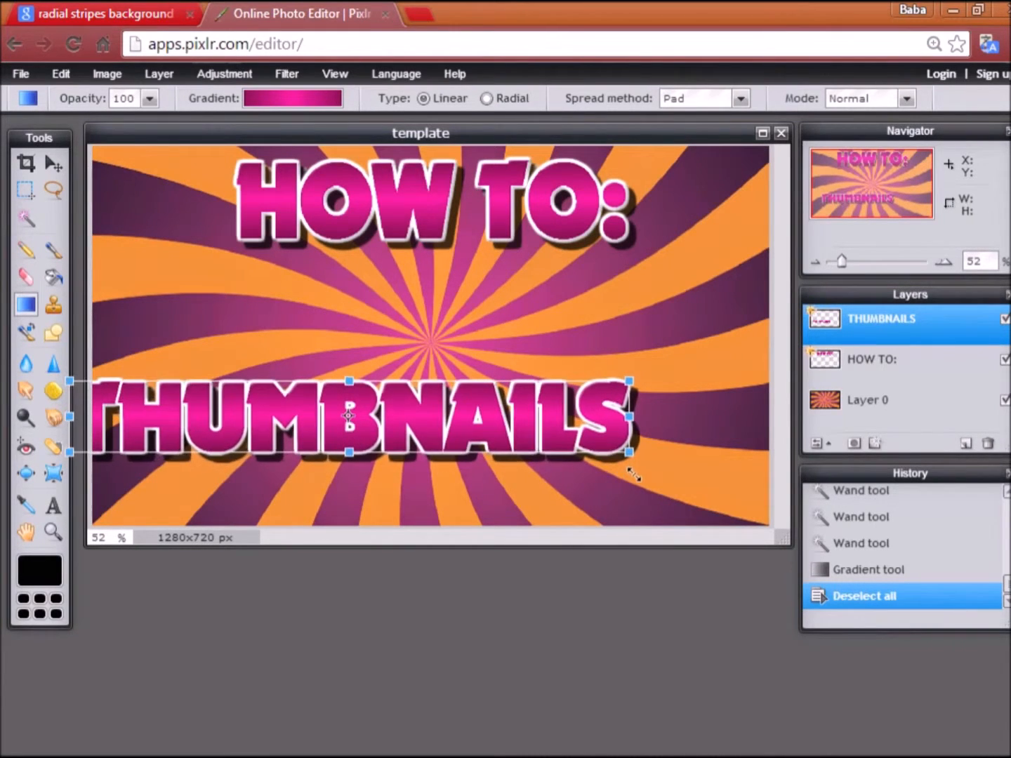
drag(355, 414, 400, 423)
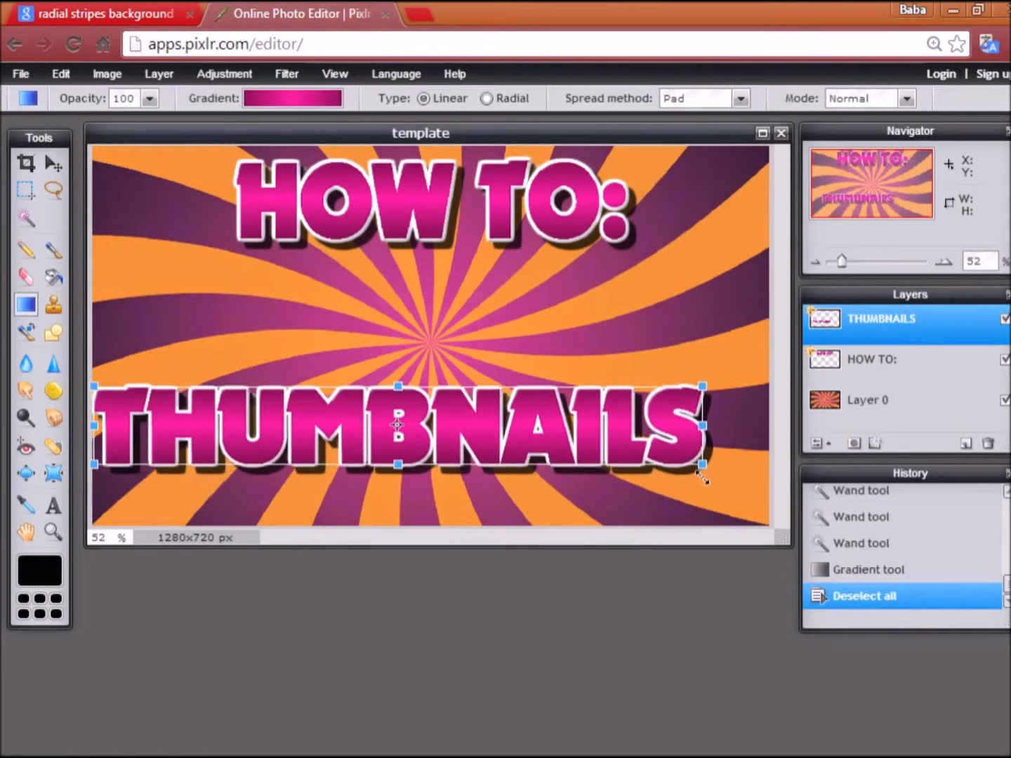
drag(403, 431, 421, 460)
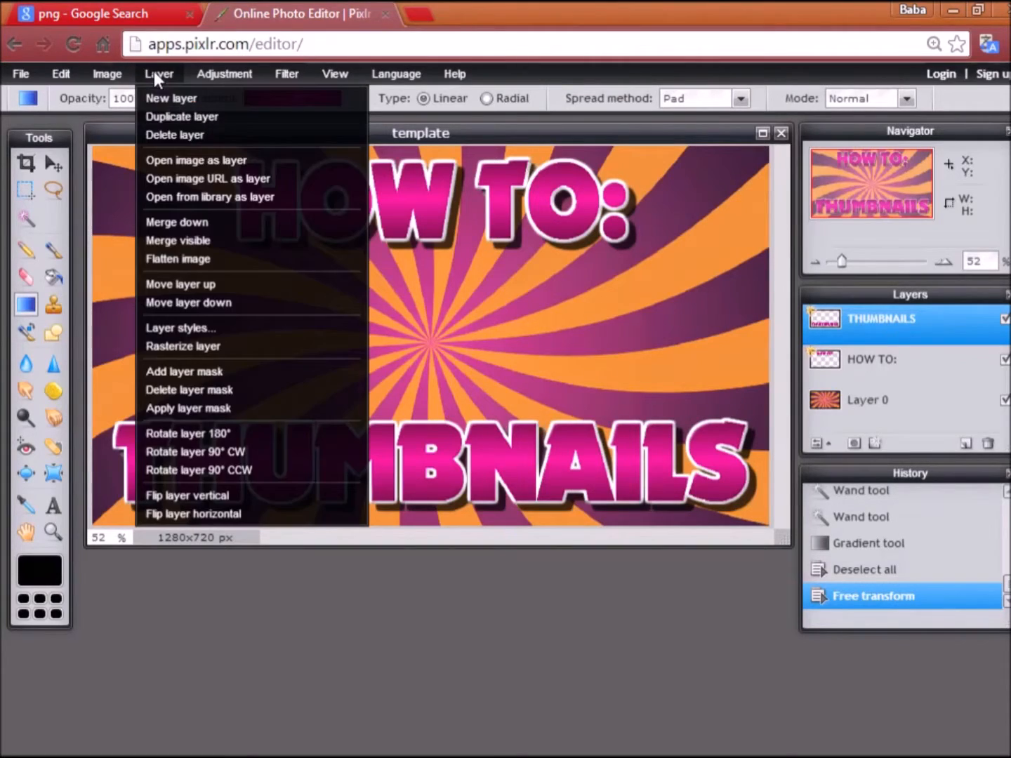
- Add the green checkmark picture from the Pics folder as a new layer
click(197, 160)
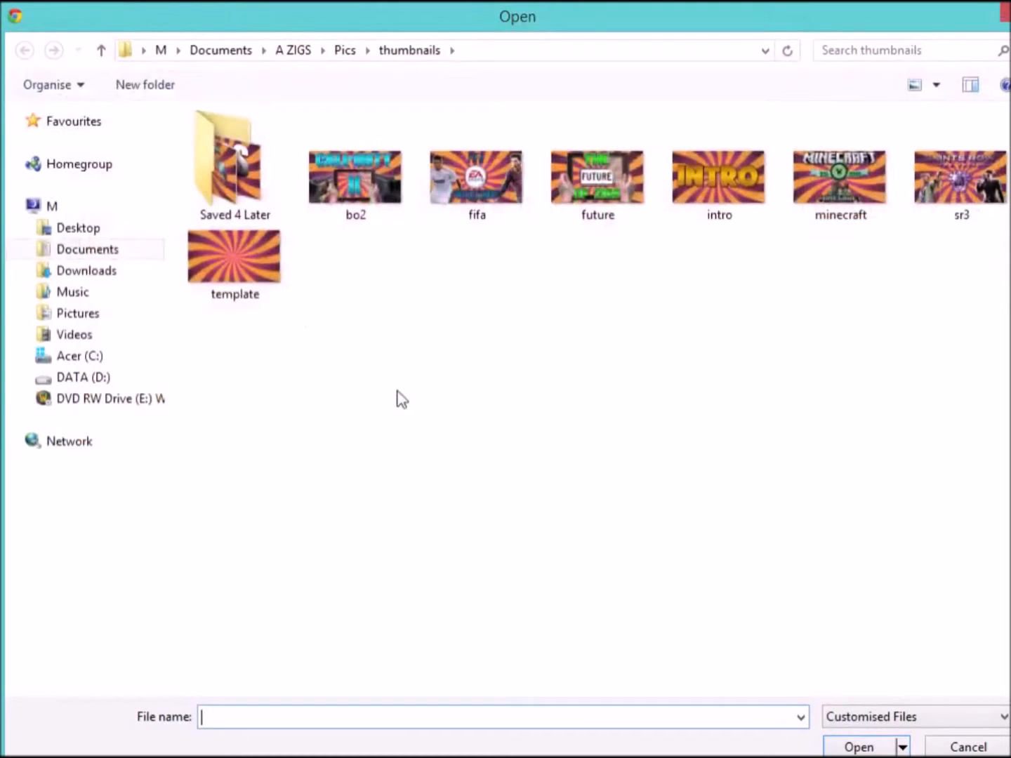
click(345, 50)
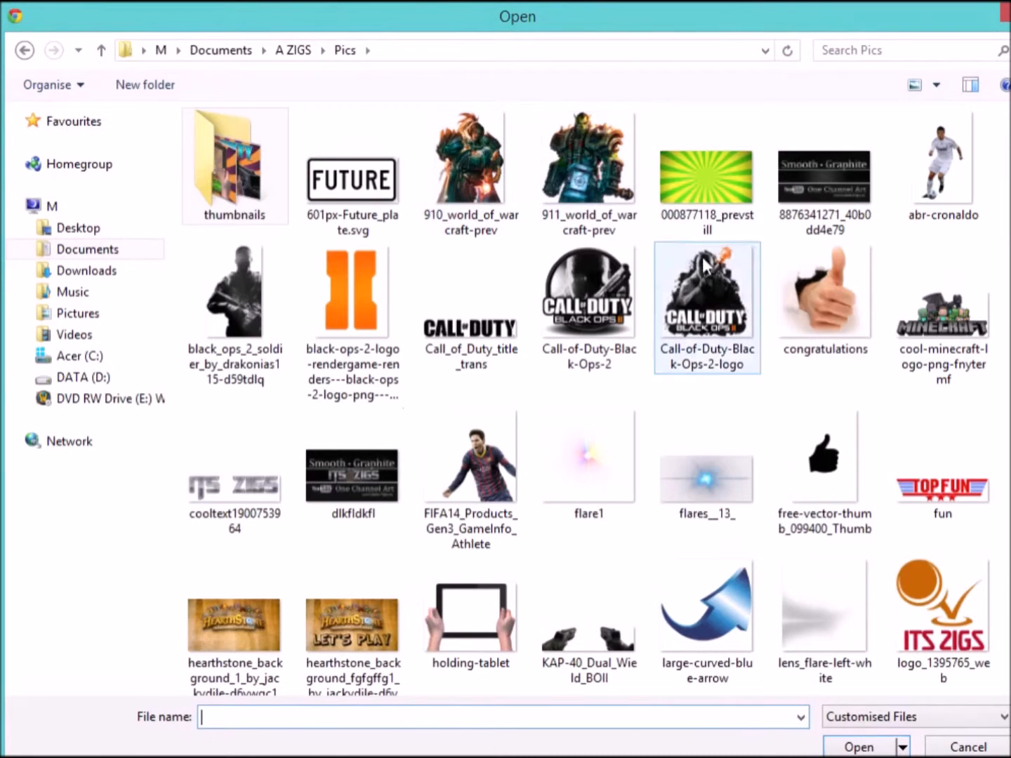
scroll(down, 3)
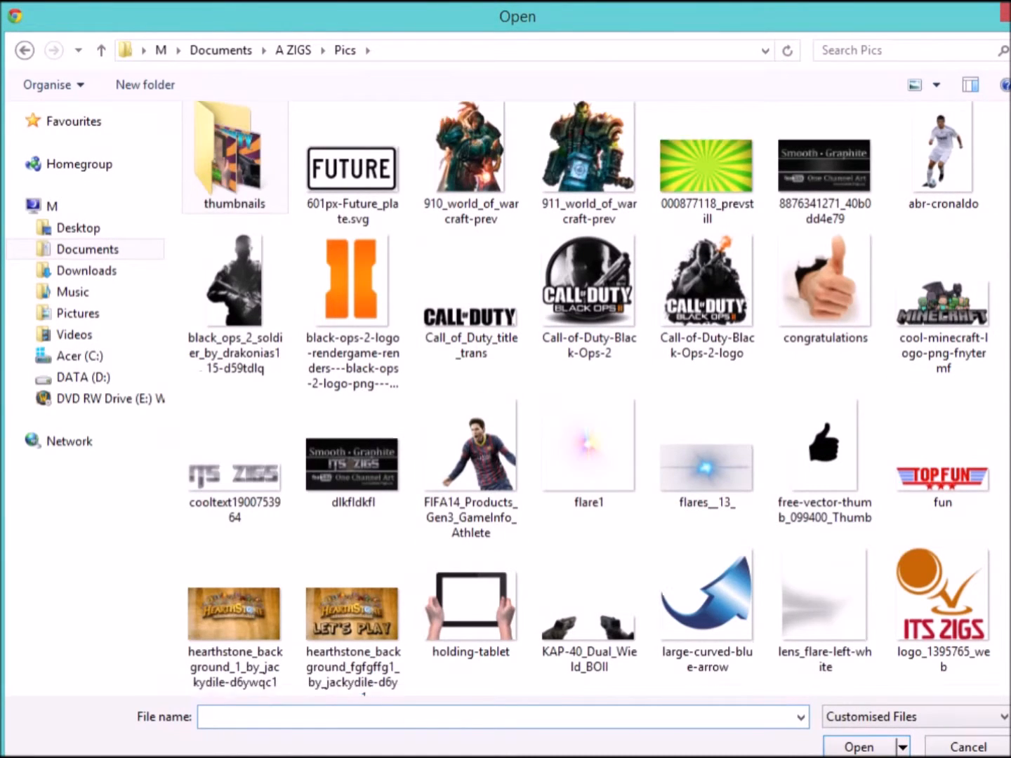
click(588, 460)
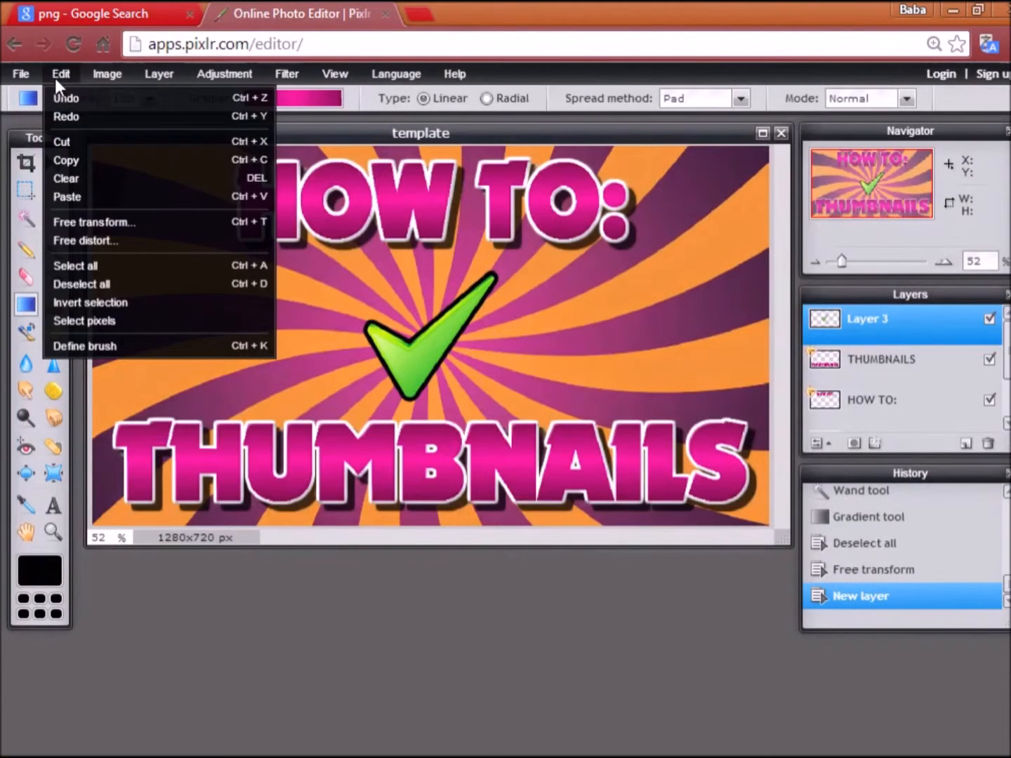
click(93, 221)
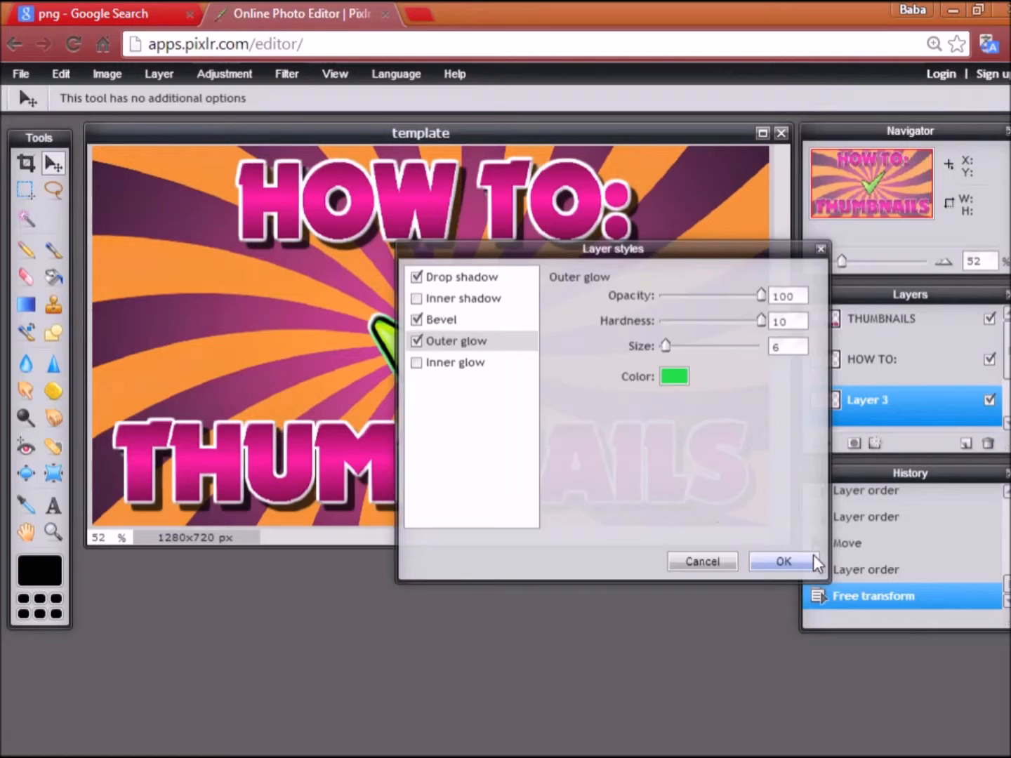
- Apply the checkmark's shadow, bevel and glow styles, then duplicate its layer twice
click(782, 561)
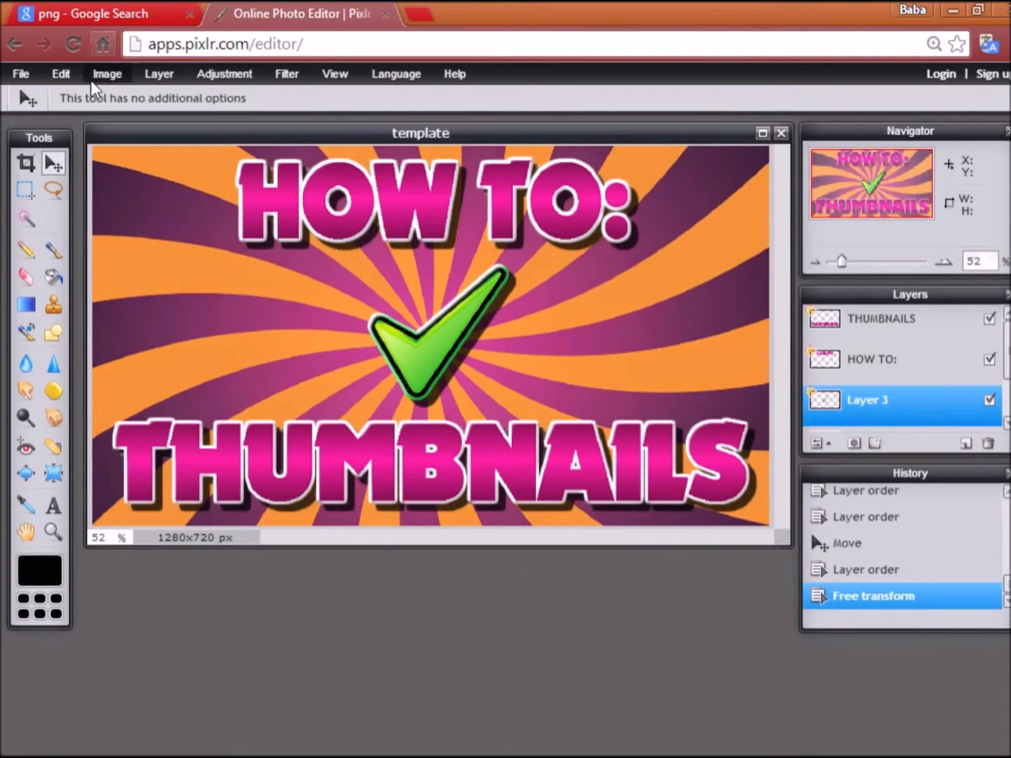
mouse_move(898, 428)
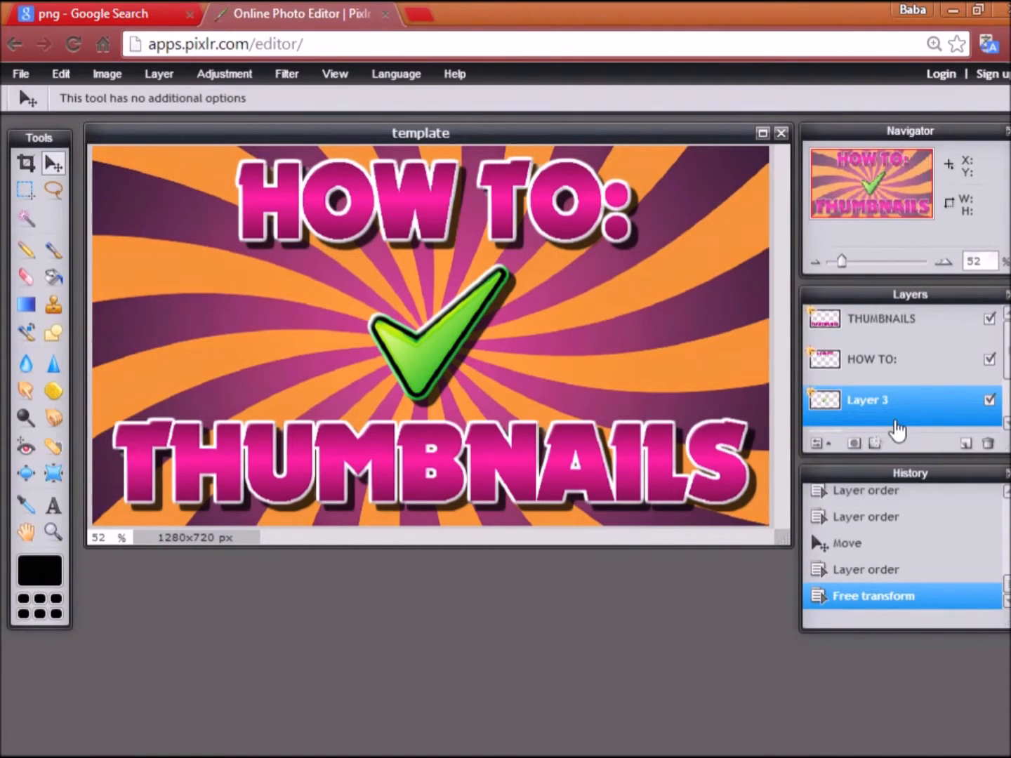
click(874, 443)
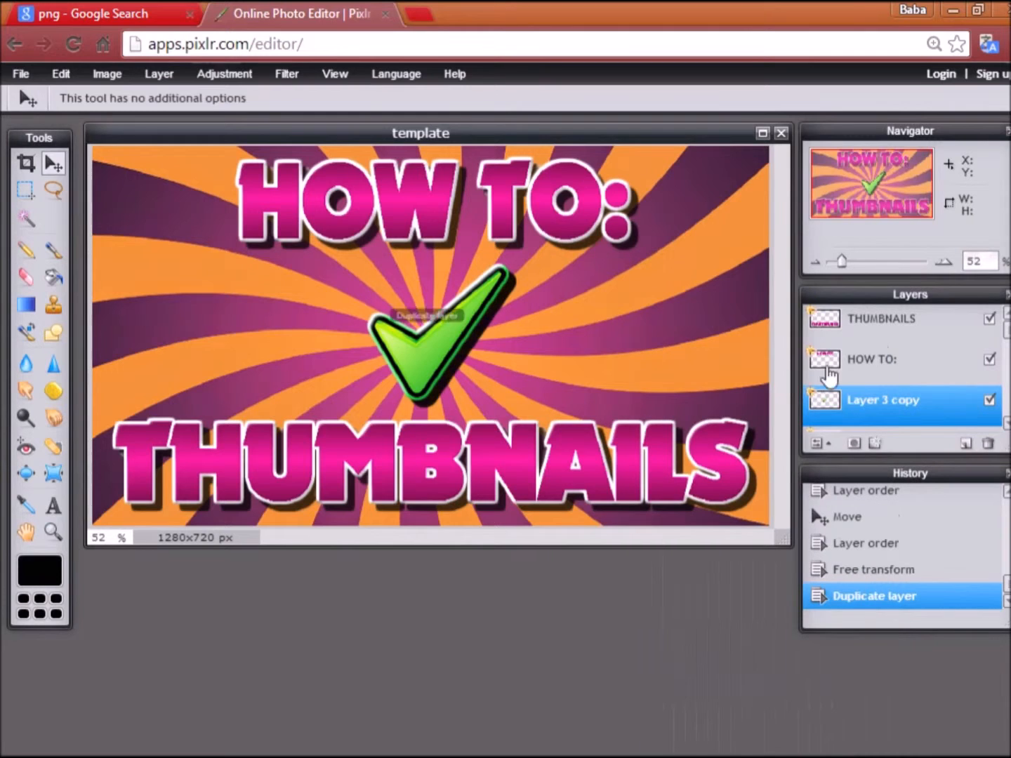
right_click(898, 401)
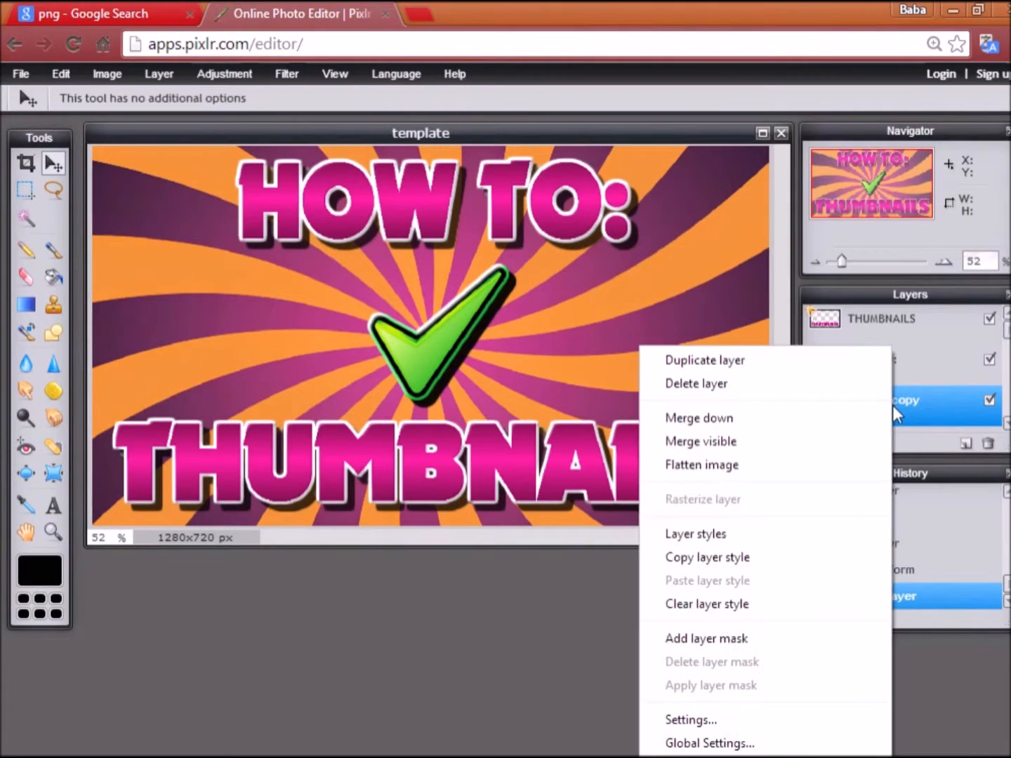
click(704, 359)
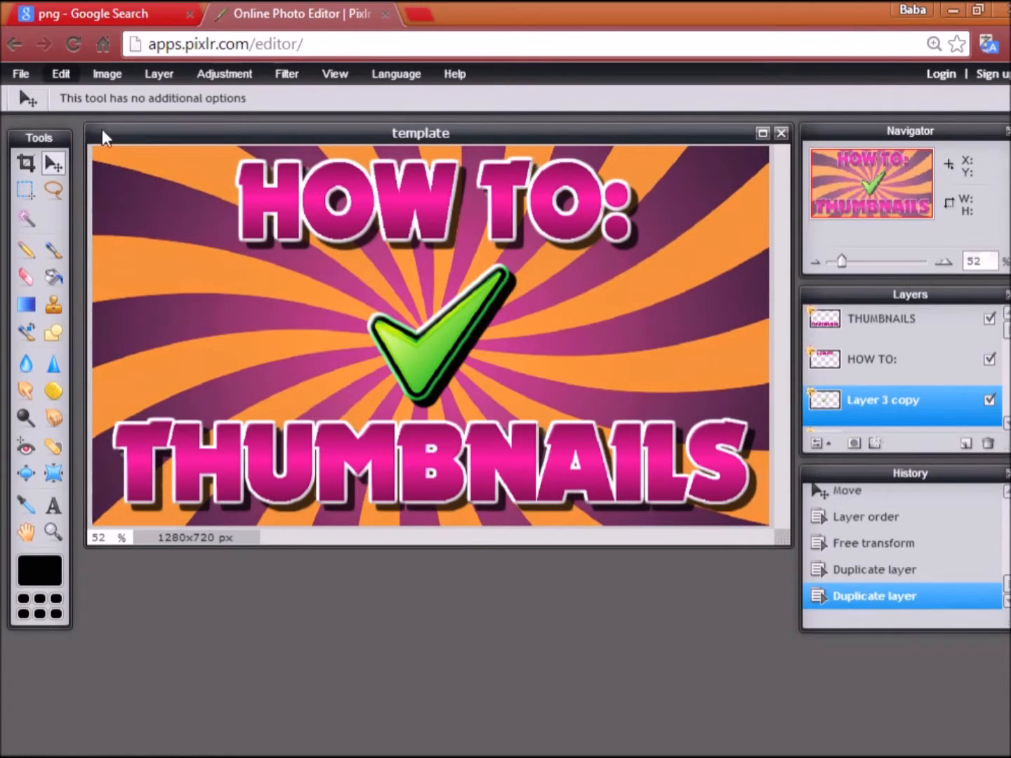
- Move the checkmark copies to the right and left, forming a row of three
drag(436, 344, 568, 379)
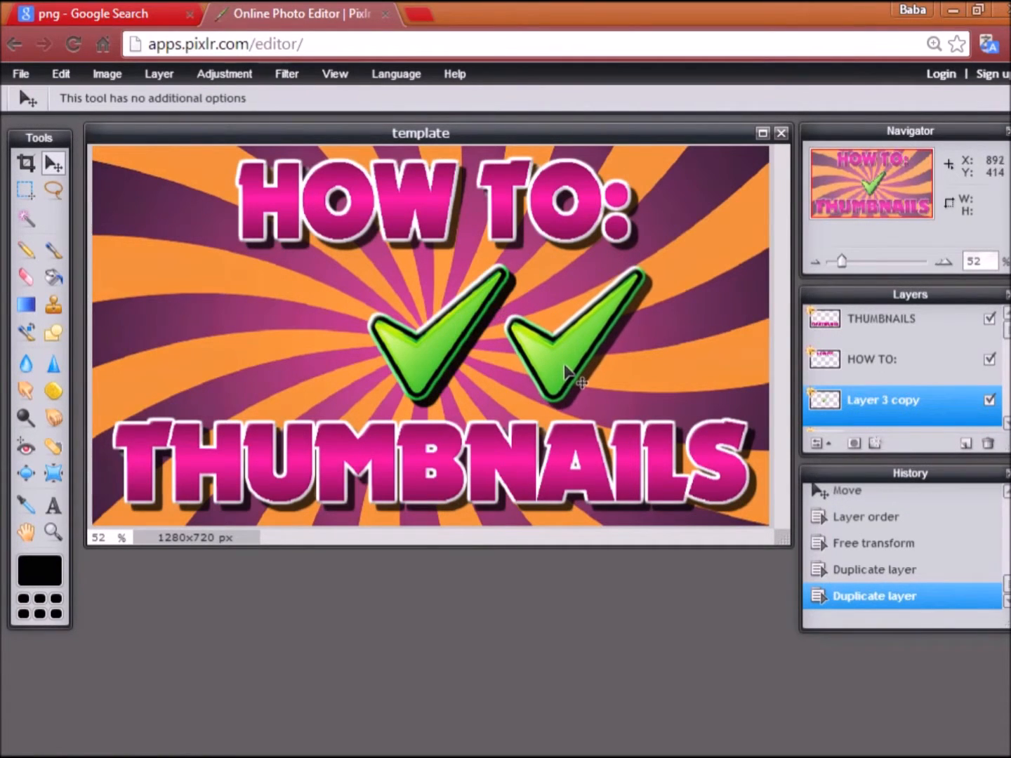
drag(569, 372, 589, 373)
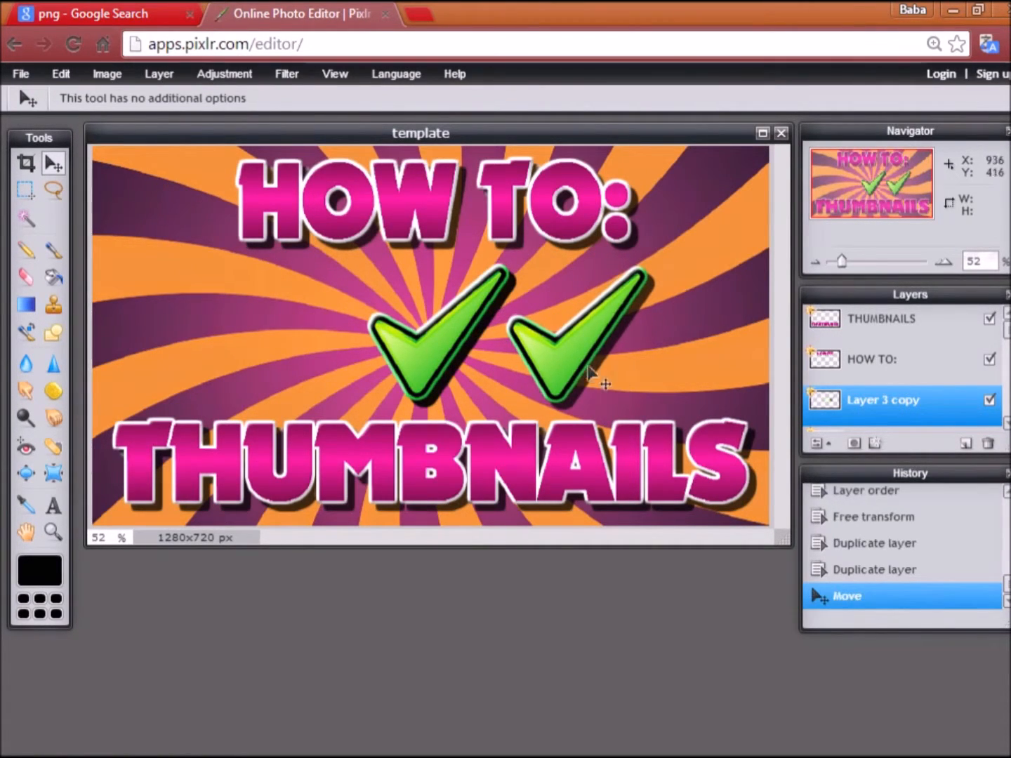
drag(600, 383, 594, 358)
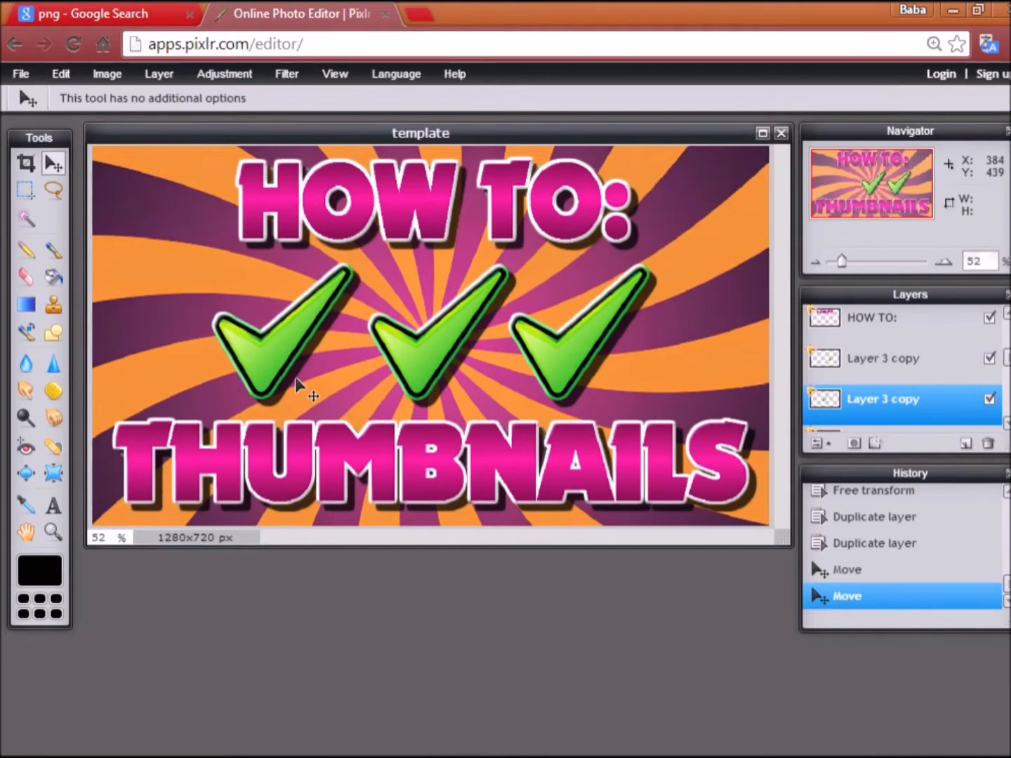
click(20, 73)
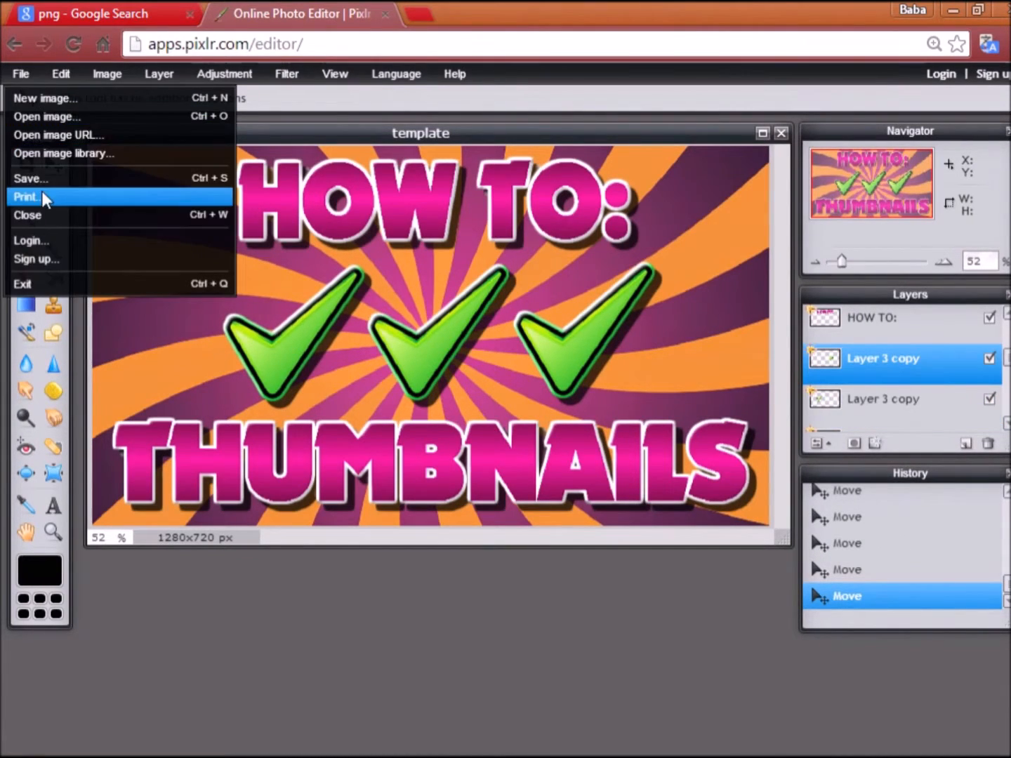
- Name the image 'thumbnail' and choose PNG format in the save options
click(31, 178)
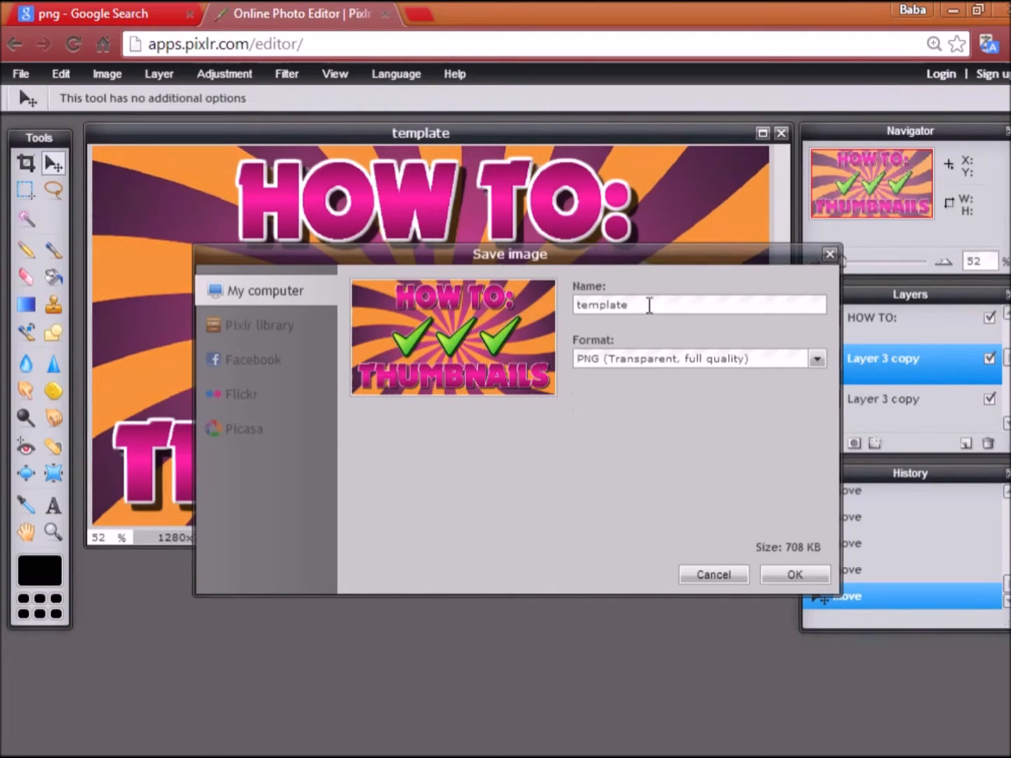
double_click(601, 304)
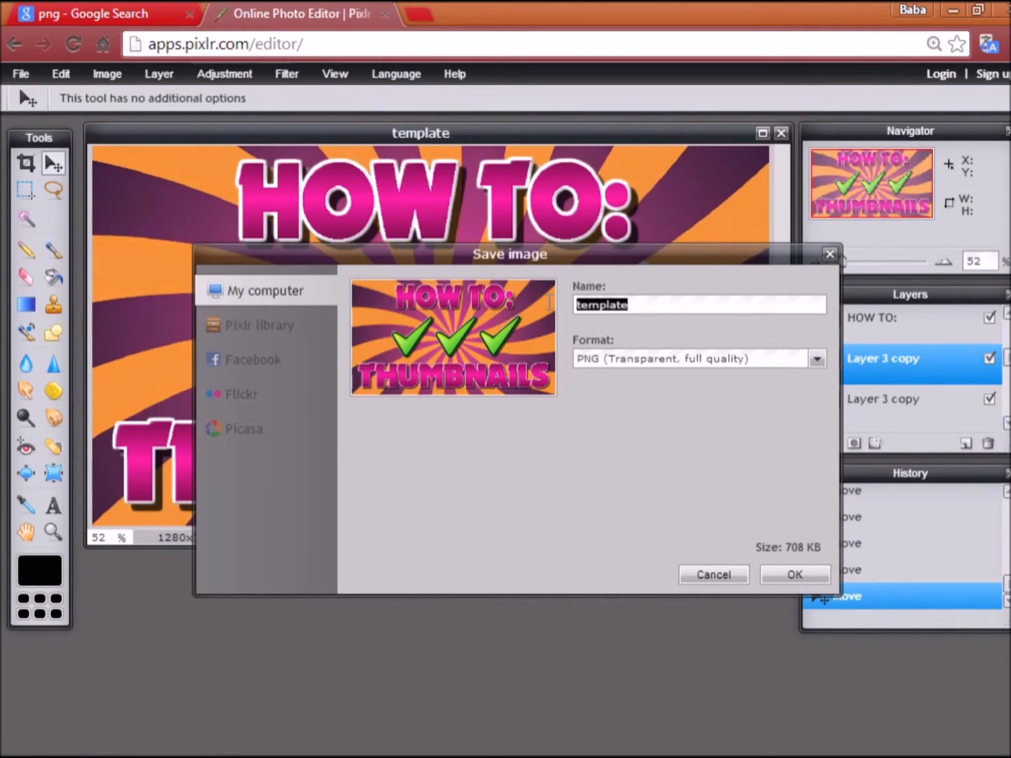
text(thumbnail)
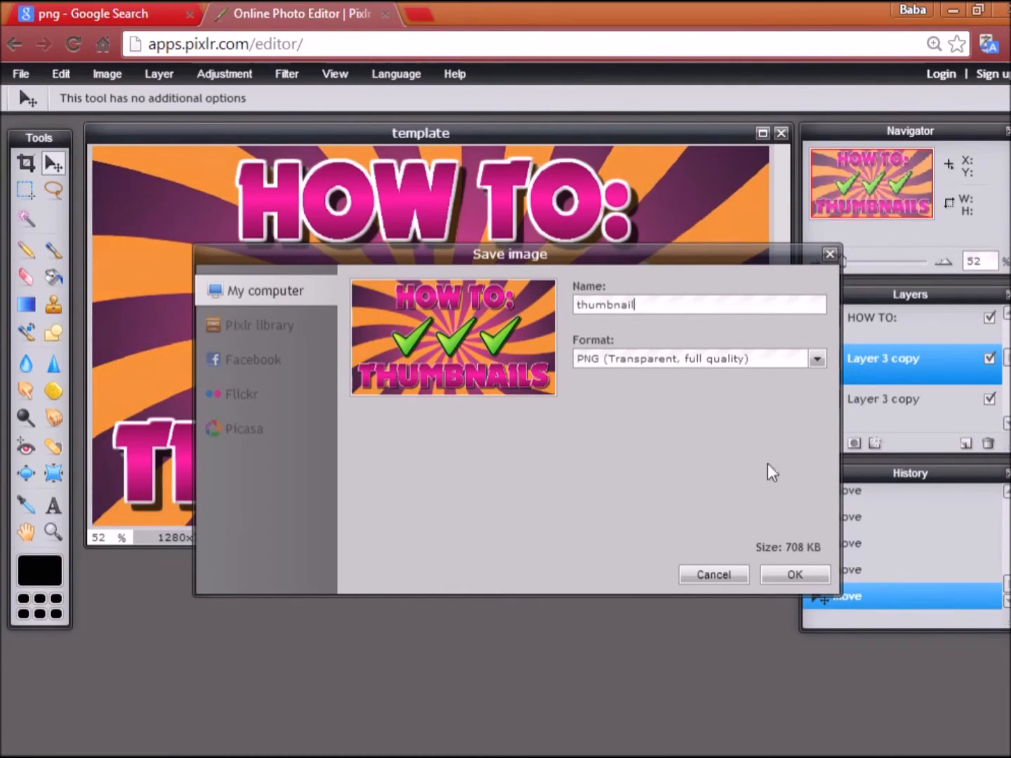
click(794, 575)
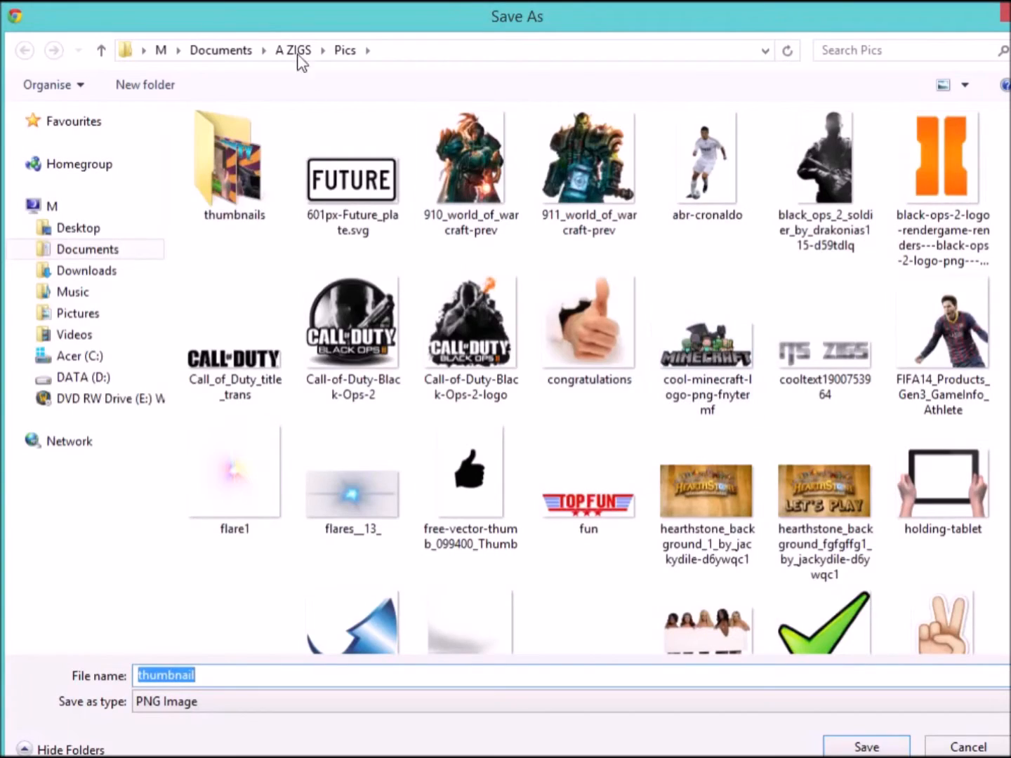
- Save the PNG into the thumbnails folder and minimise the browser to the desktop
double_click(234, 165)
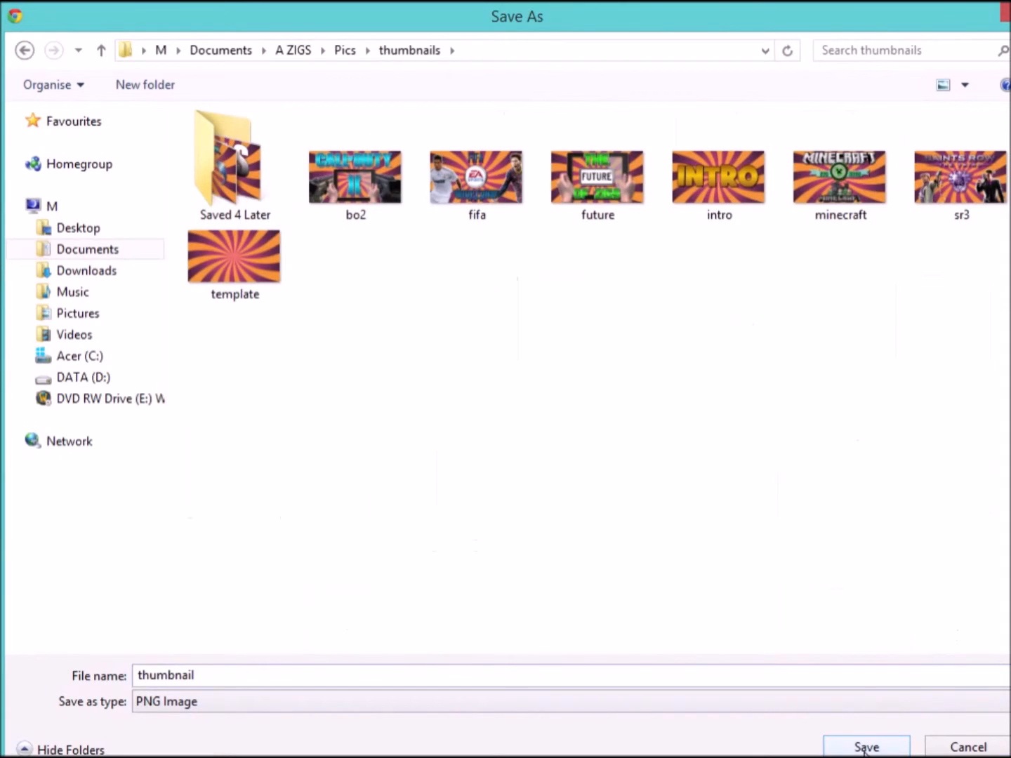
click(865, 746)
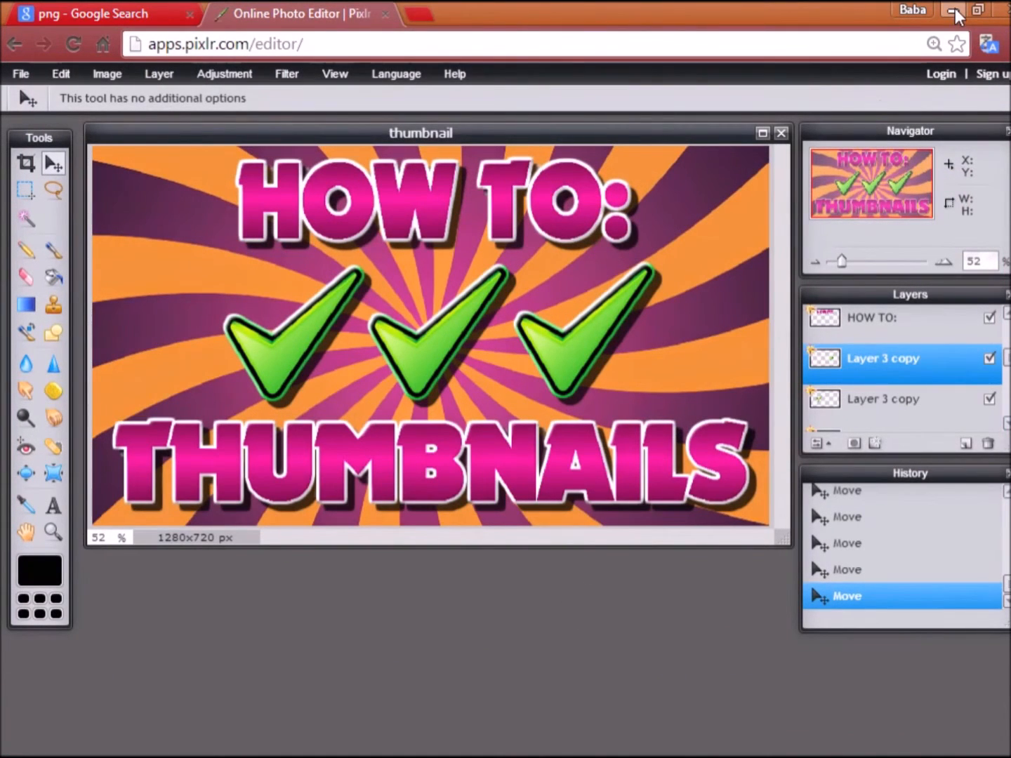
click(951, 10)
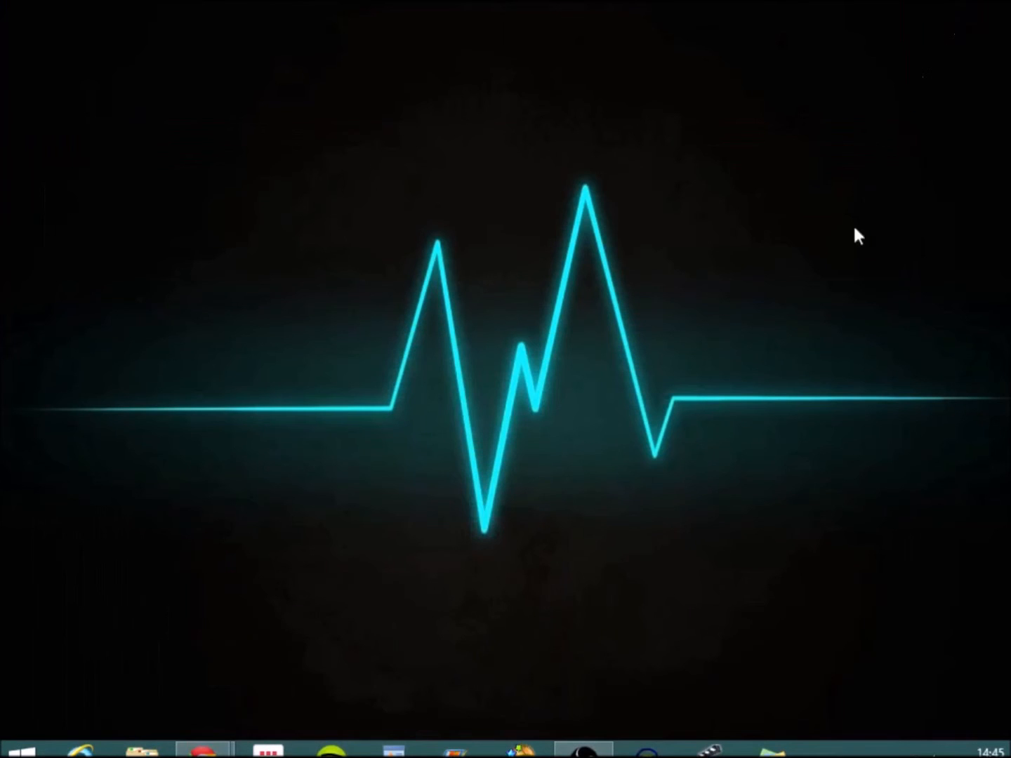